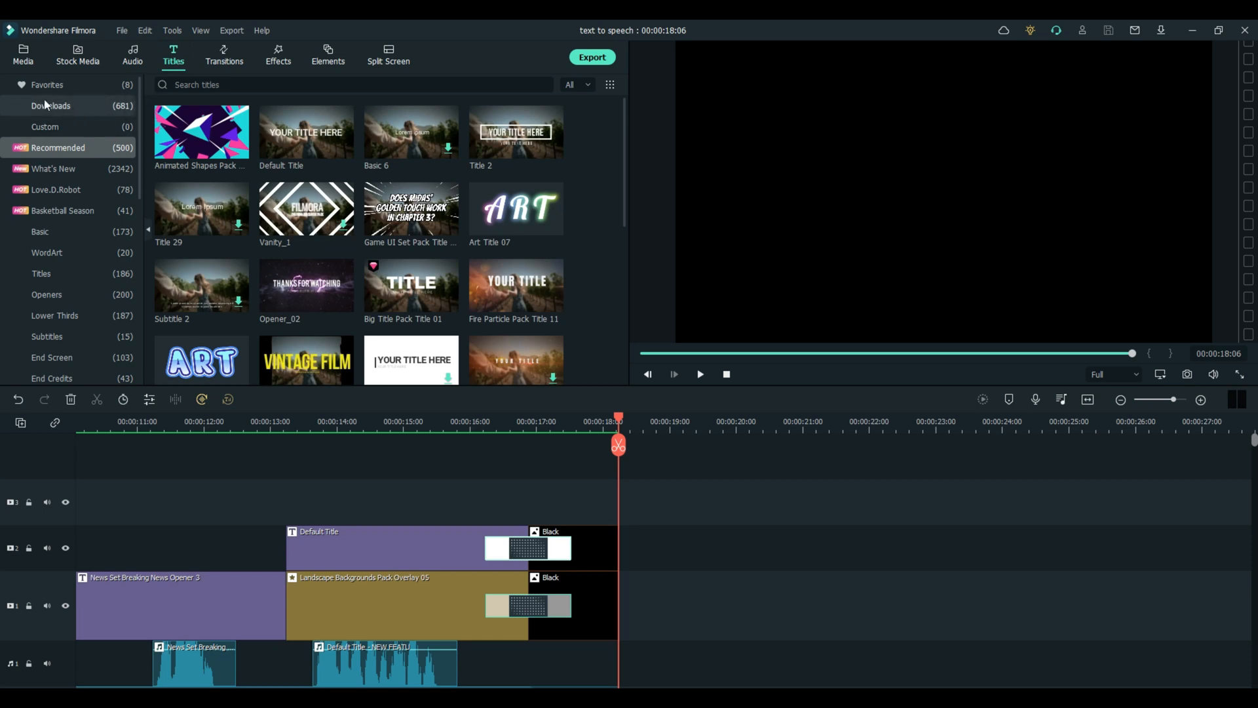
# Add a Default Title from Favorites and change its text to 'whatever'
pyautogui.click(46, 84)
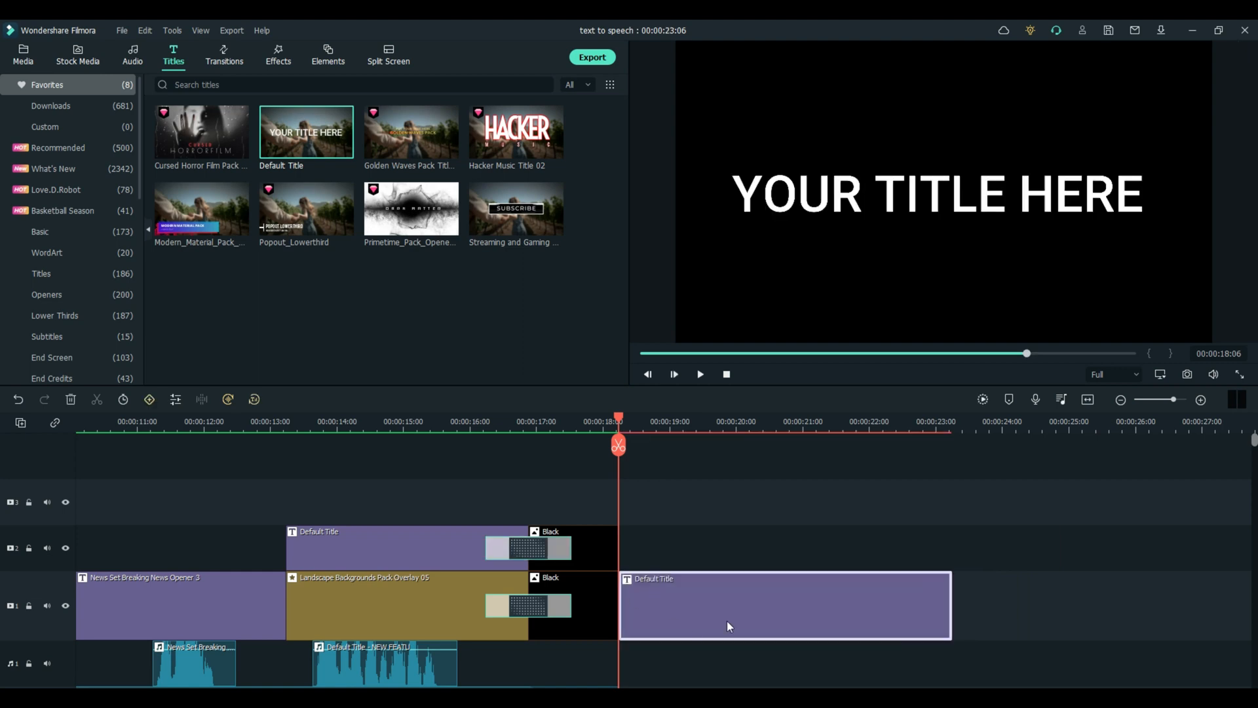
pyautogui.doubleClick(784, 606)
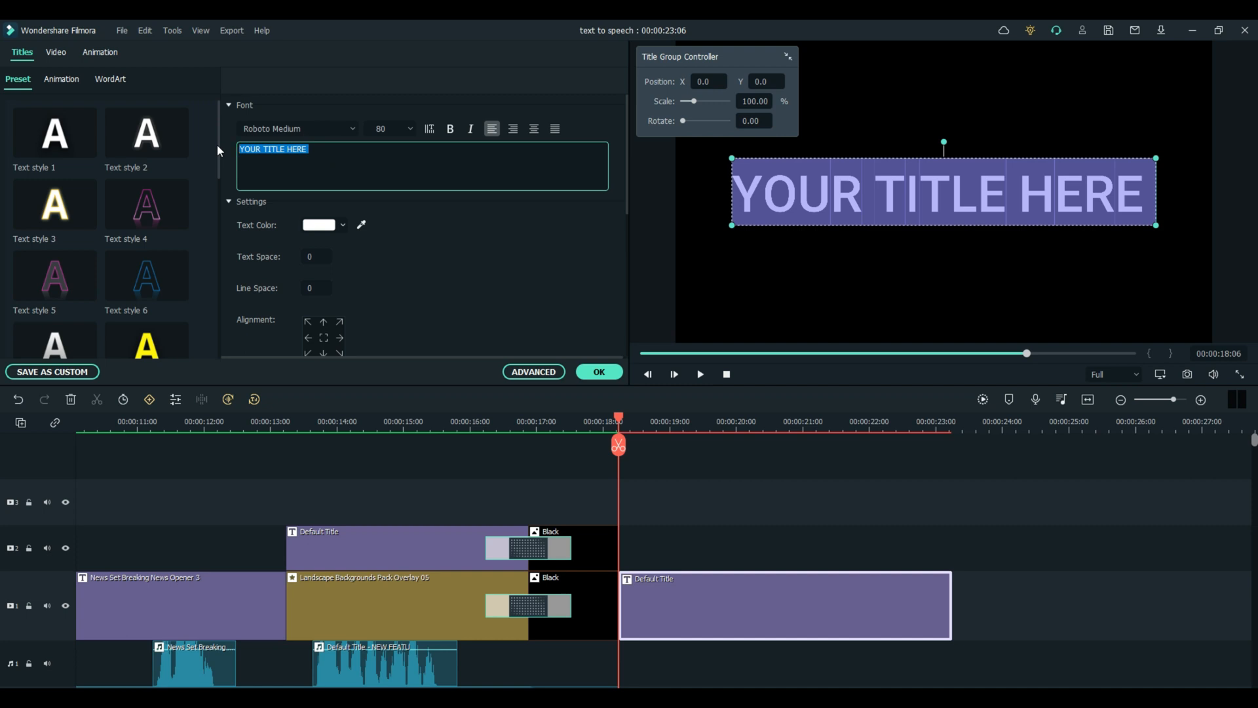
pyautogui.write('whate')
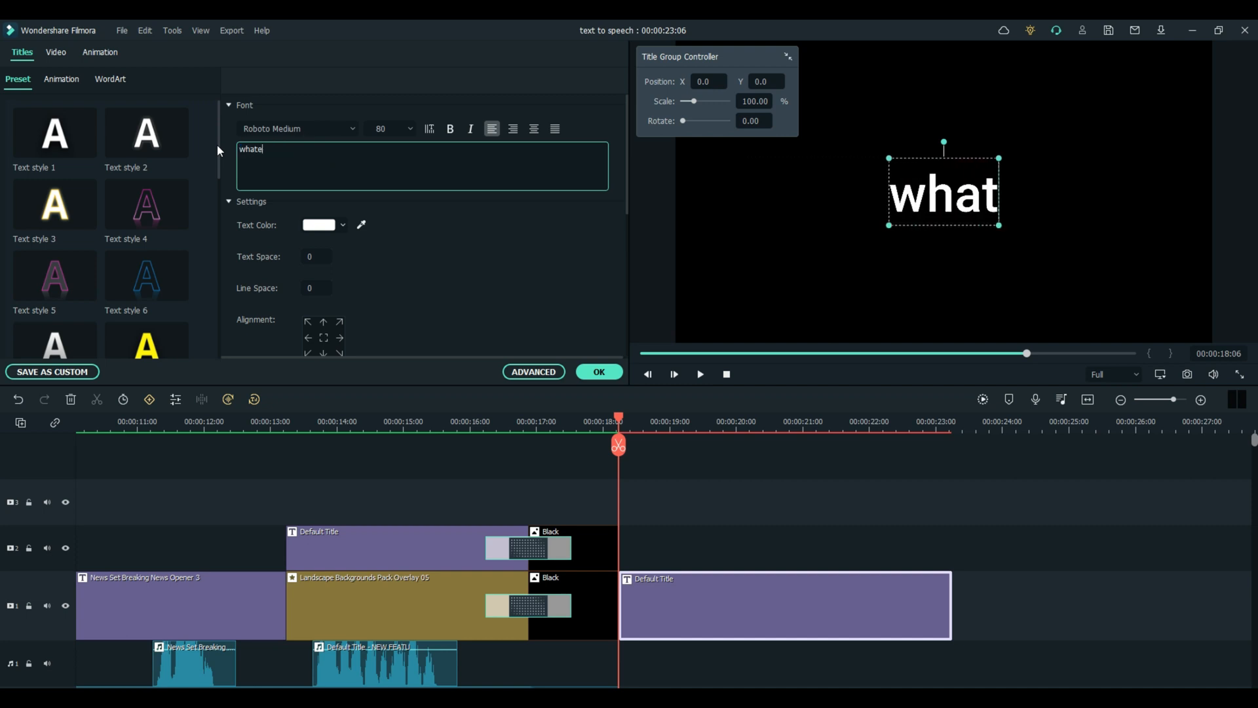
pyautogui.write('ever')
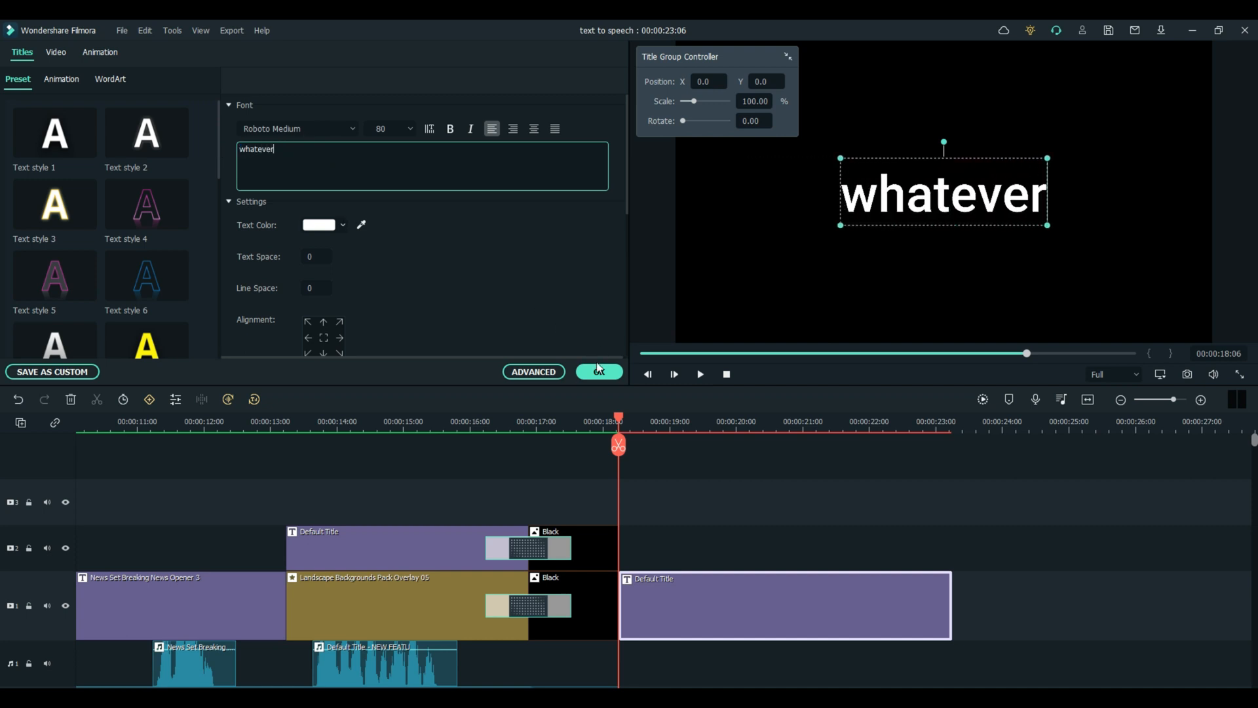
pyautogui.click(598, 371)
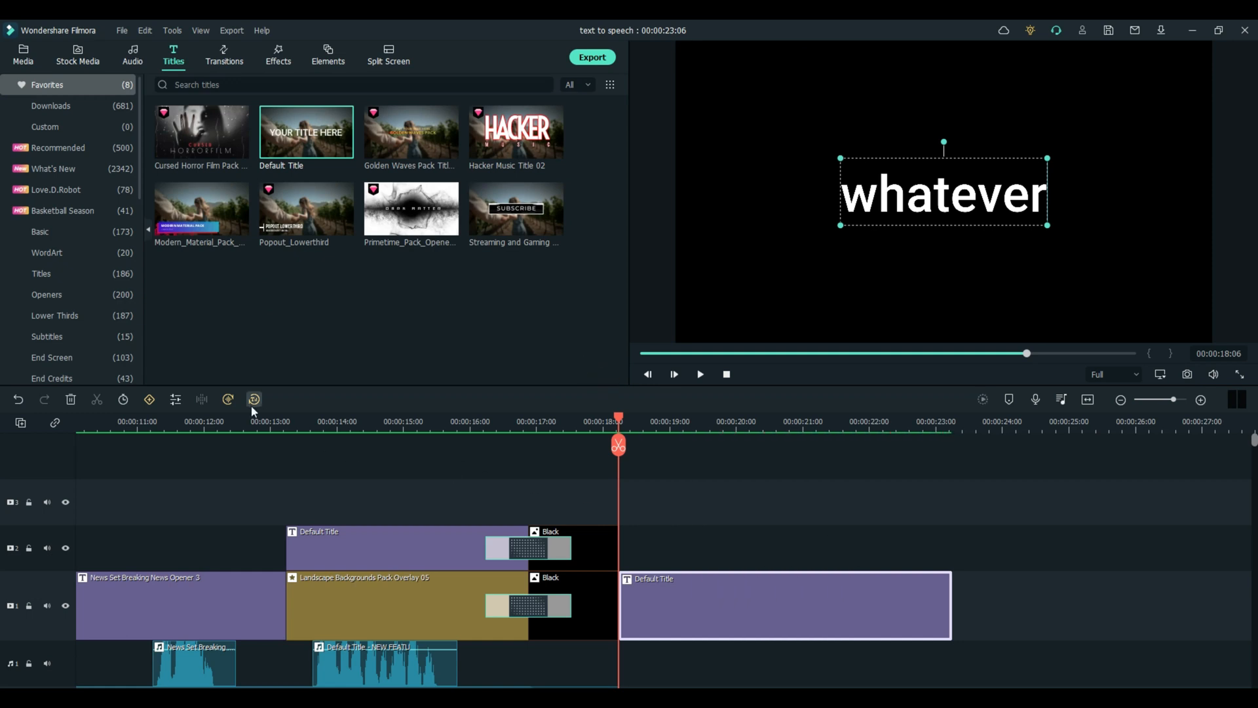
pyautogui.moveTo(253, 399)
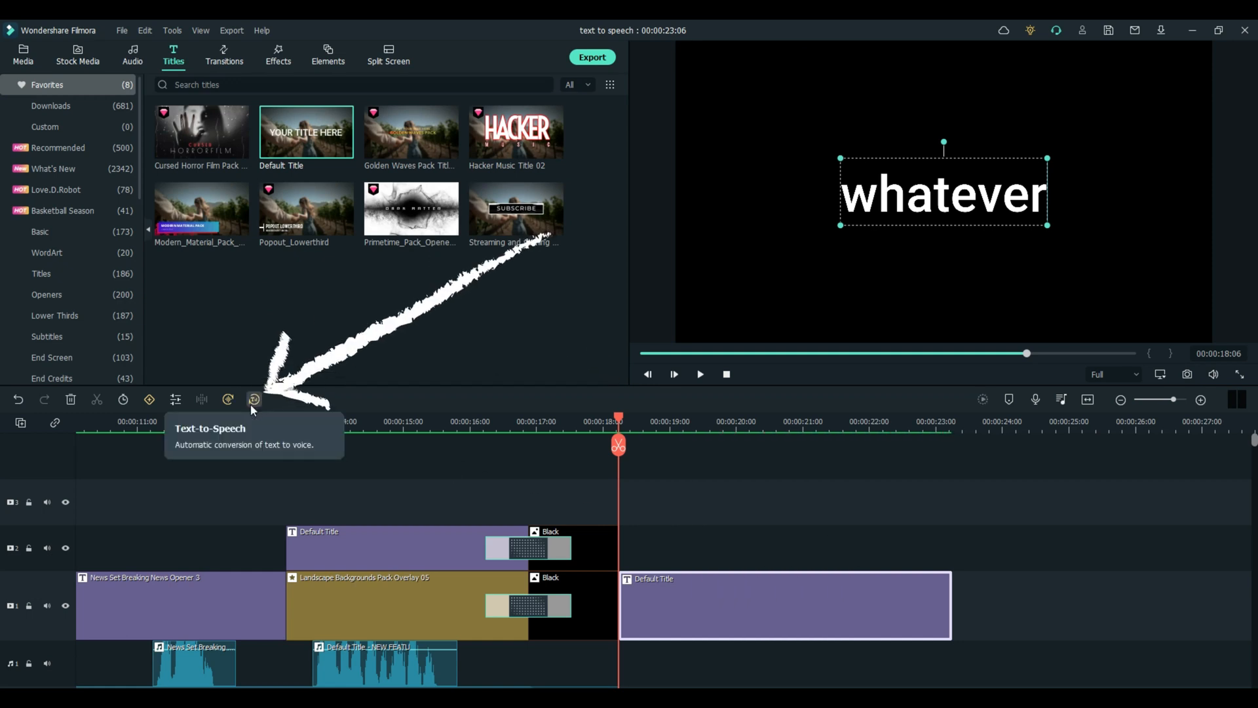
# Open text-to-speech for the title, choose Spanish (Spain), and preview voices Anna and Bob
pyautogui.click(253, 399)
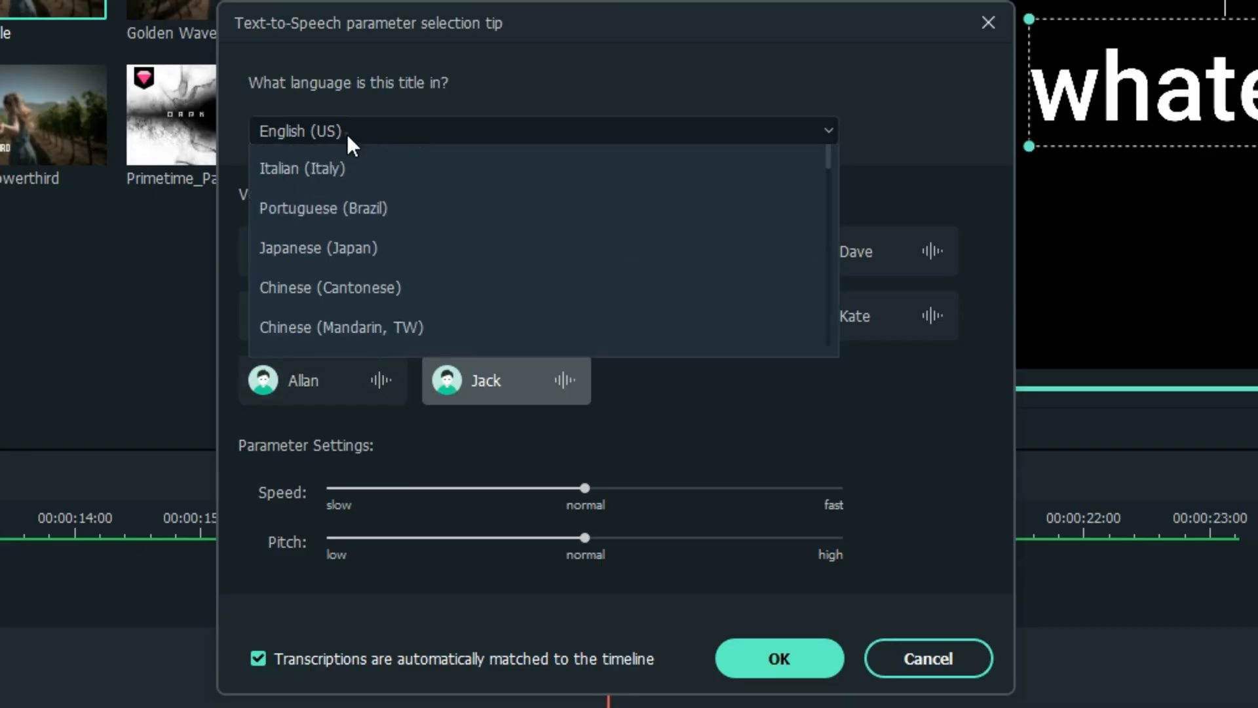
pyautogui.scroll(3)
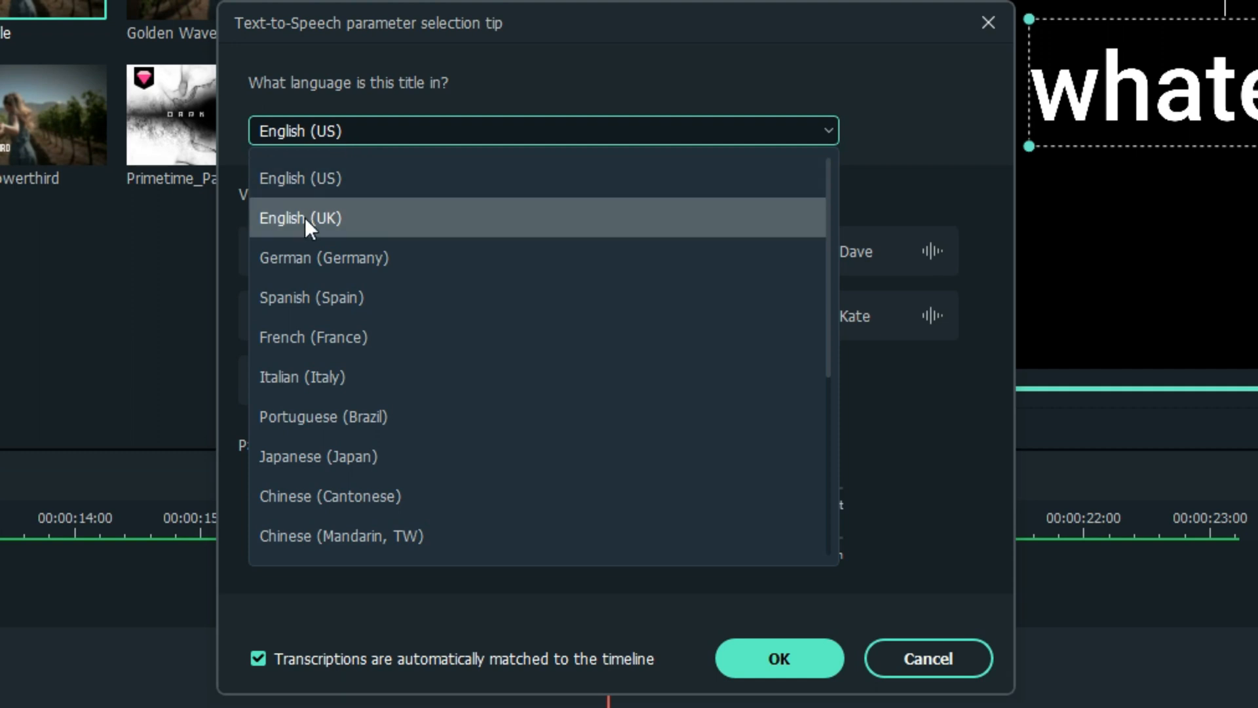
pyautogui.scroll(-3)
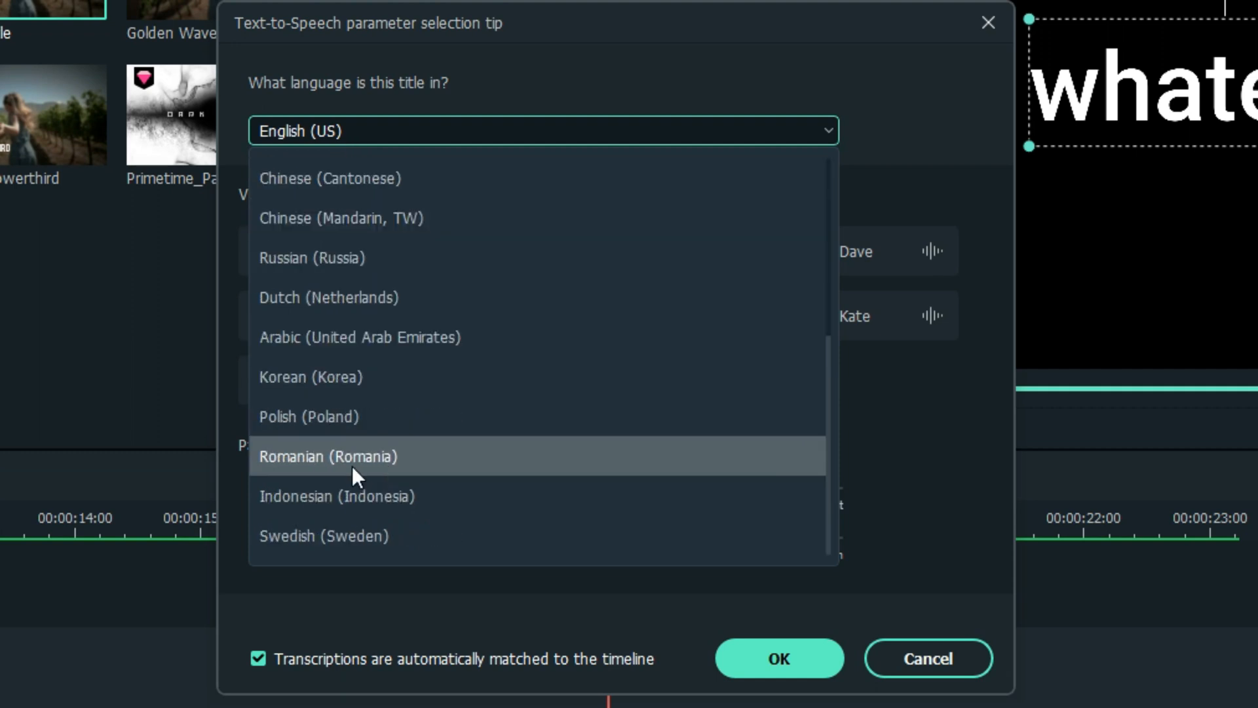
pyautogui.scroll(3)
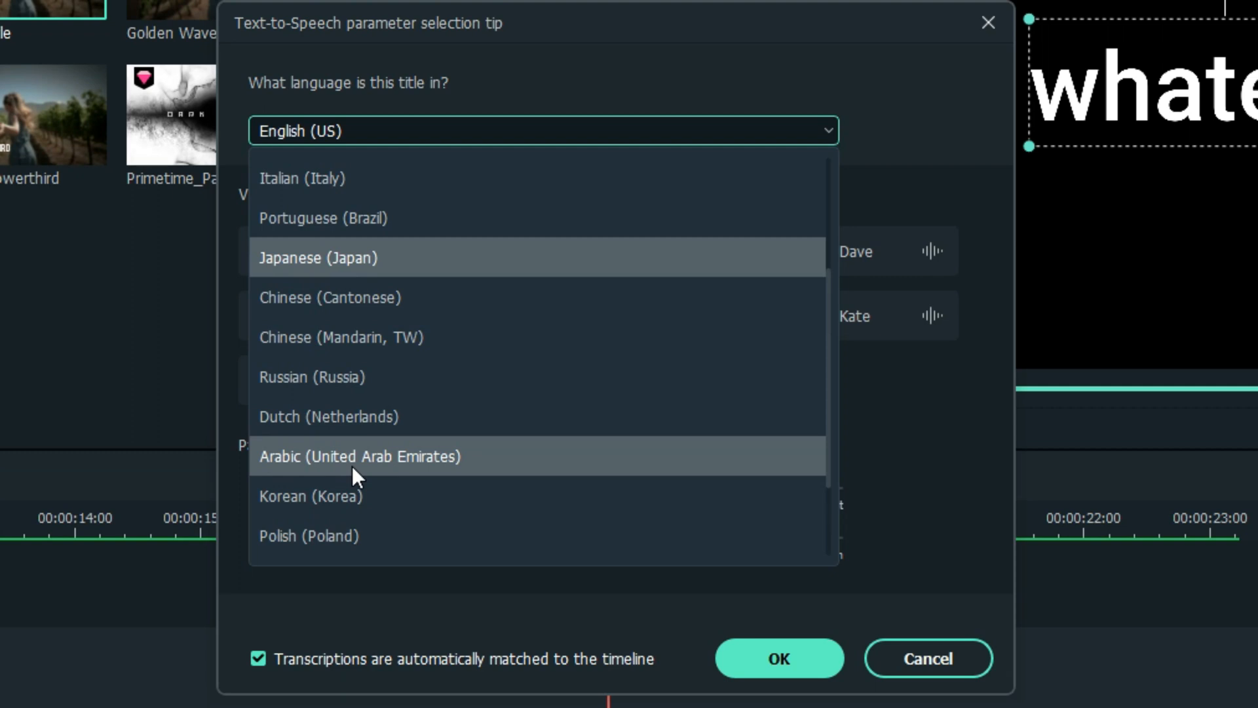
pyautogui.moveTo(311, 378)
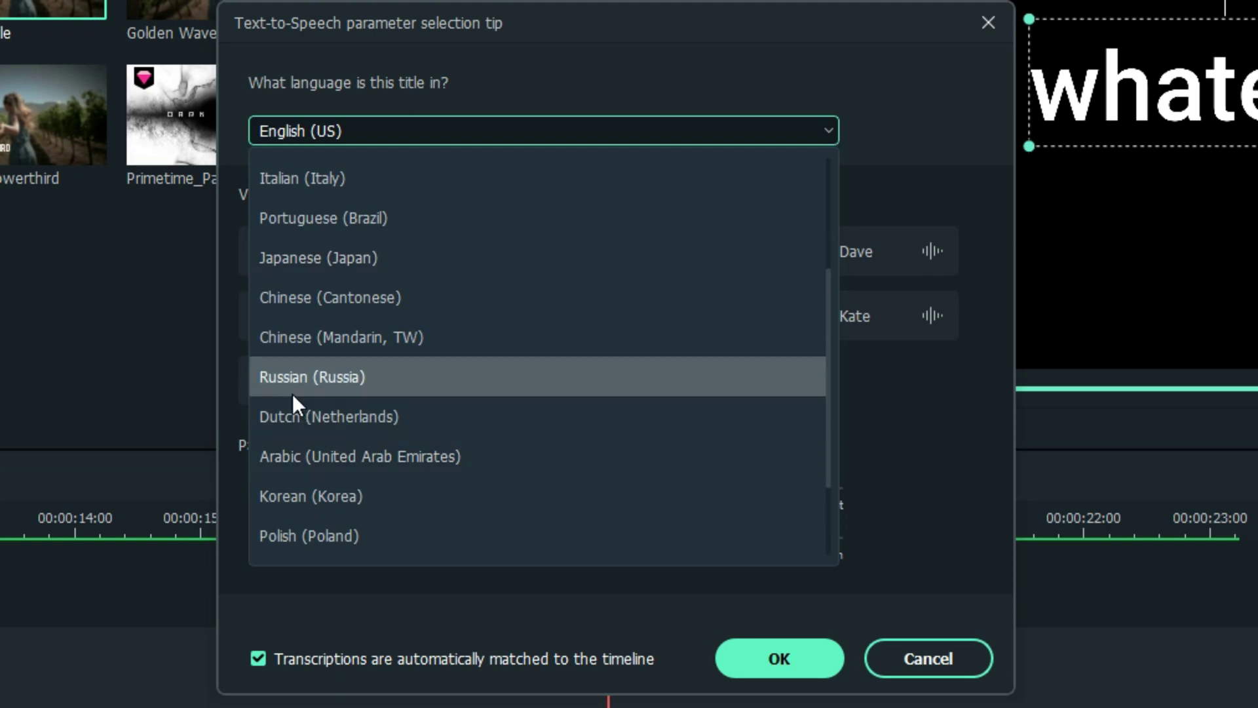
pyautogui.scroll(3)
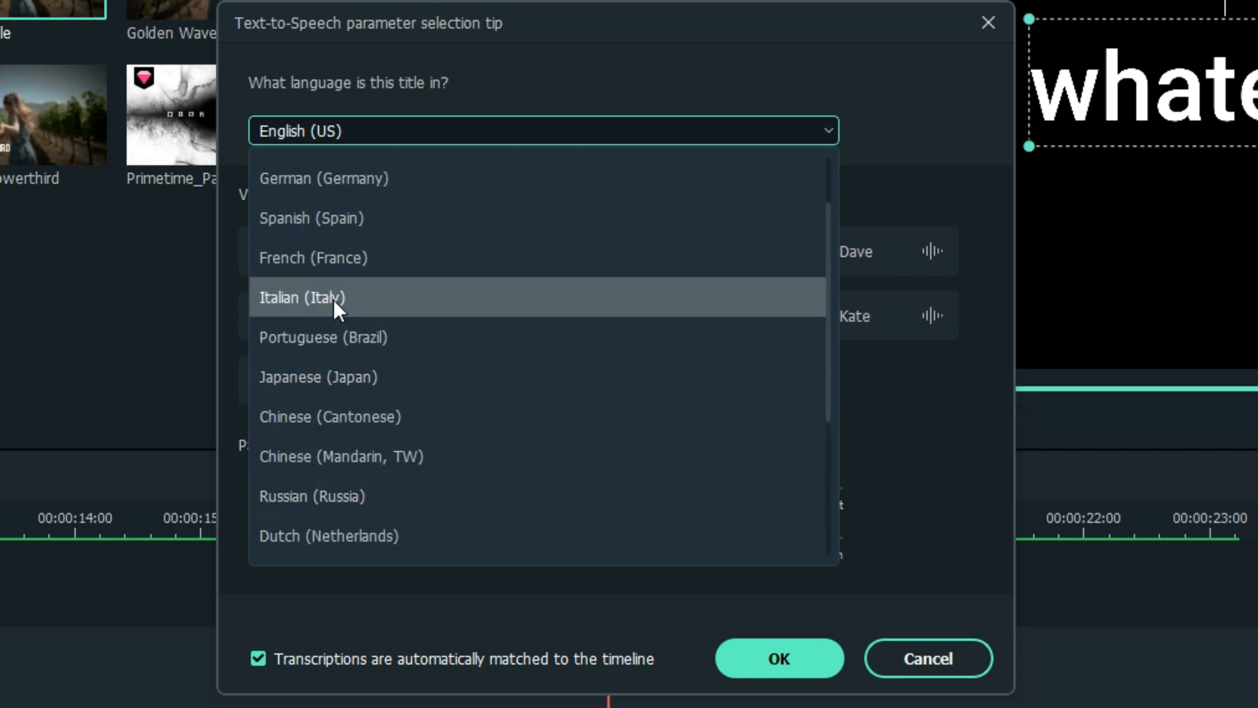
pyautogui.click(311, 218)
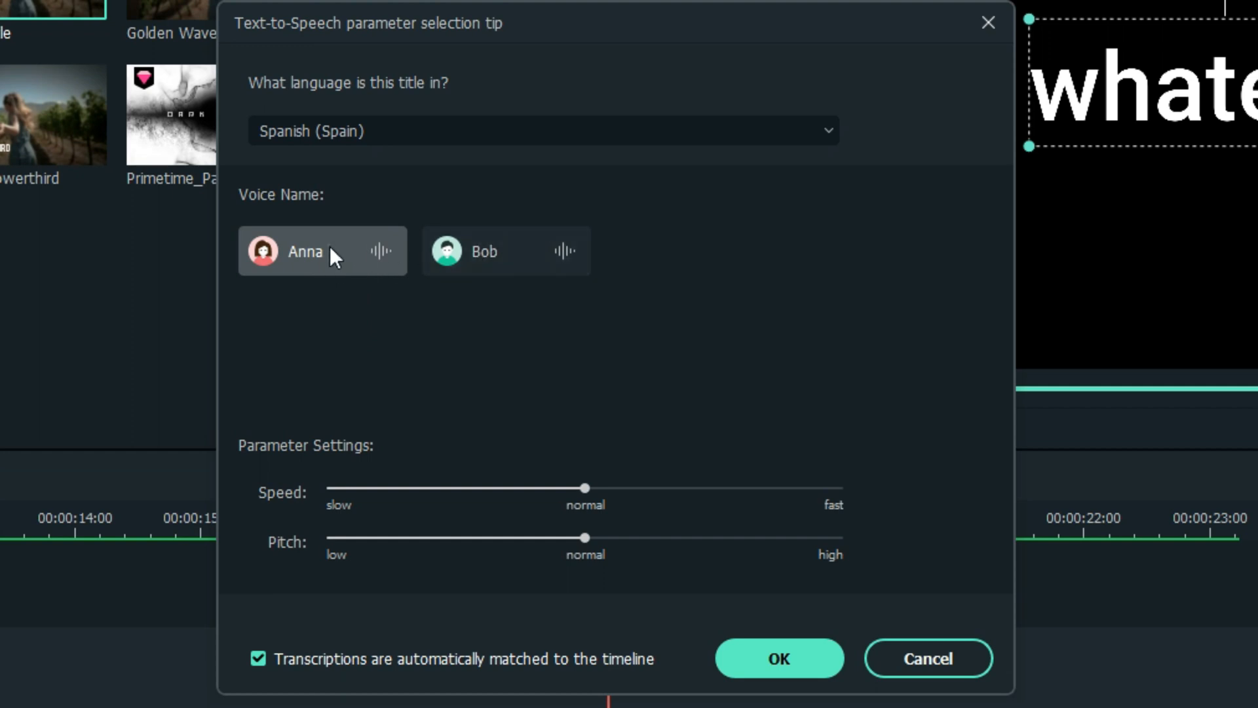
pyautogui.click(321, 251)
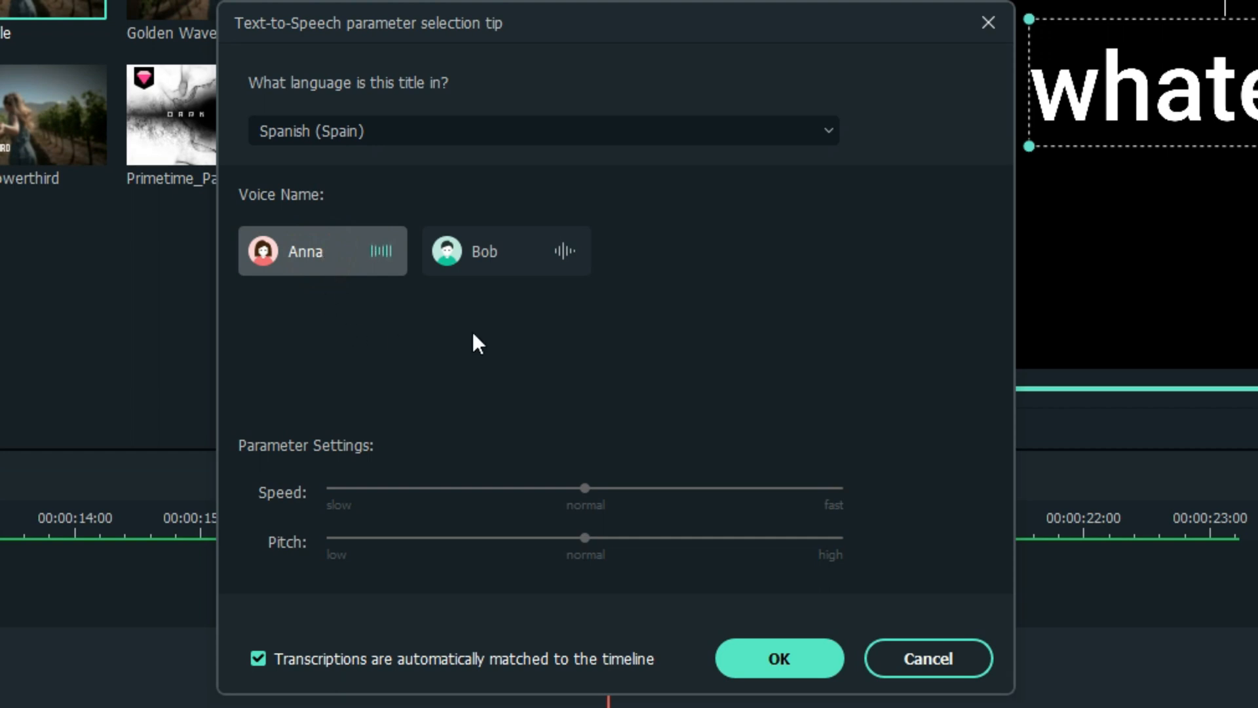
pyautogui.click(506, 251)
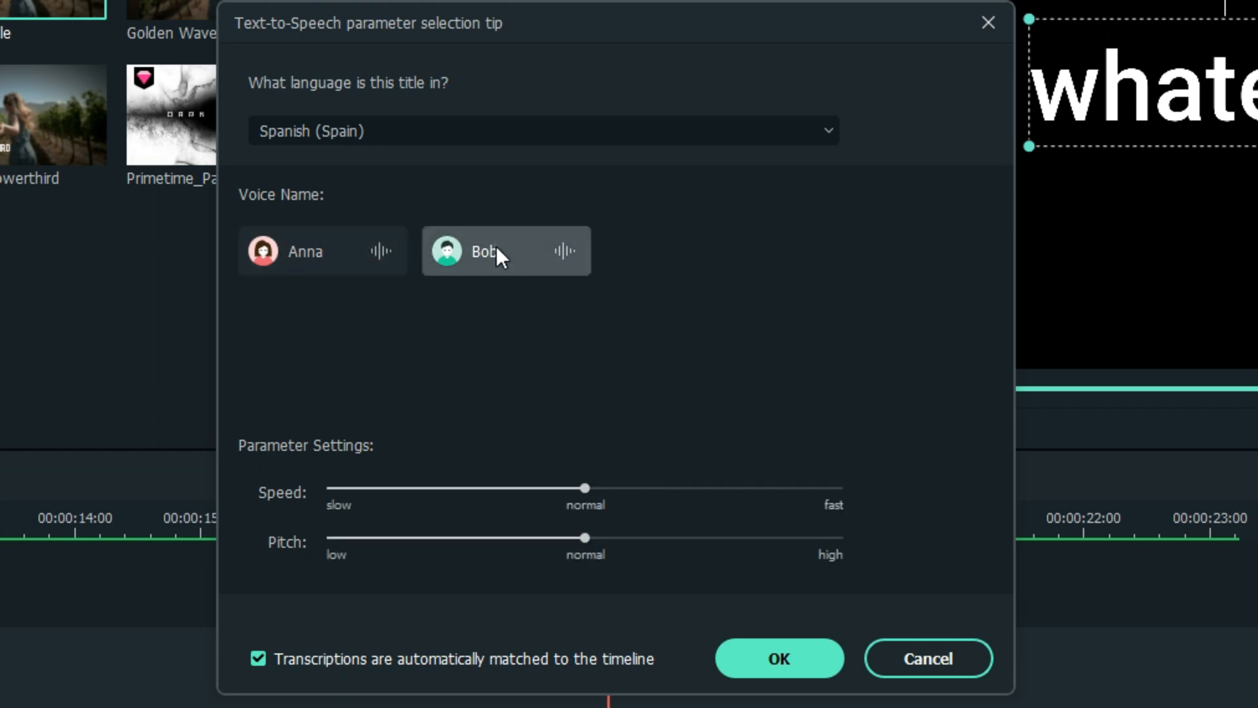
pyautogui.moveTo(473, 373)
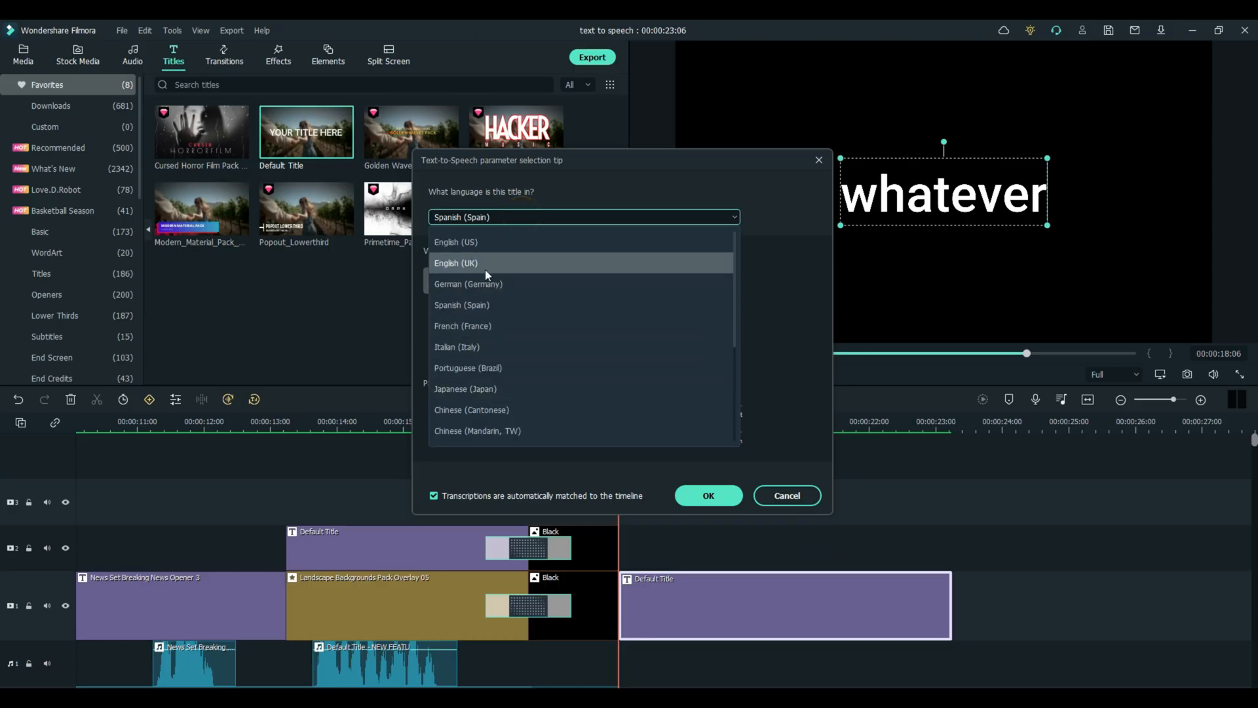
# Generate the title voiceover in English (US) with Jack at normal speed and pitch
pyautogui.click(455, 242)
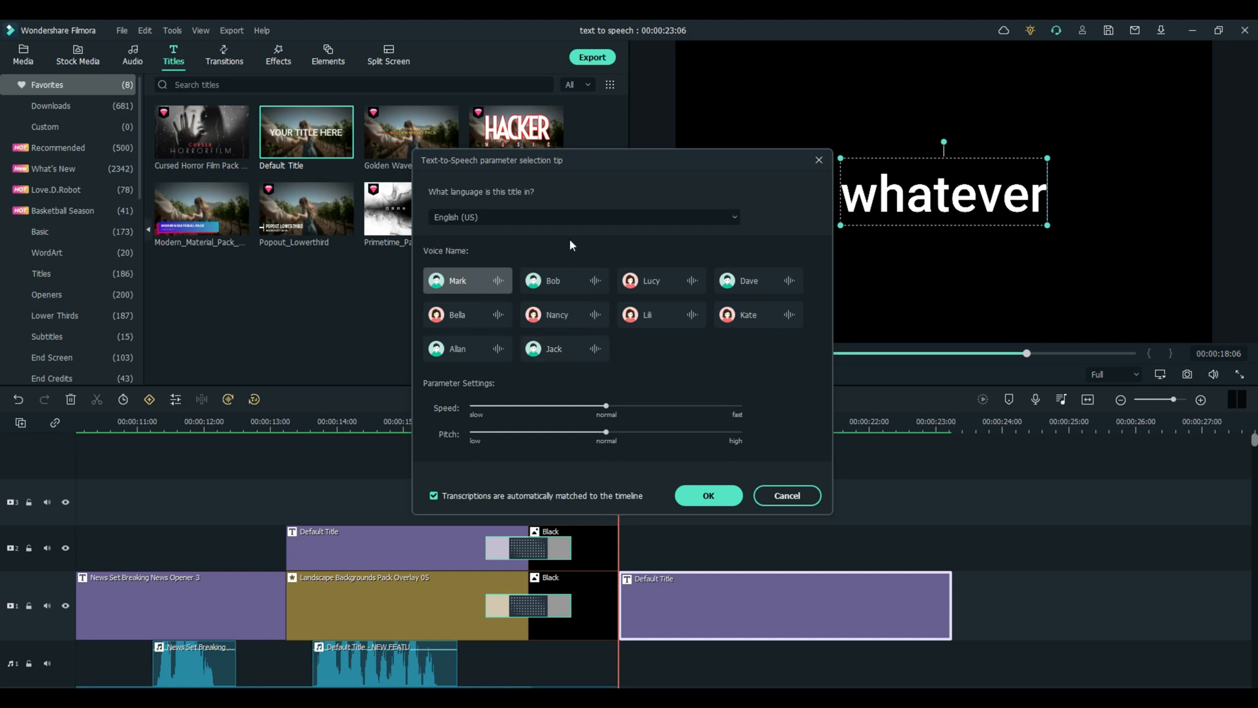
pyautogui.click(554, 348)
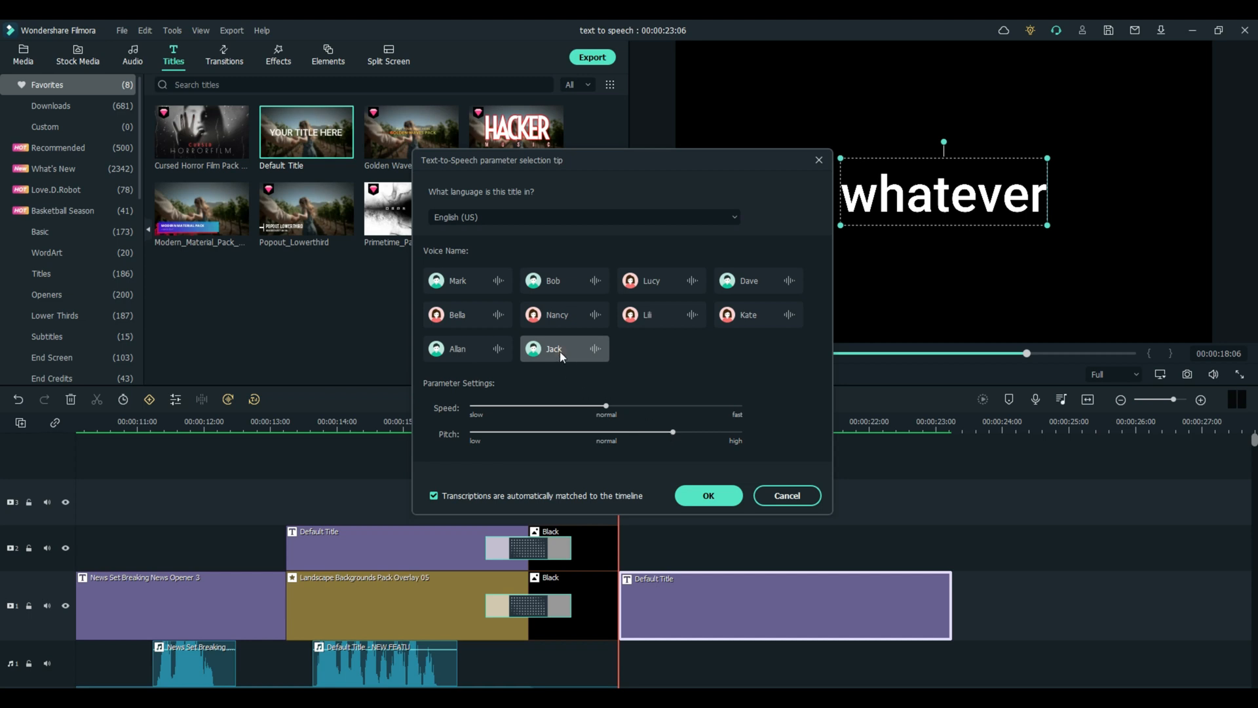
pyautogui.click(595, 348)
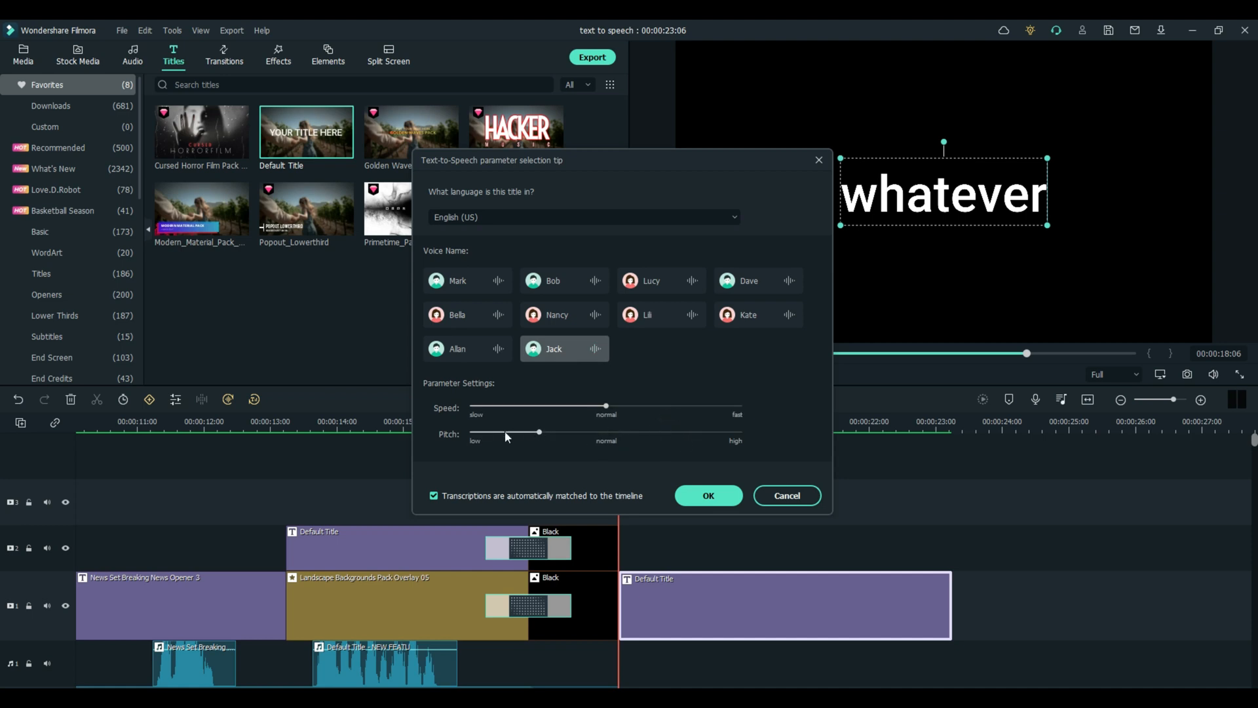
pyautogui.moveTo(563, 351)
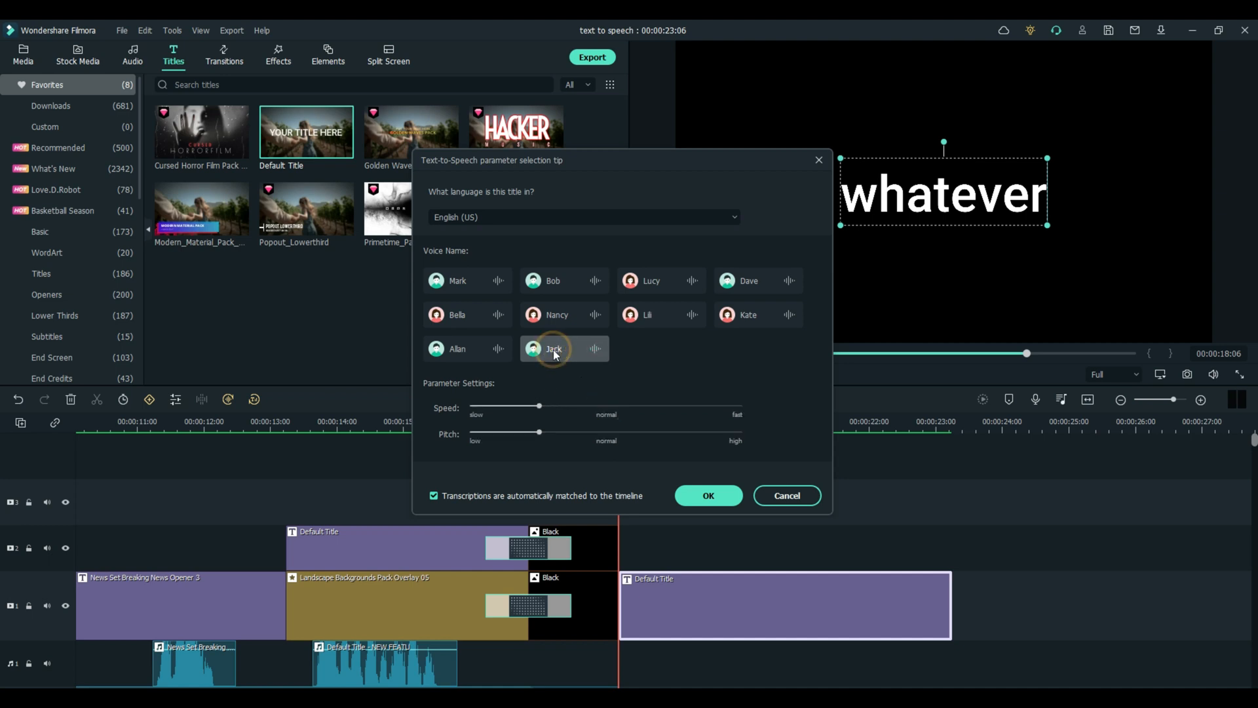
pyautogui.click(552, 348)
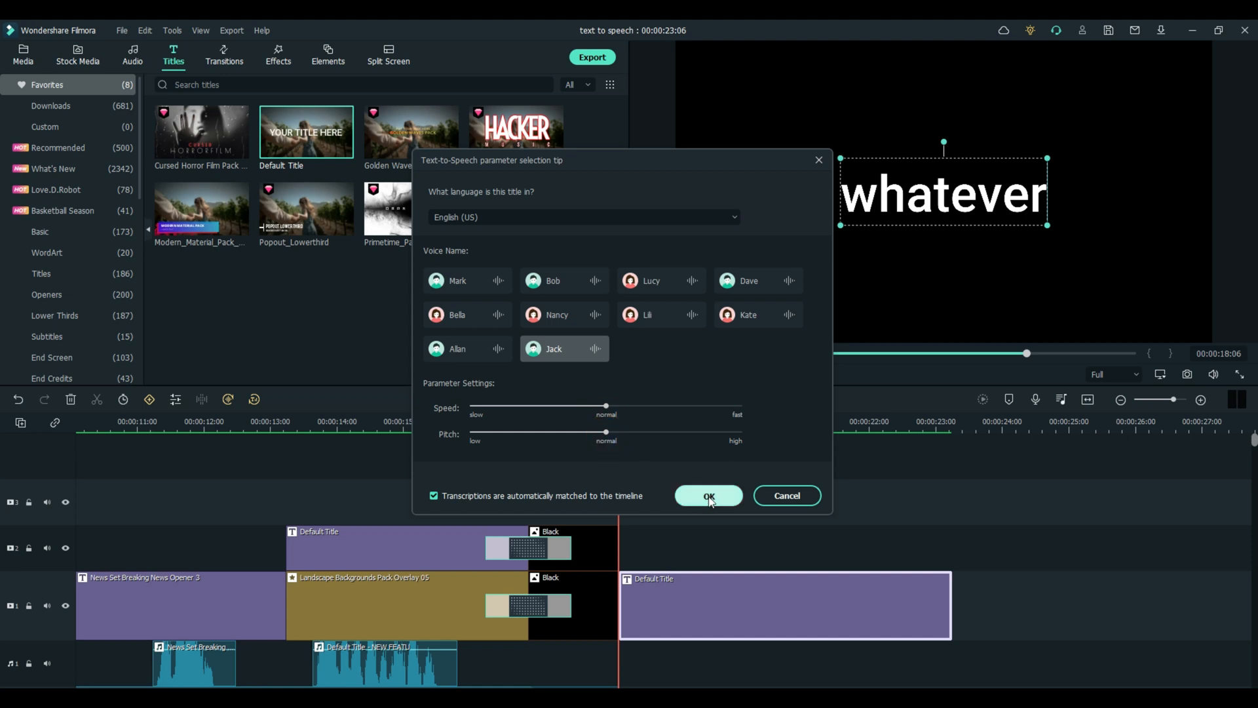
pyautogui.click(708, 495)
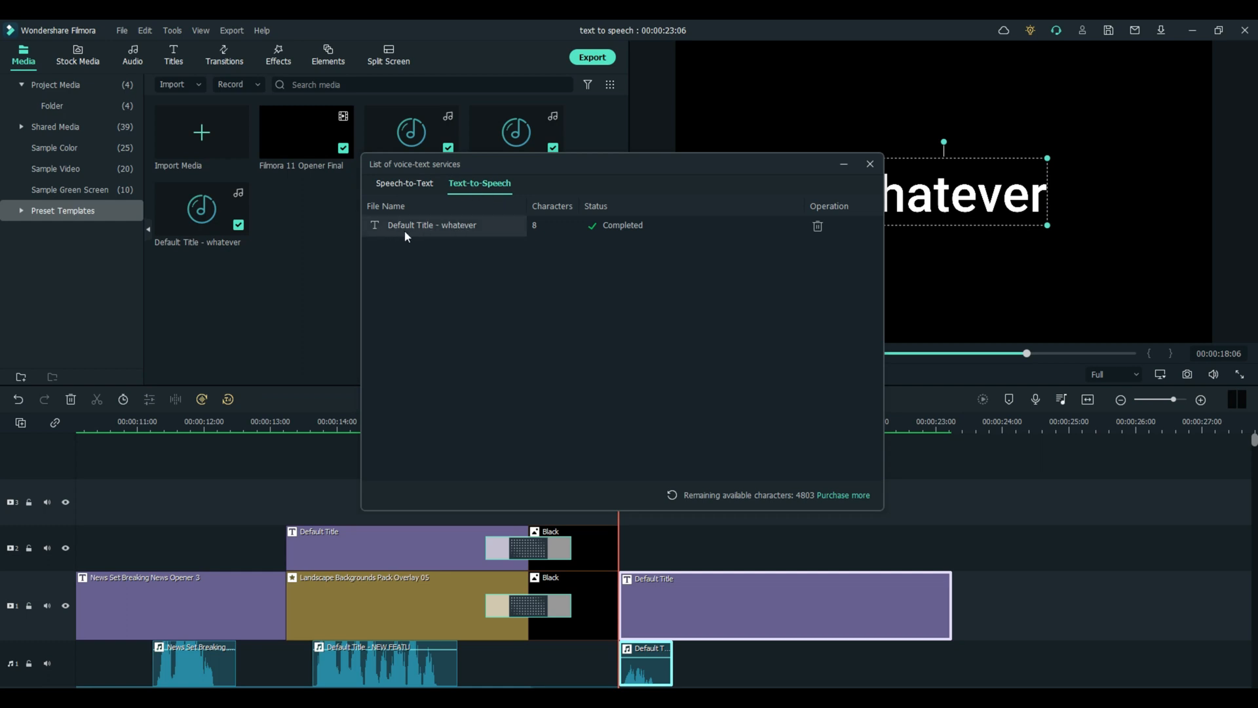
pyautogui.moveTo(548, 232)
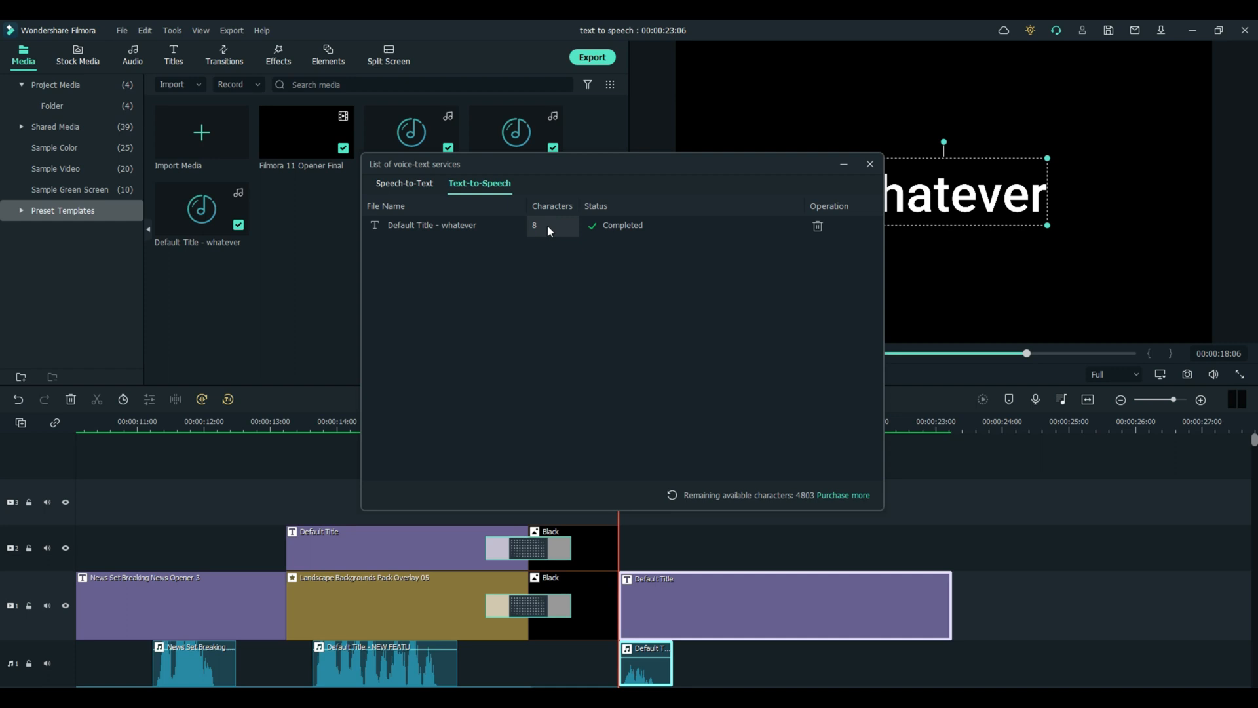
pyautogui.moveTo(609, 230)
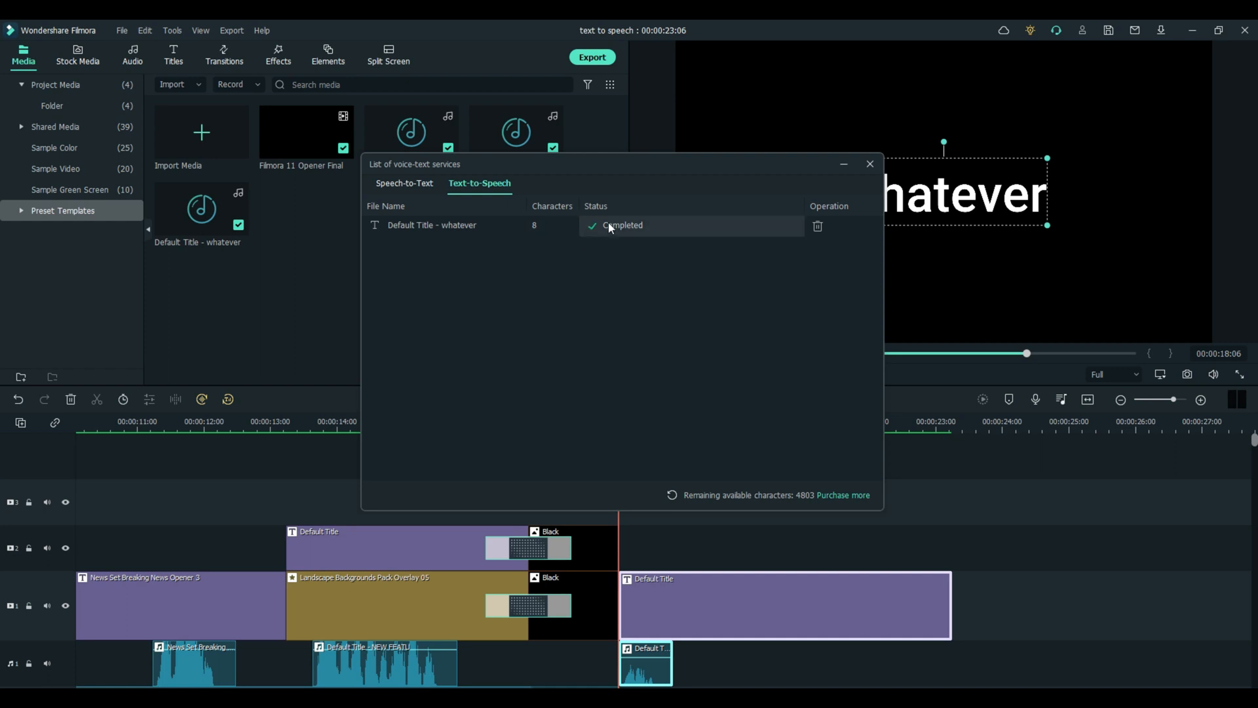
pyautogui.moveTo(713, 439)
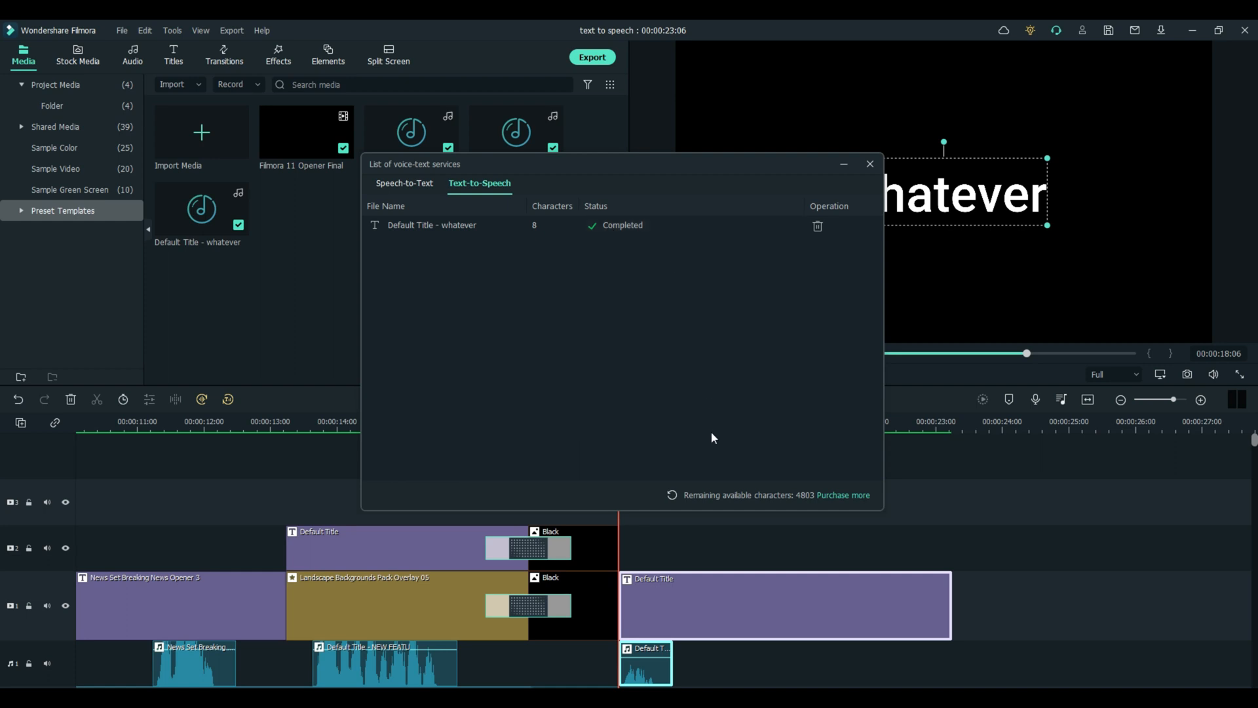
pyautogui.moveTo(807, 502)
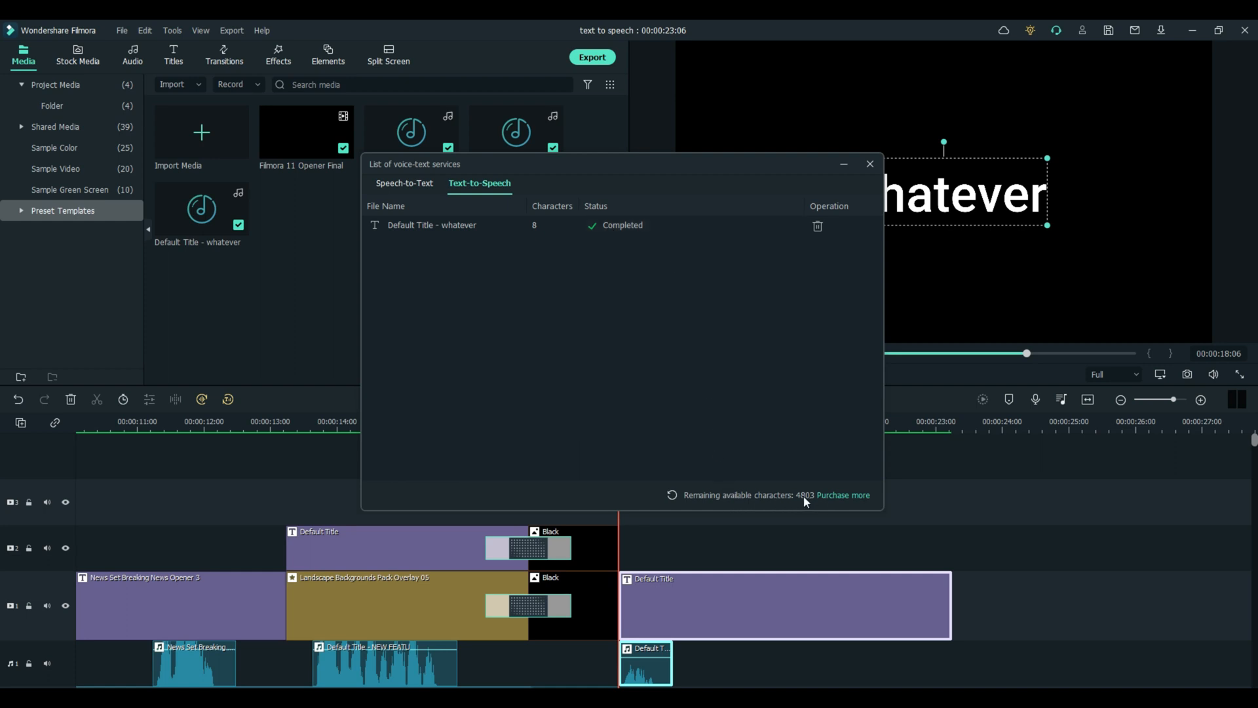
pyautogui.moveTo(783, 505)
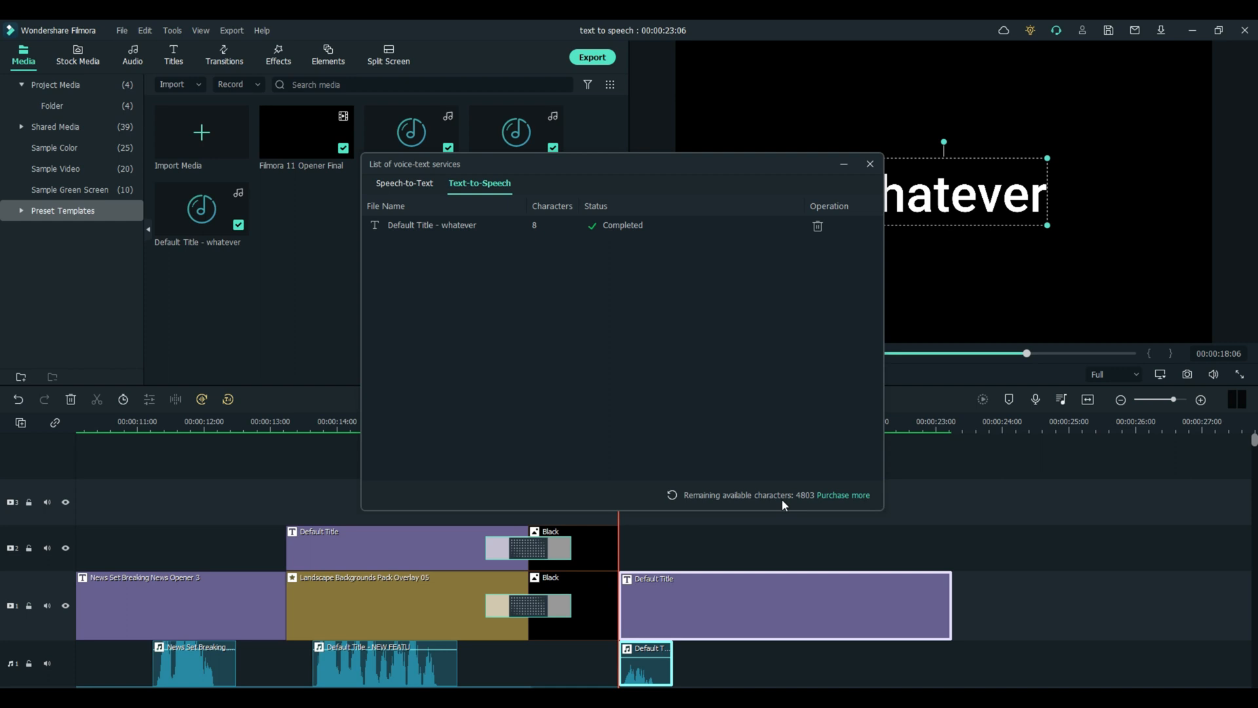
# Open the pricing page to purchase more text-to-speech characters
pyautogui.click(853, 496)
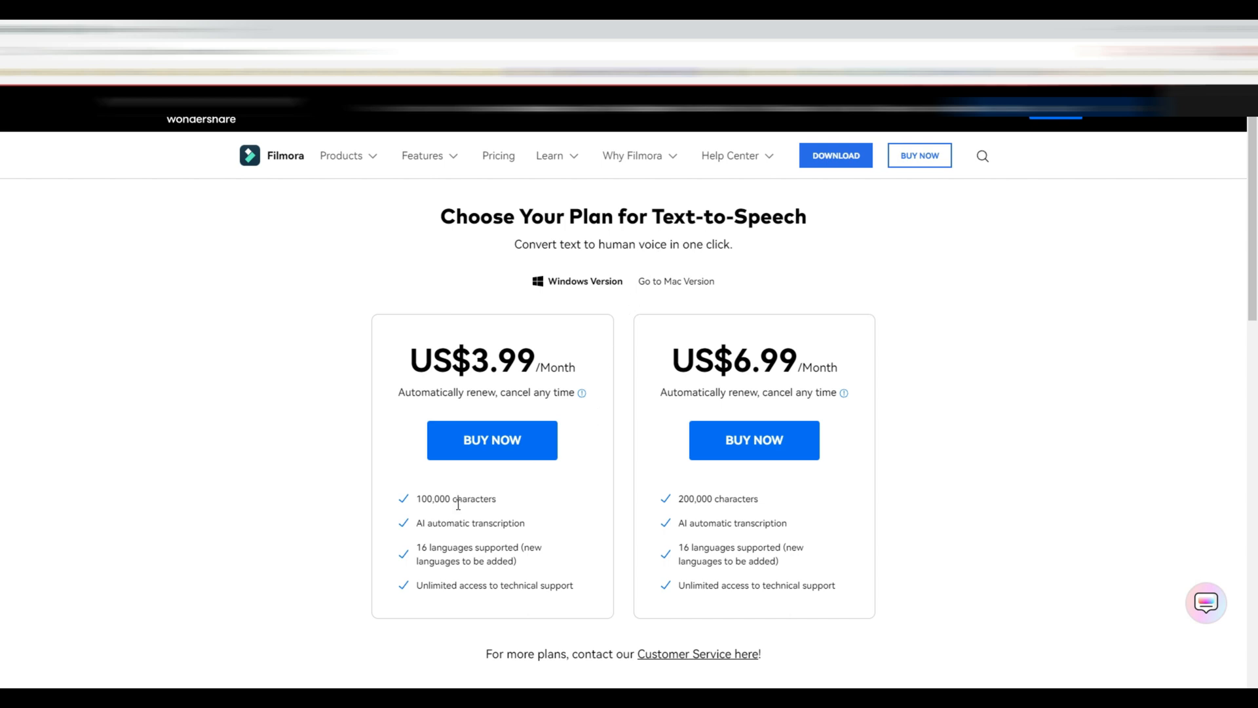
pyautogui.moveTo(478, 511)
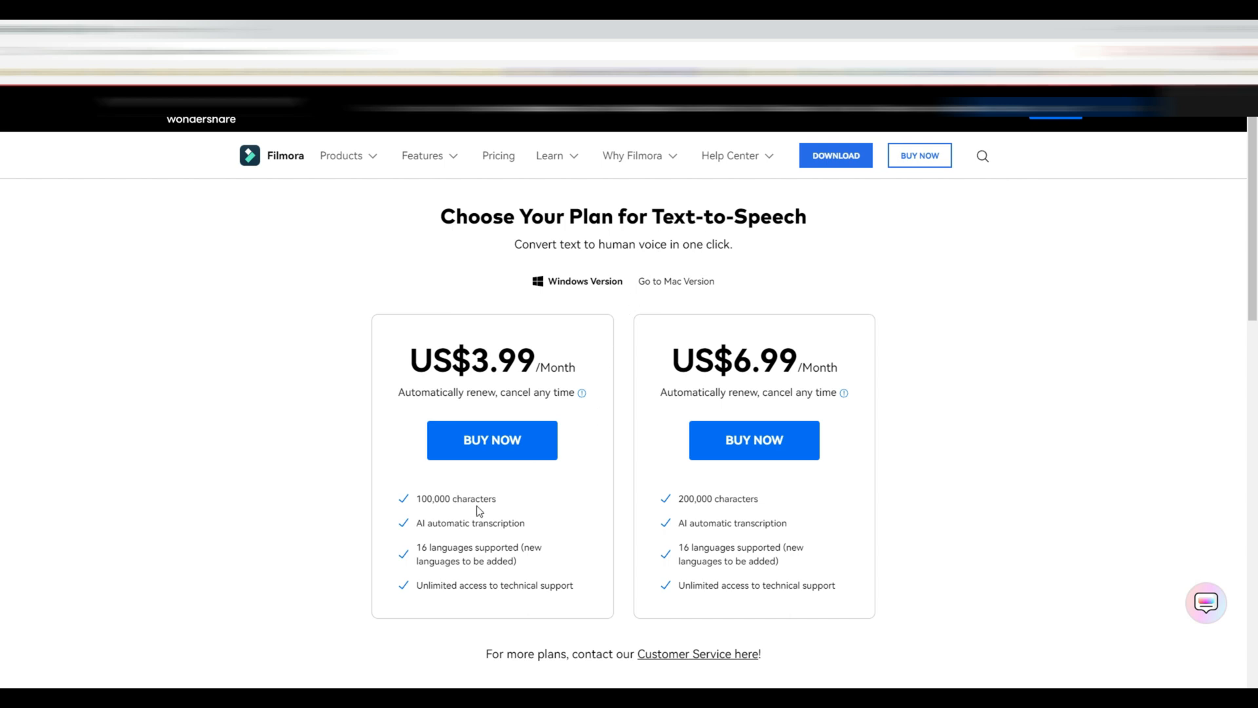
pyautogui.moveTo(711, 498)
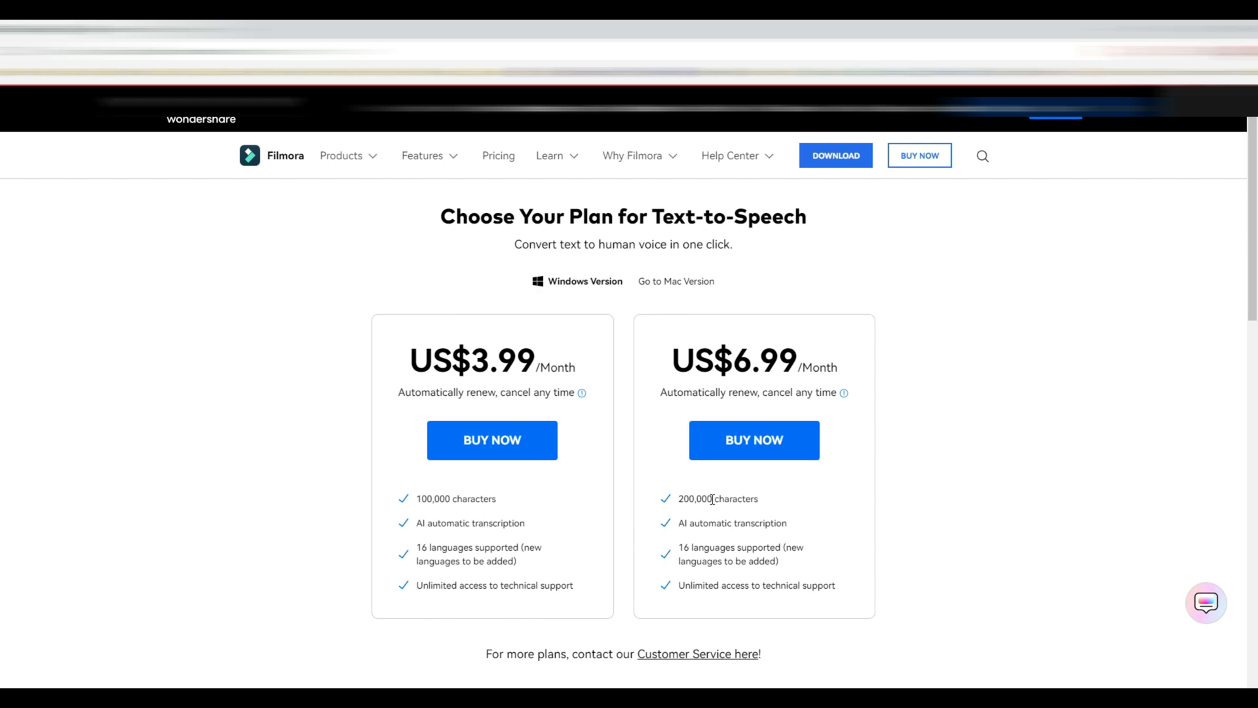
pyautogui.moveTo(659, 500)
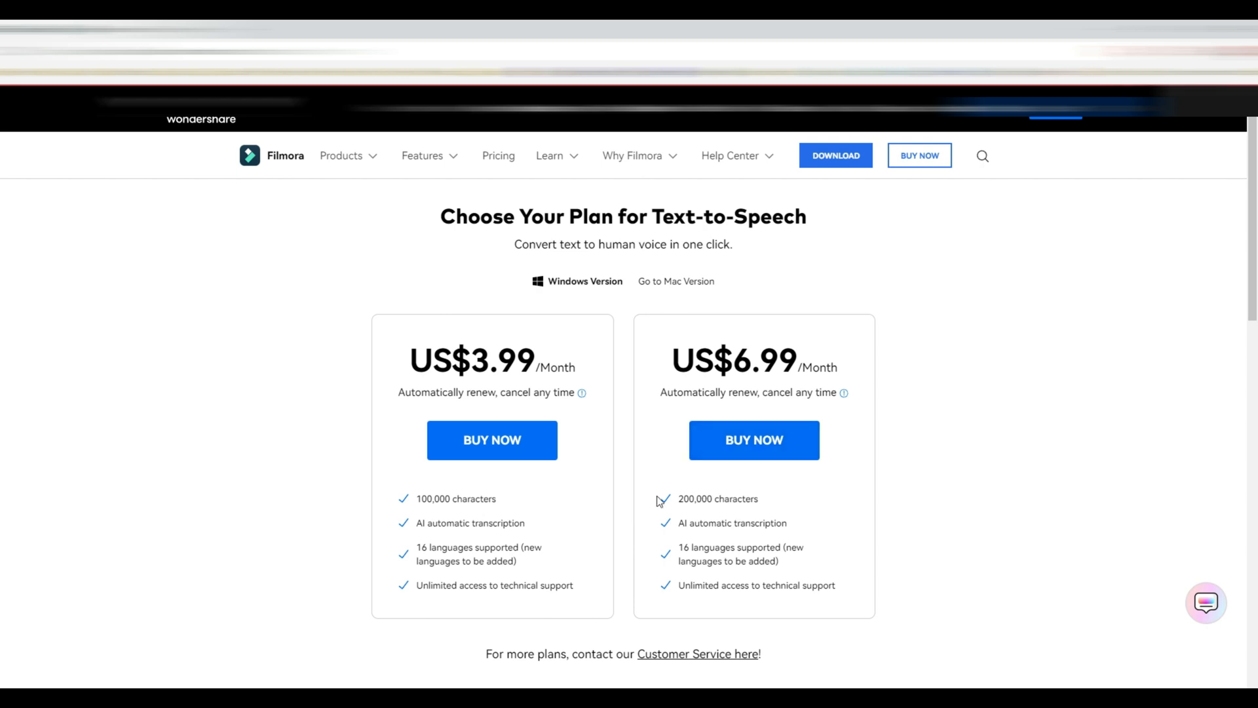
pyautogui.moveTo(592, 557)
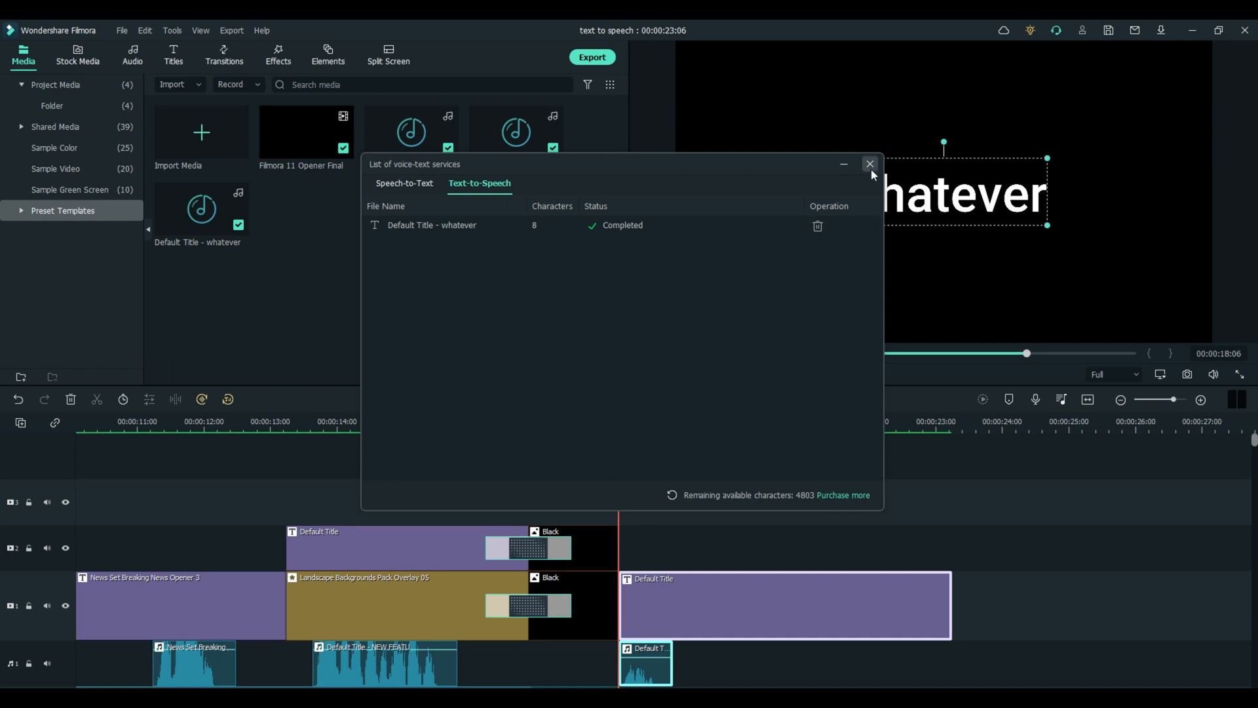
# Close the voice-text services list, then play, pause, stop and replay the voice clip
pyautogui.click(870, 164)
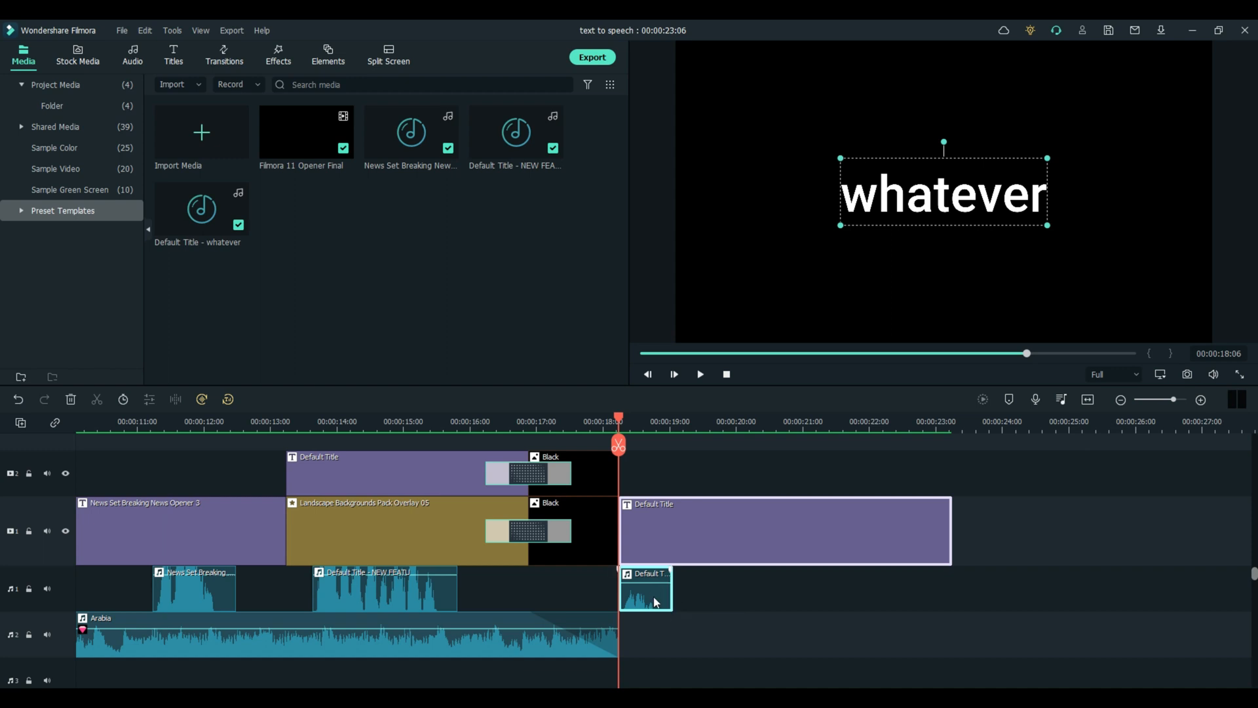
pyautogui.moveTo(47, 634)
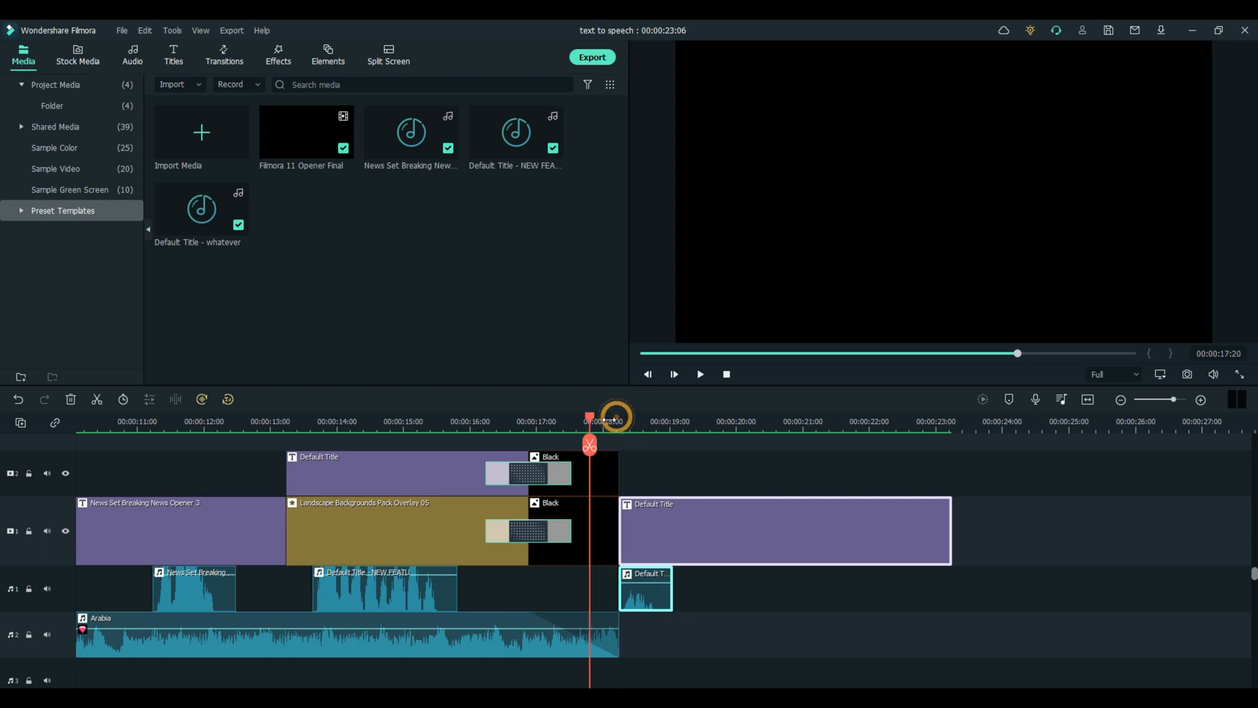
pyautogui.click(699, 374)
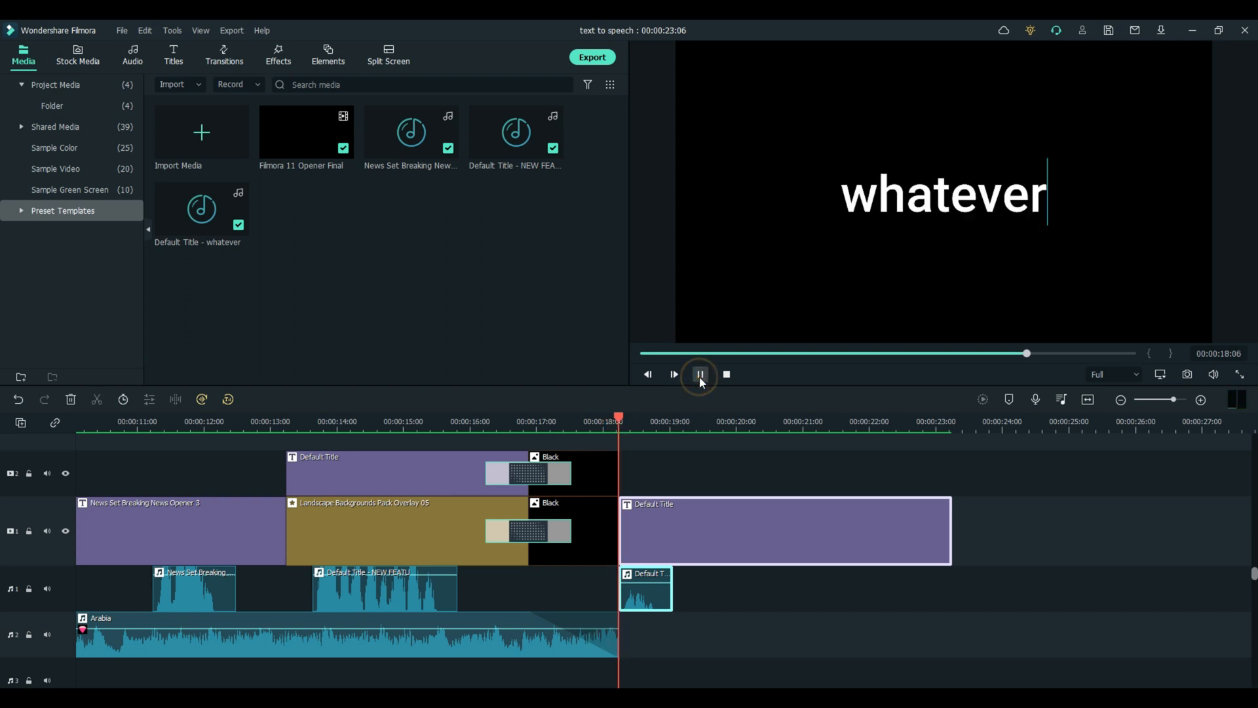
pyautogui.click(699, 375)
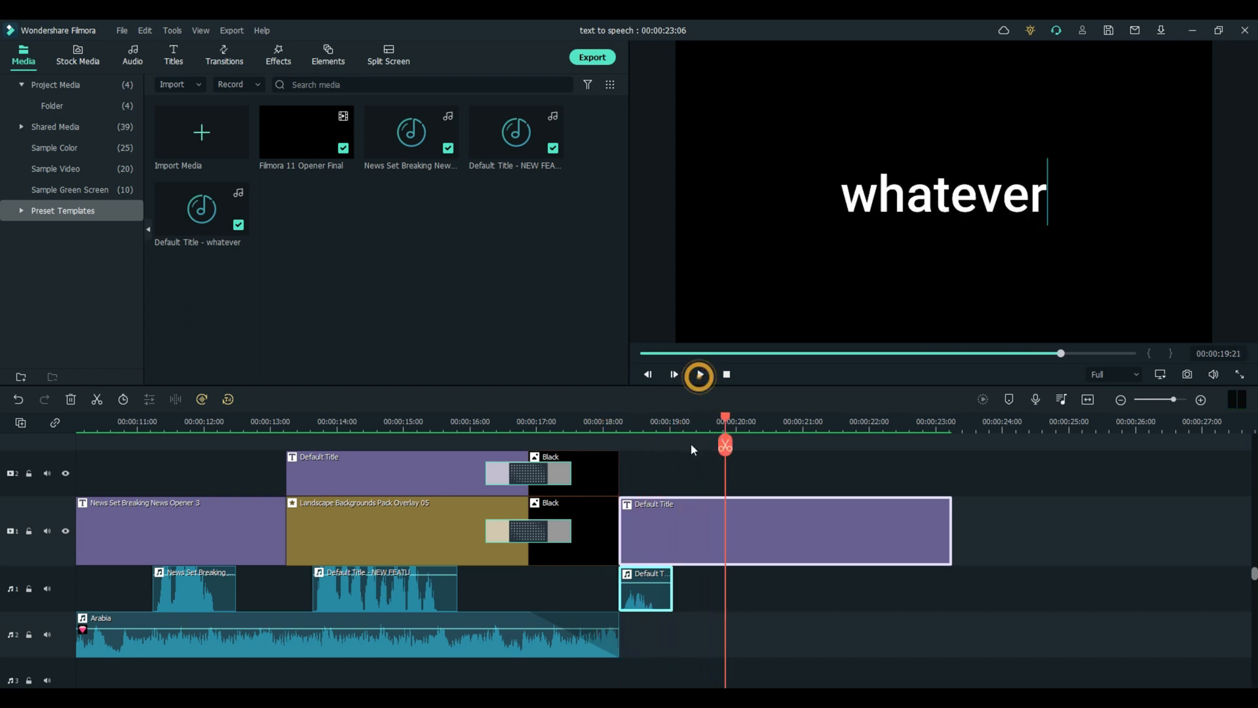
pyautogui.click(697, 374)
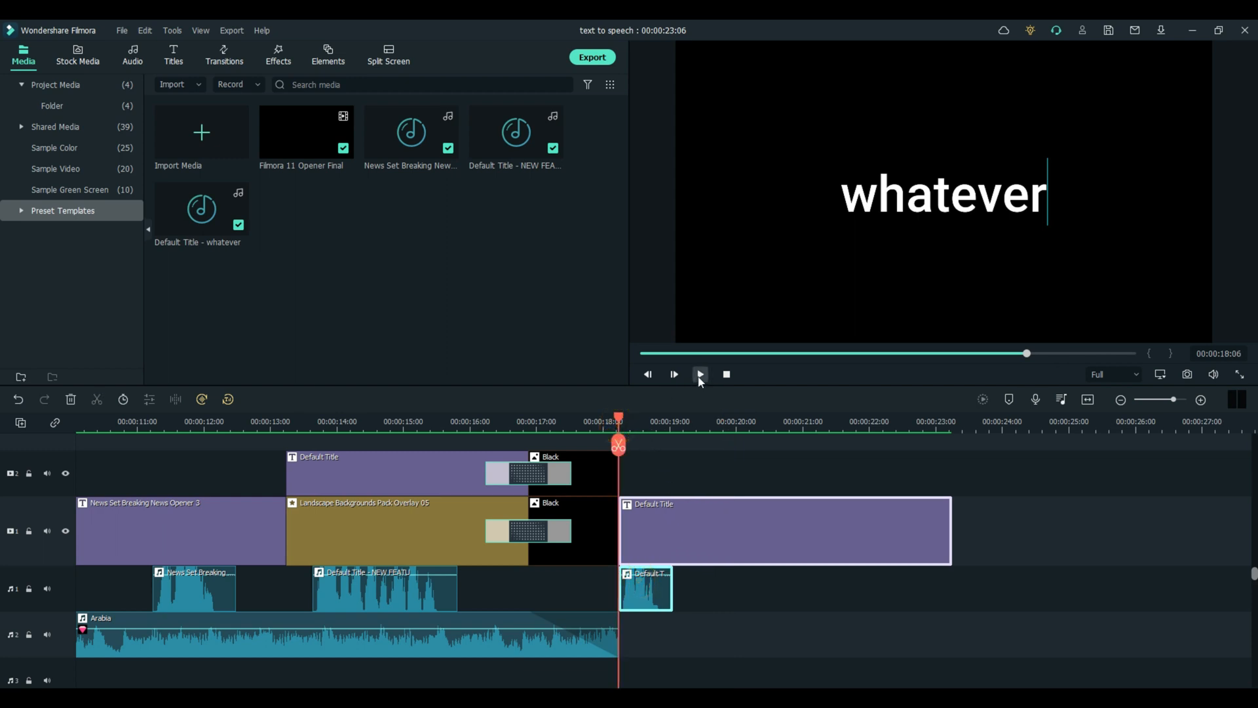
pyautogui.click(699, 374)
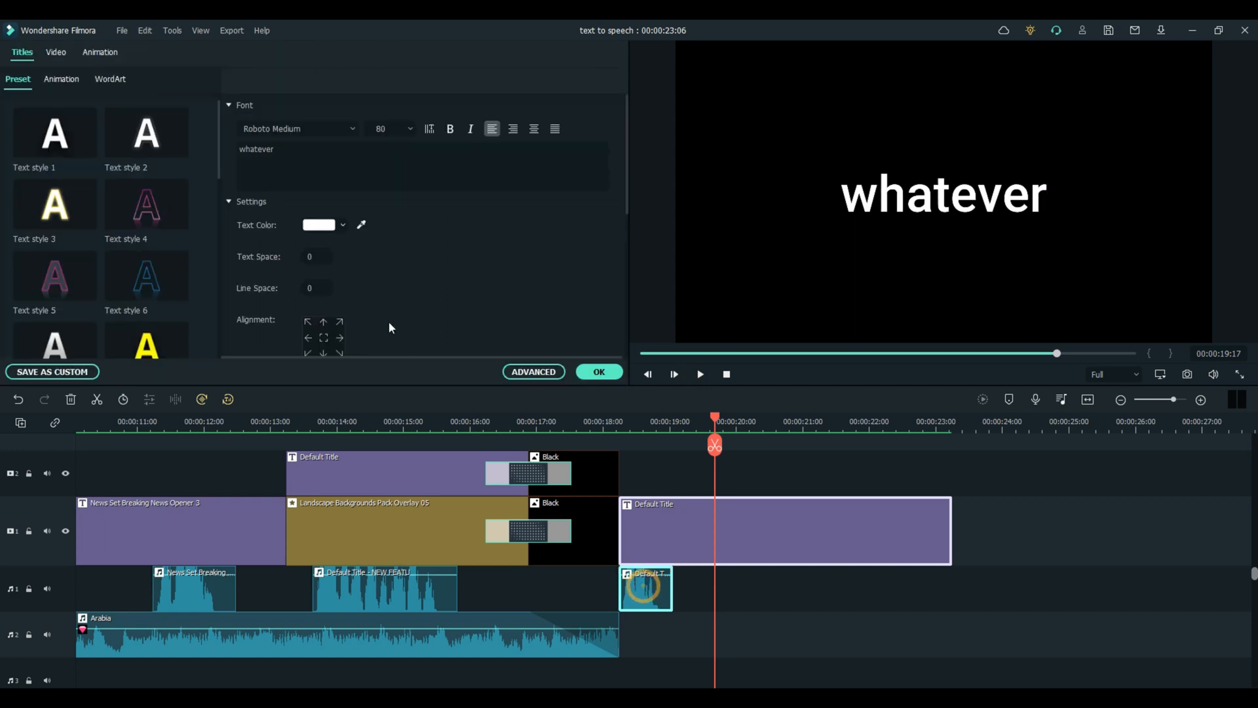
# Raise the voice clip's pitch to 7 and listen to the result
pyautogui.click(646, 589)
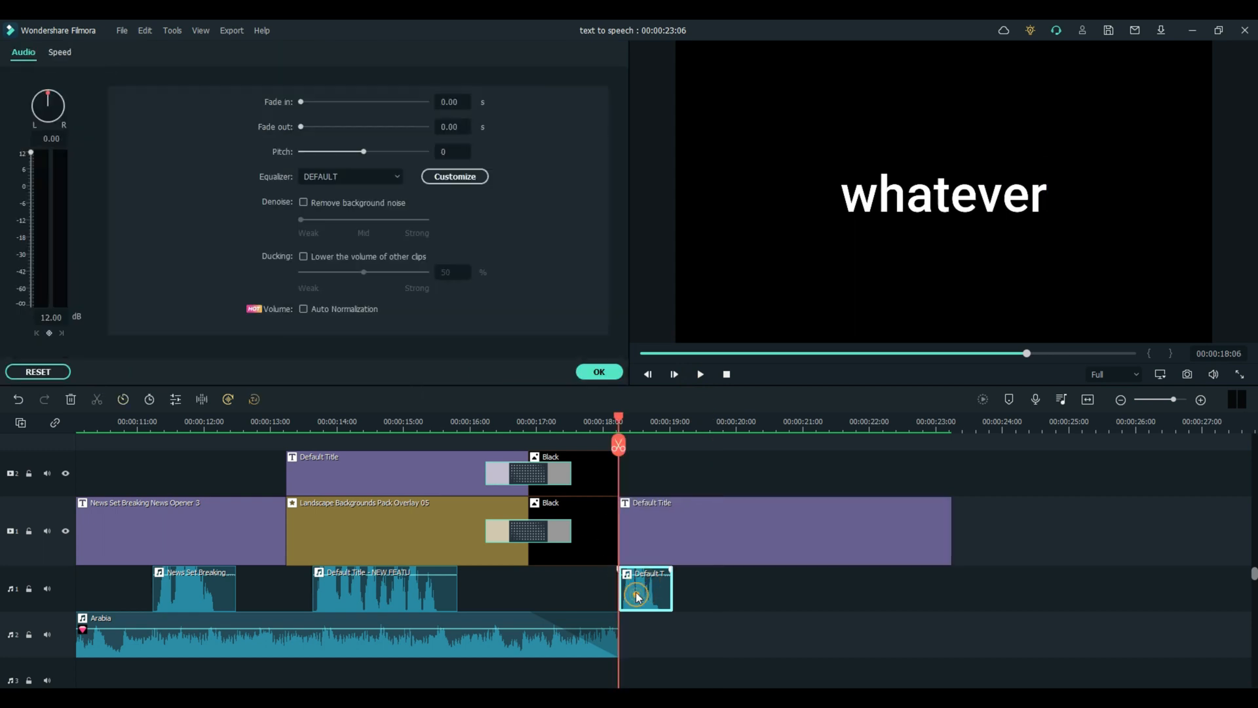
pyautogui.moveTo(594, 533)
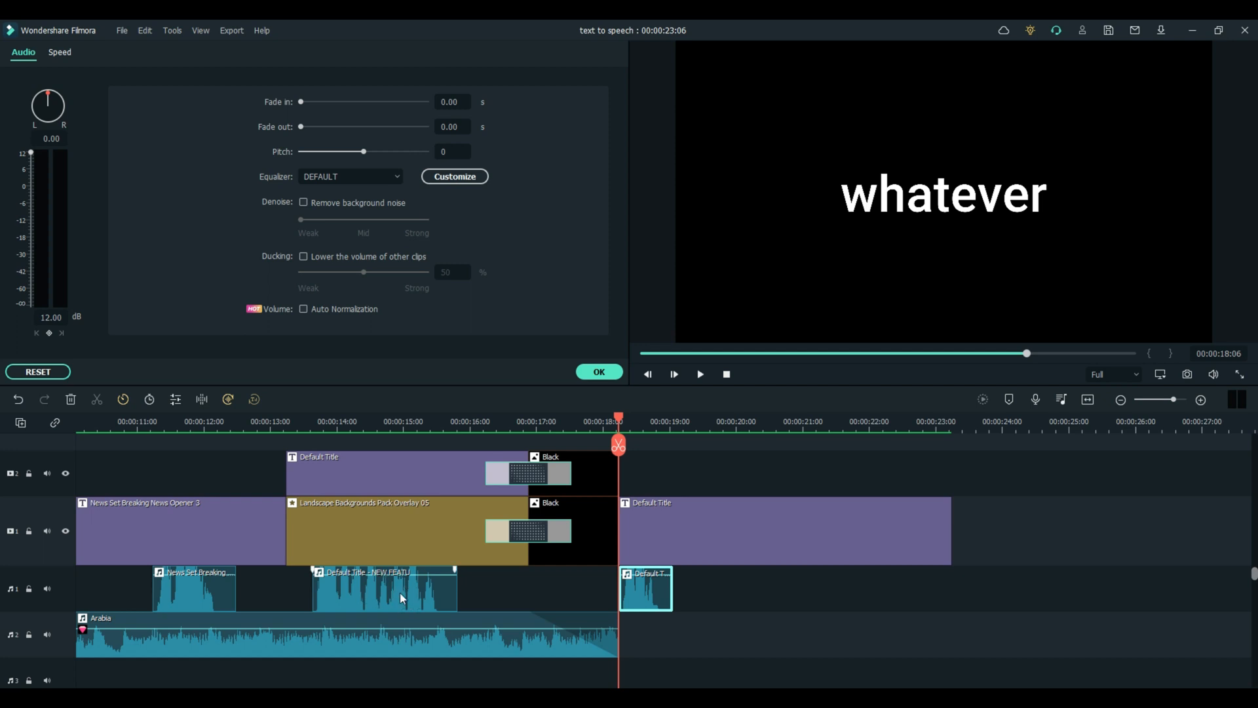
pyautogui.moveTo(373, 627)
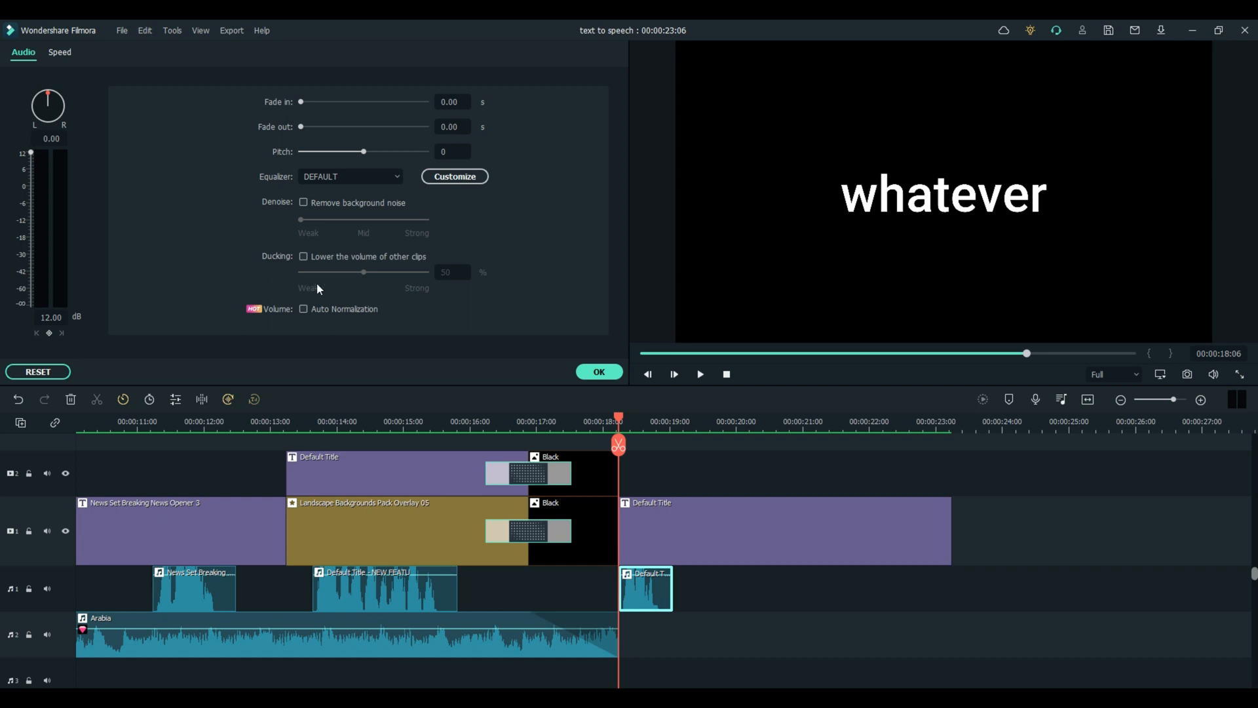
pyautogui.moveTo(304, 147)
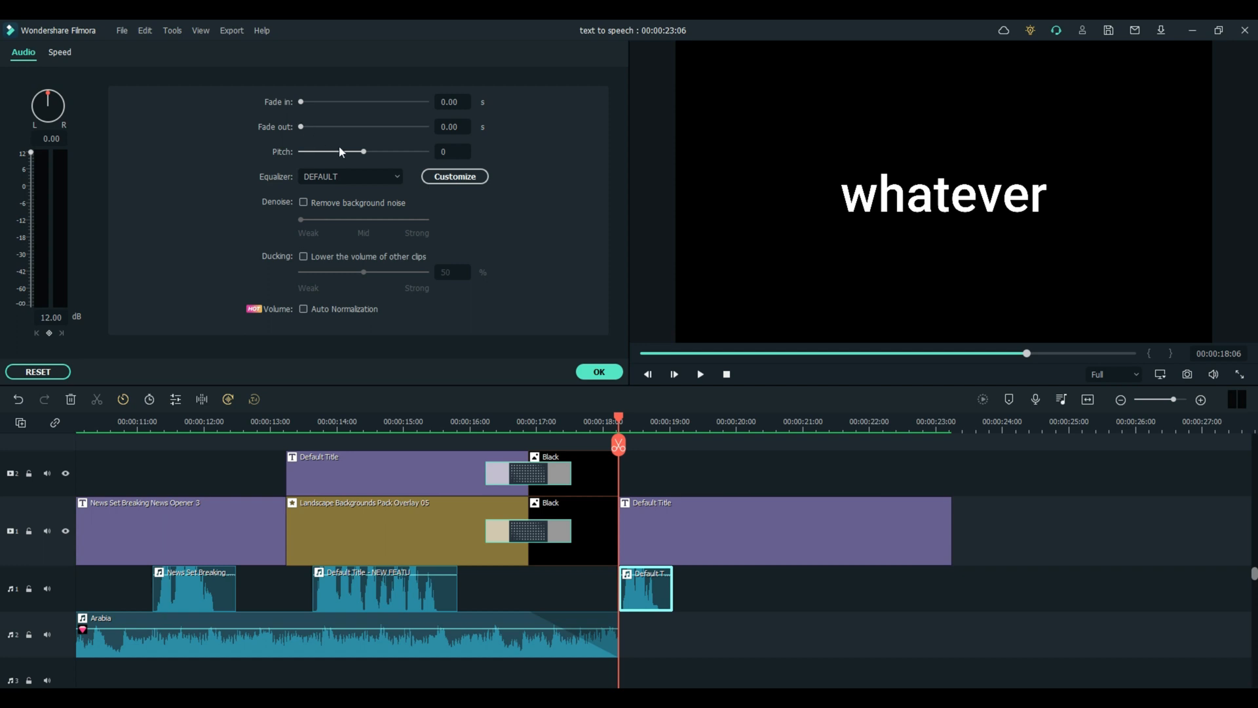
pyautogui.moveTo(363, 154)
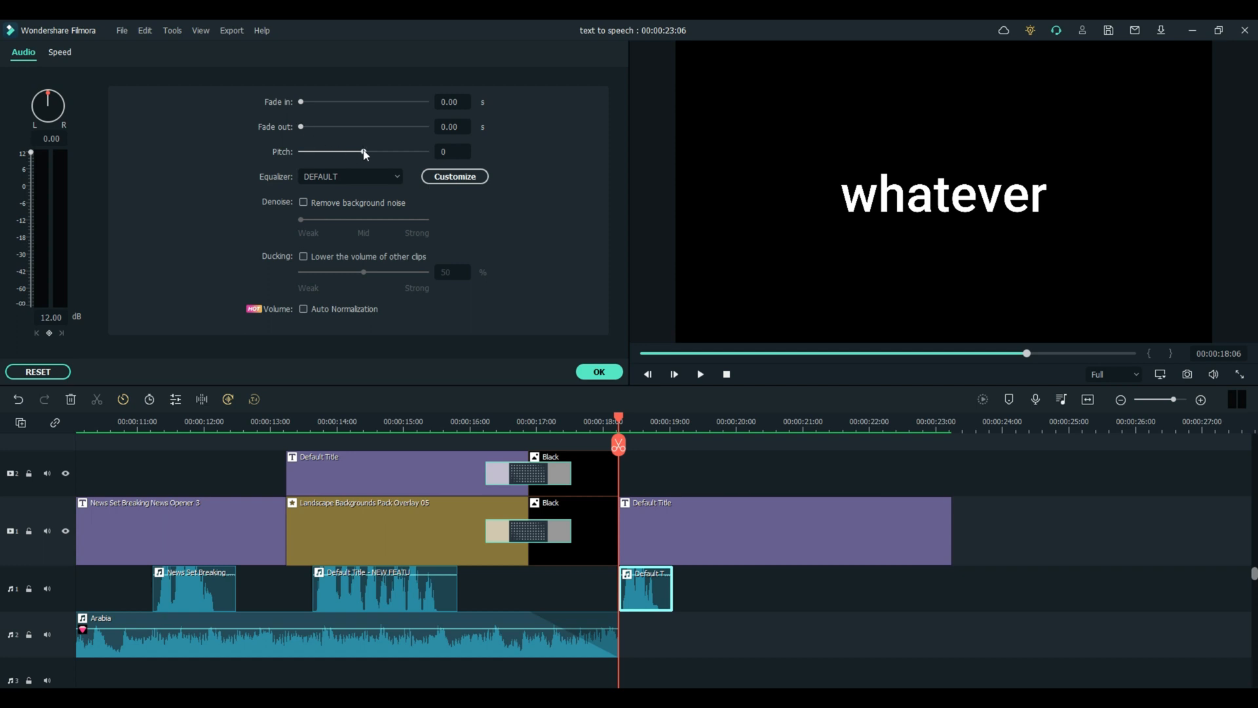
pyautogui.moveTo(303, 151); pyautogui.dragTo(399, 151)
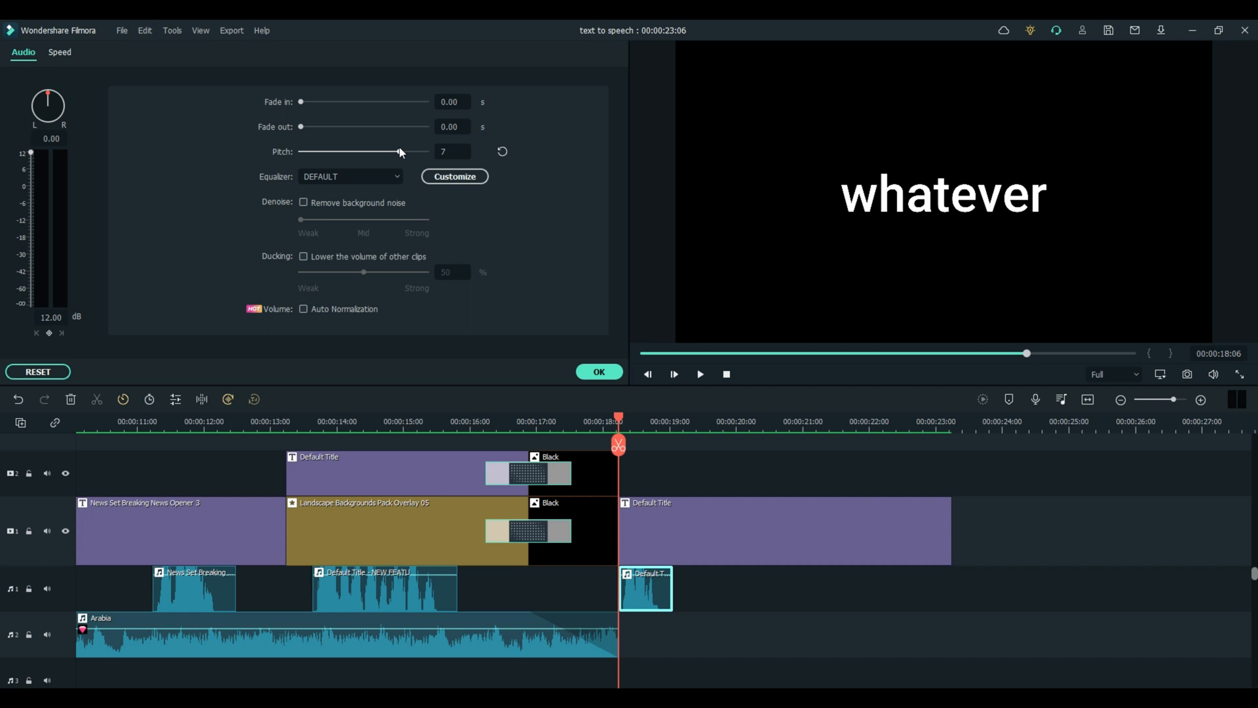
pyautogui.moveTo(400, 151); pyautogui.dragTo(405, 151)
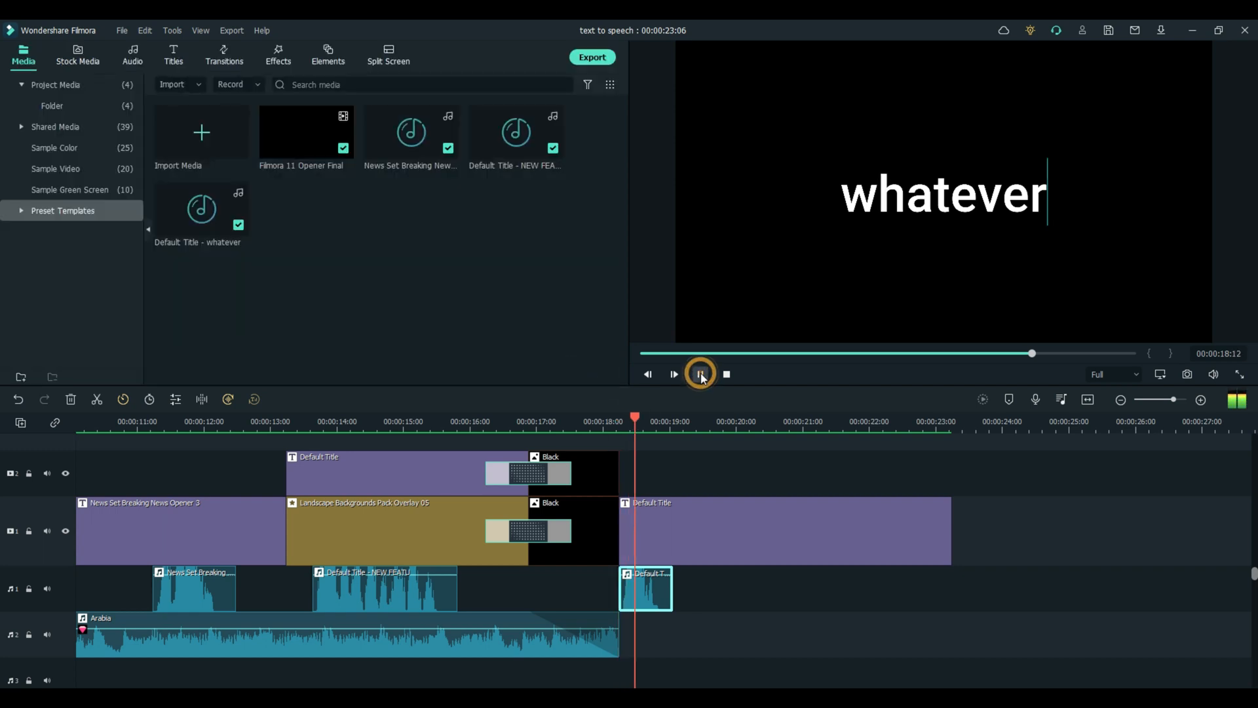
pyautogui.click(699, 374)
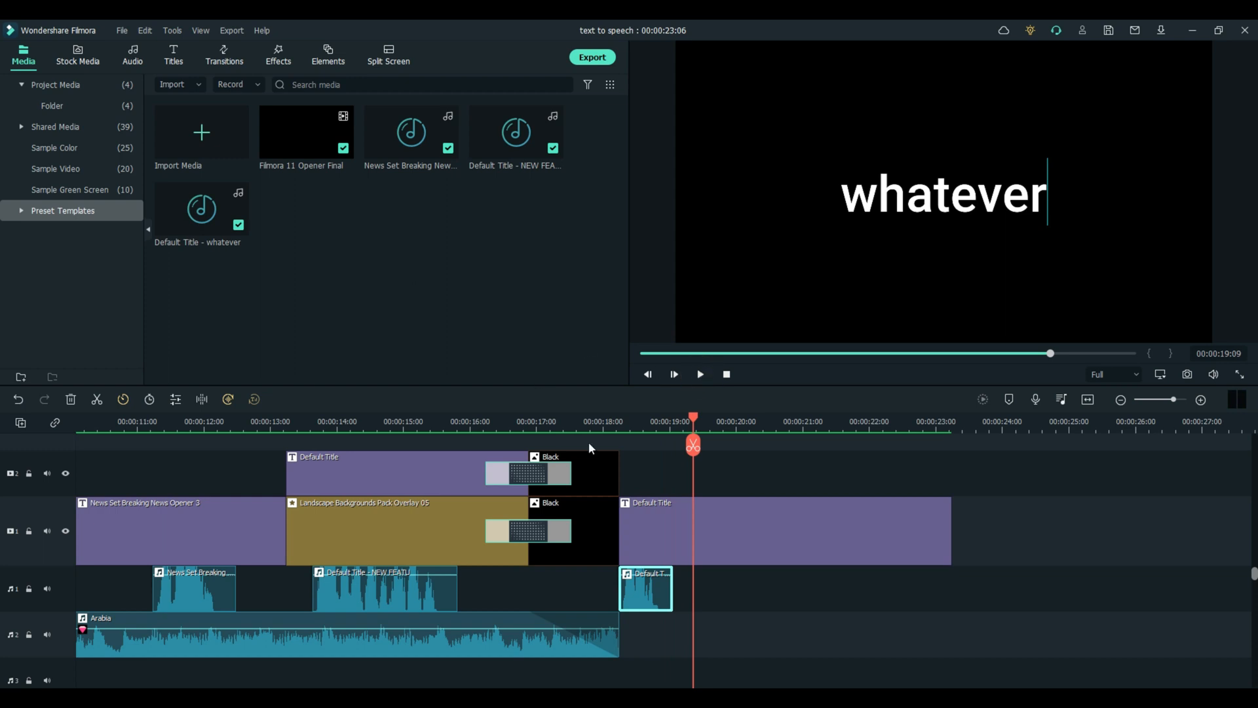
# Reopen the clip's audio settings and restore the pitch to 0
pyautogui.doubleClick(646, 588)
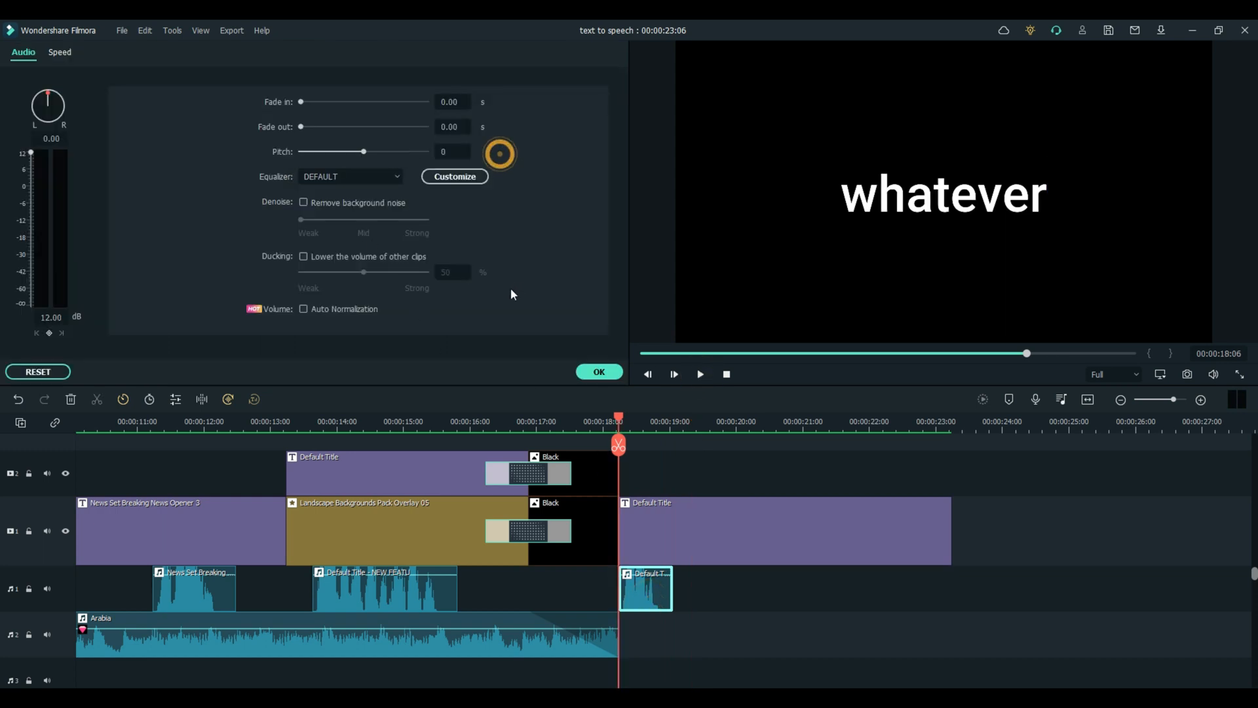
pyautogui.click(598, 372)
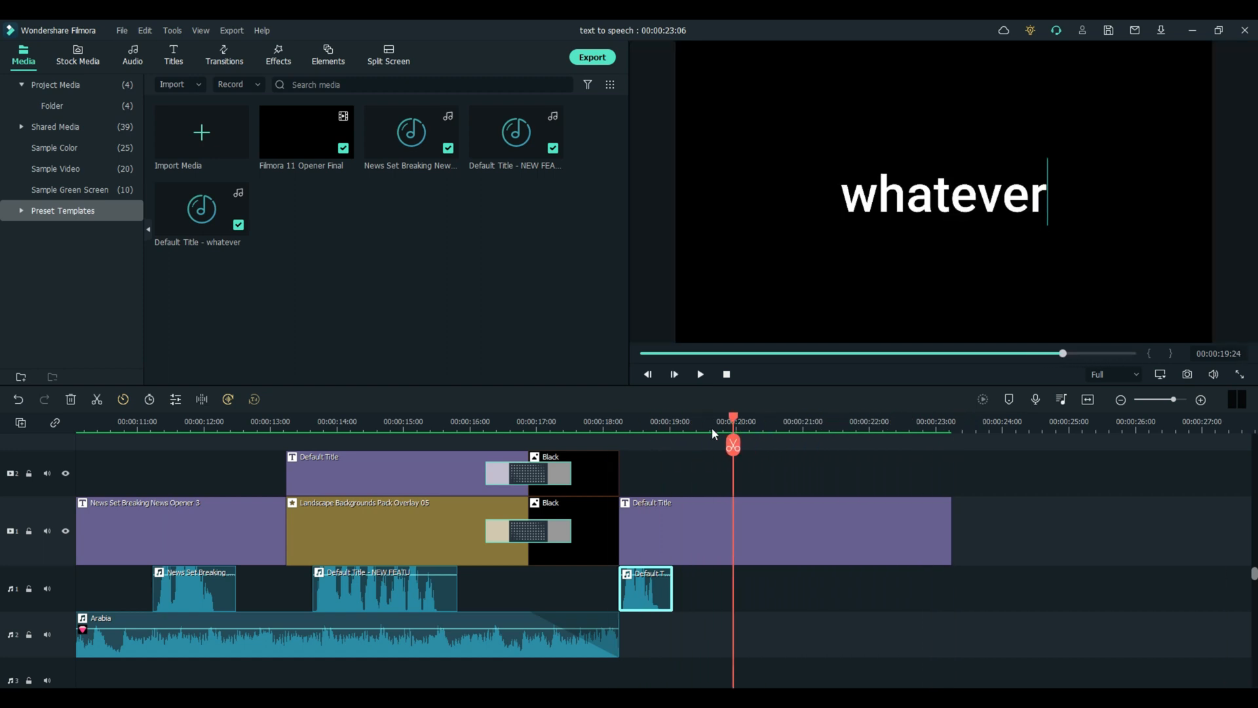
pyautogui.click(632, 421)
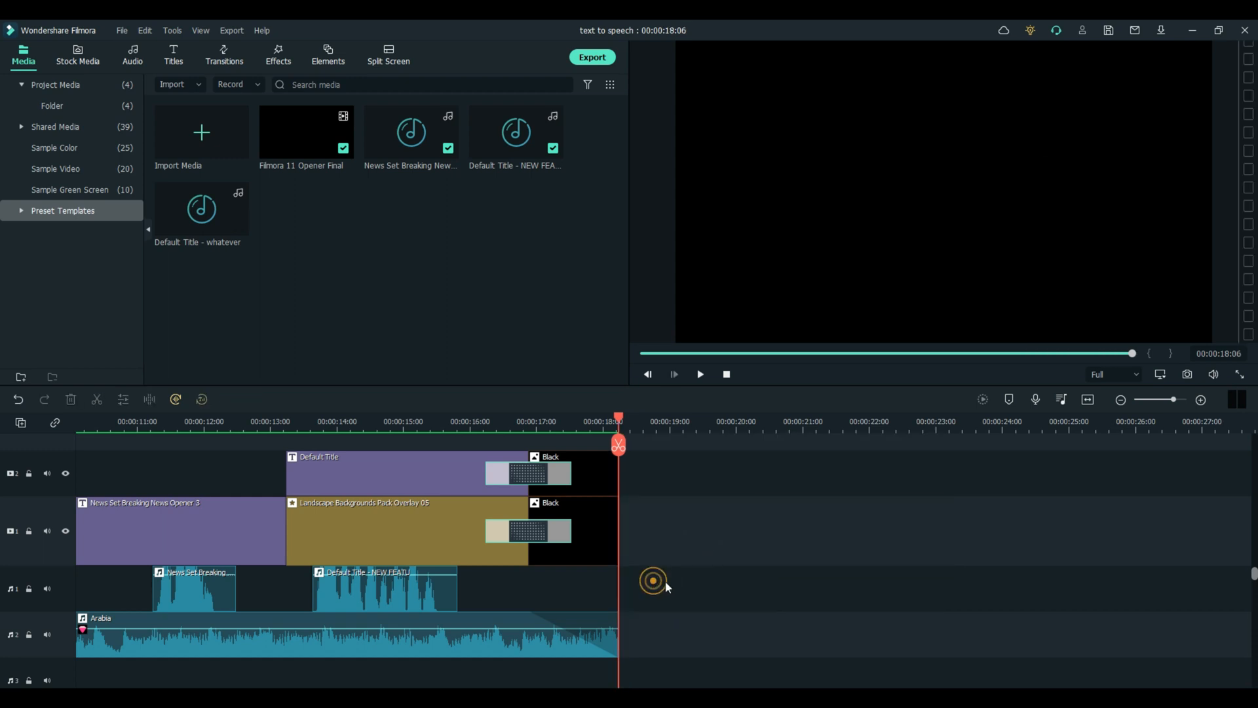
pyautogui.moveTo(126, 105)
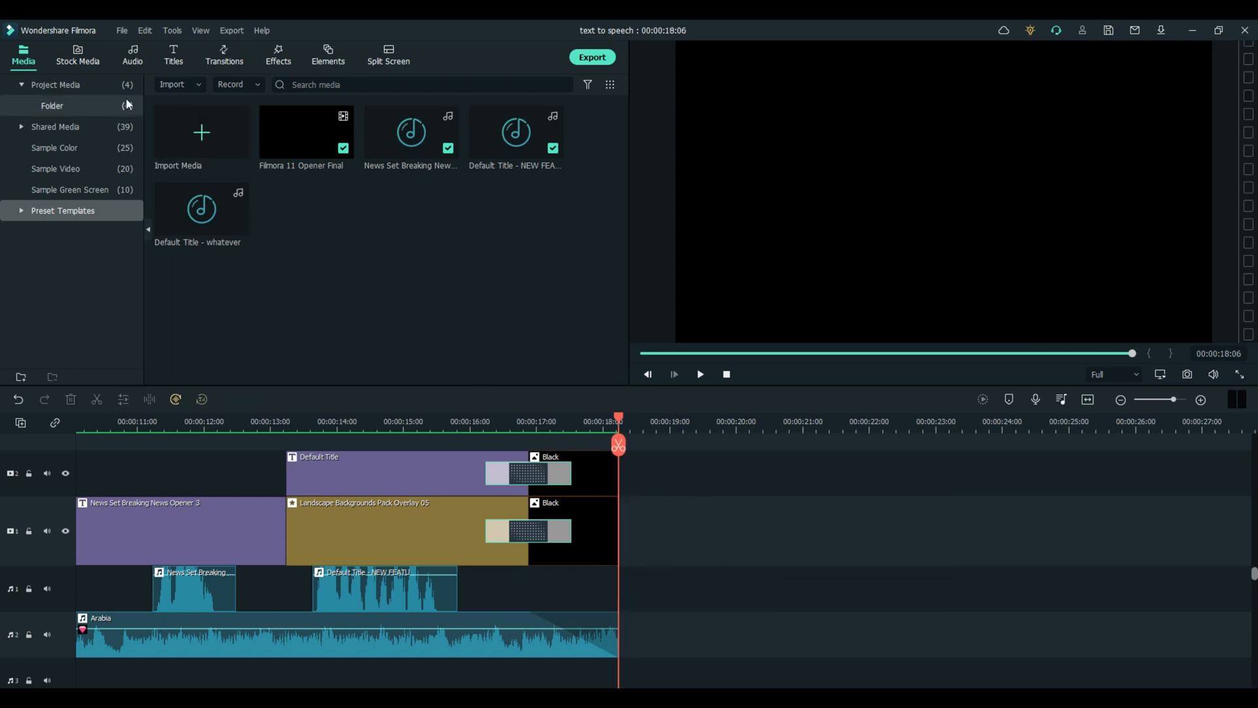
# Download the Abstract Waves Background opener and place it after the existing clips
pyautogui.click(172, 54)
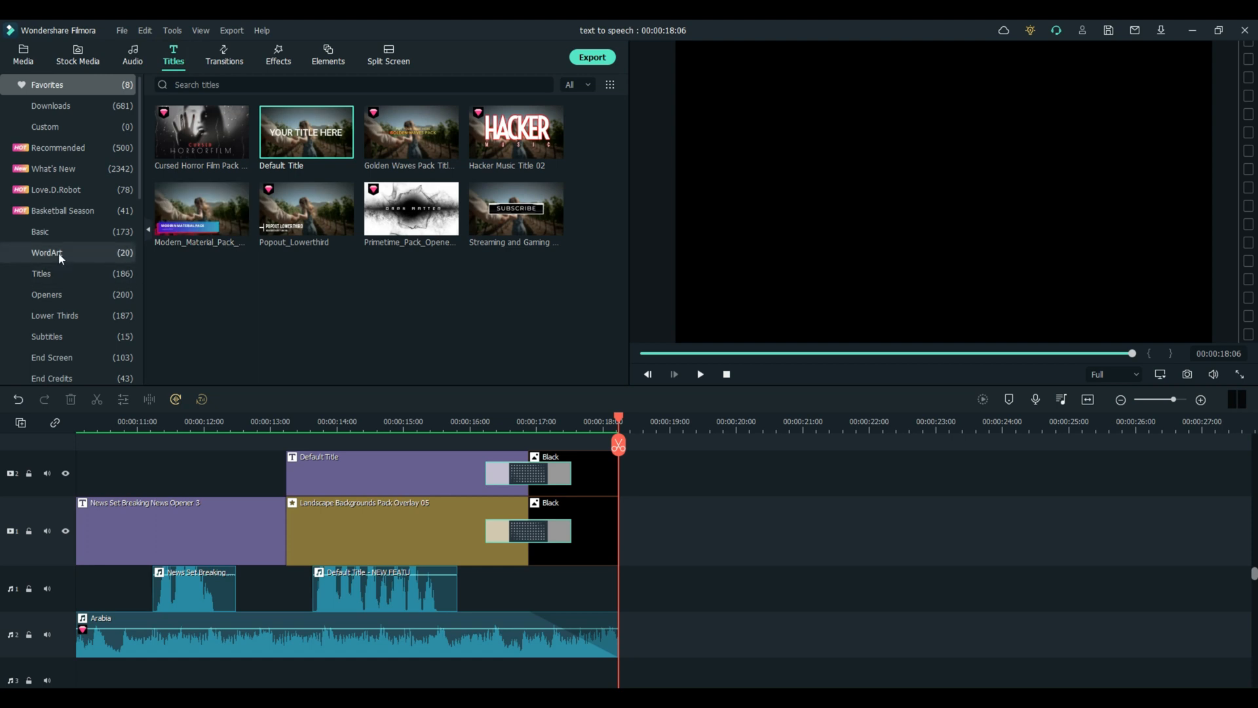
pyautogui.click(46, 295)
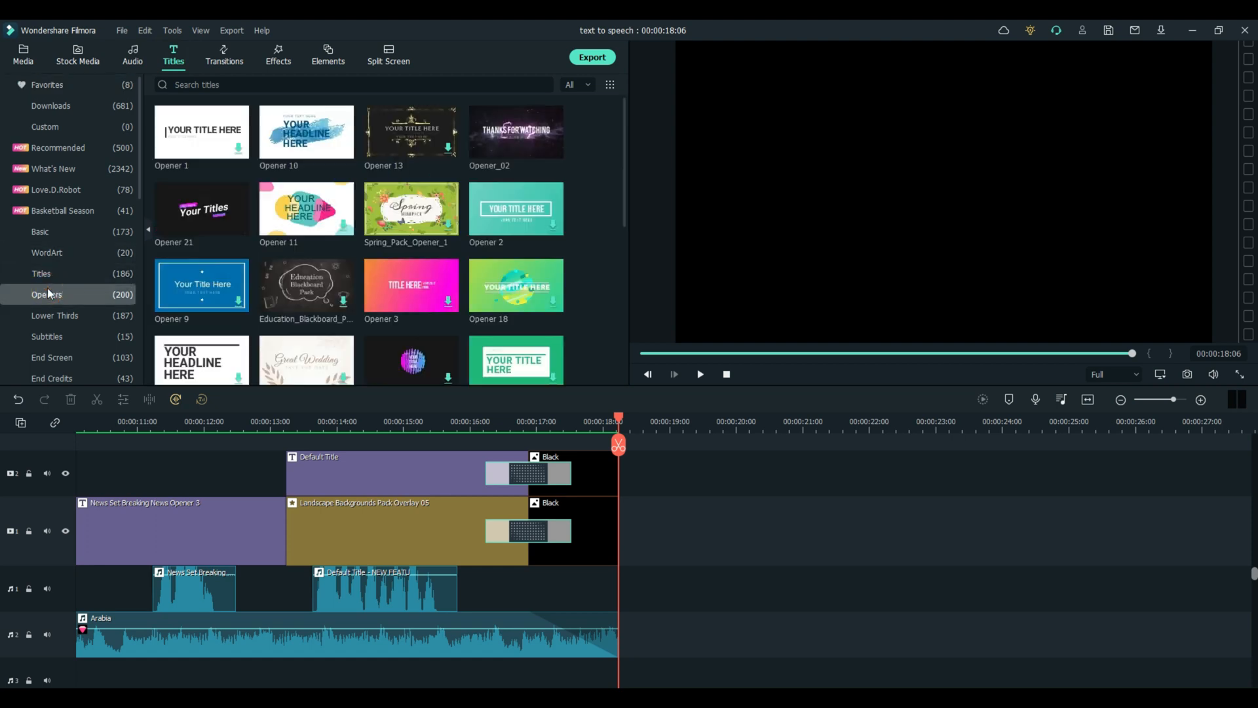
pyautogui.moveTo(177, 140)
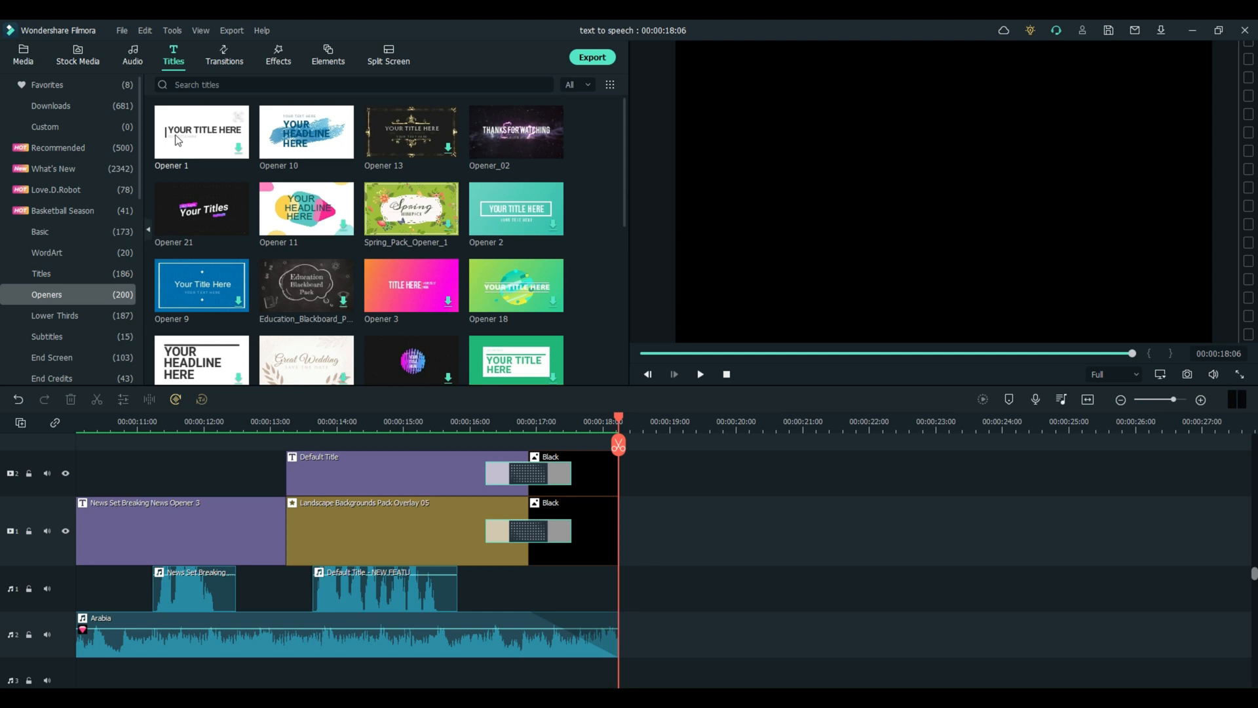
pyautogui.moveTo(82, 252)
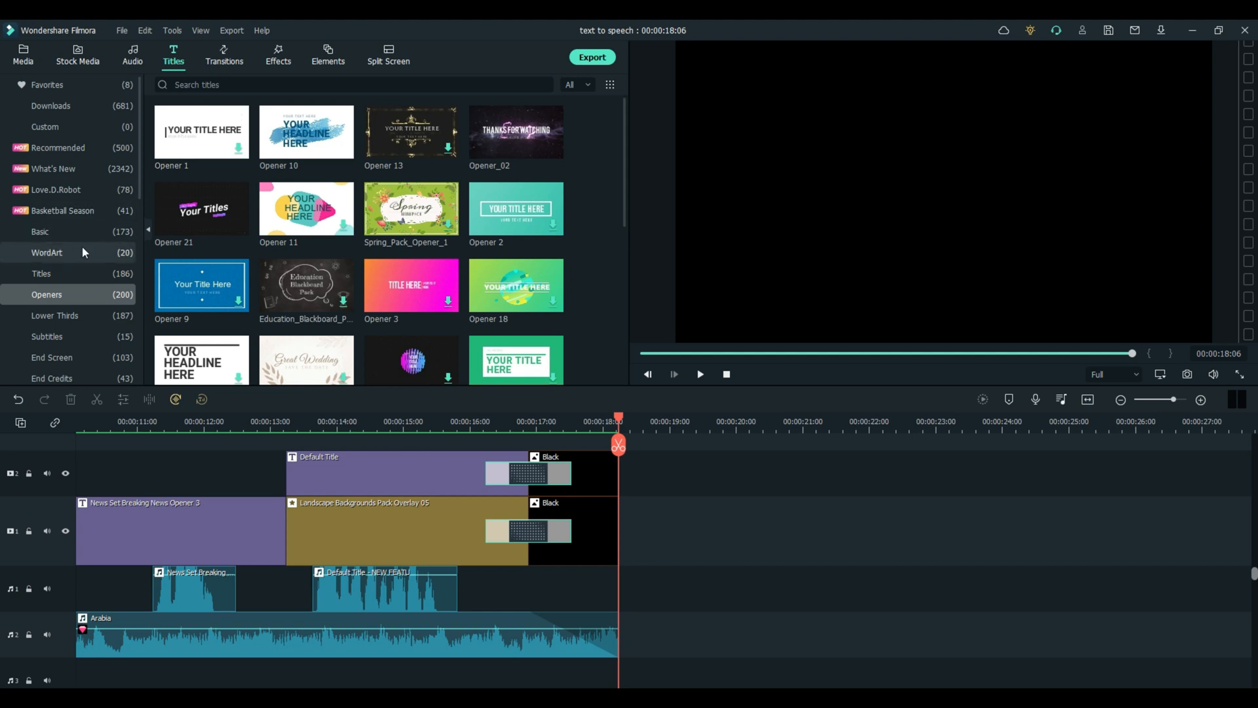
pyautogui.scroll(3)
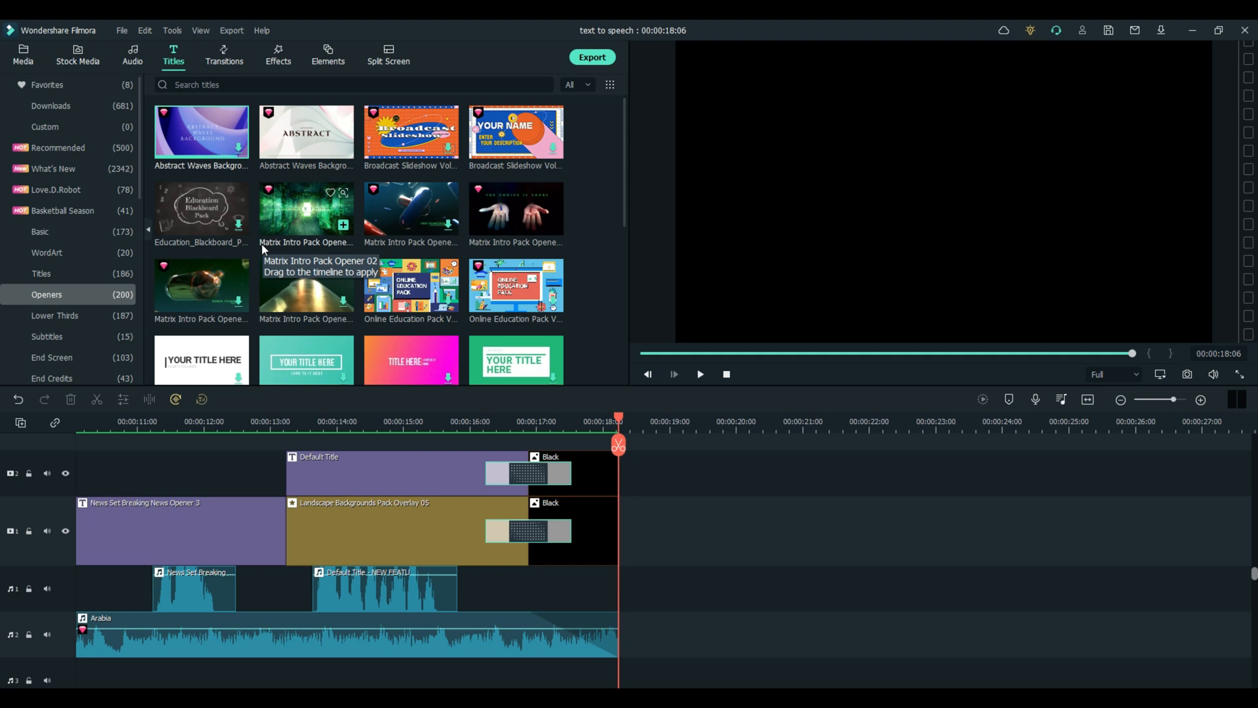
pyautogui.click(673, 374)
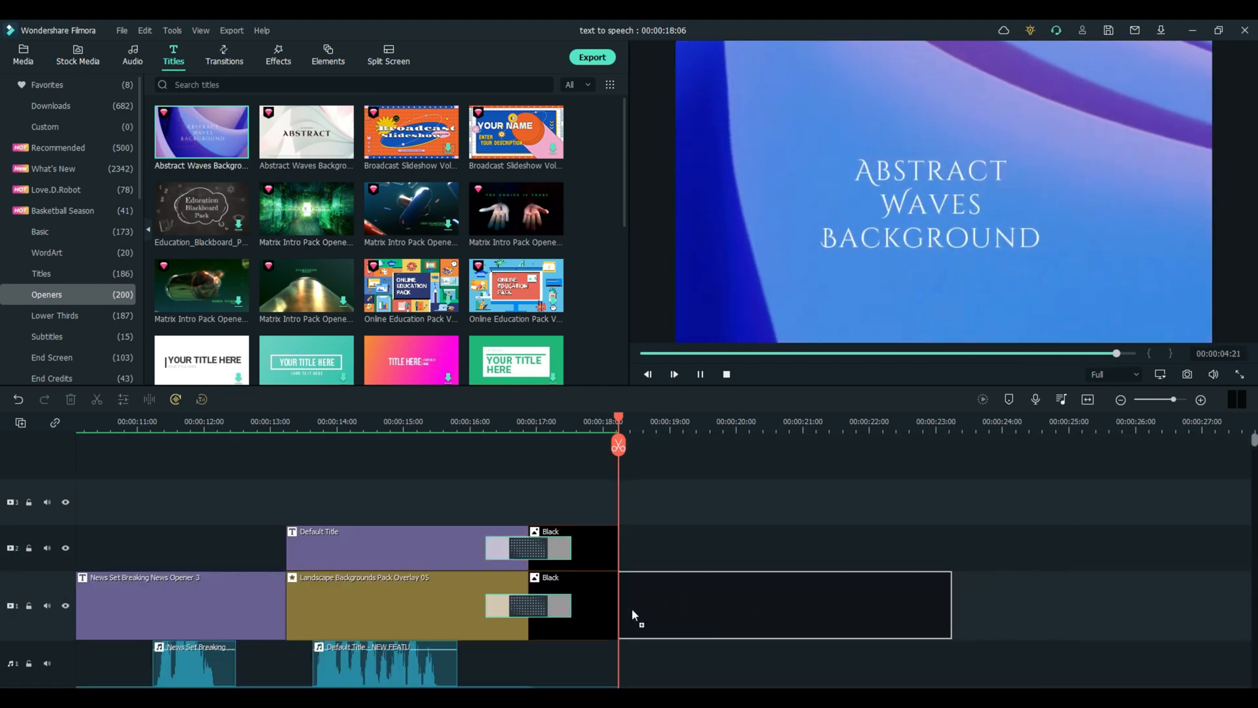
pyautogui.click(675, 375)
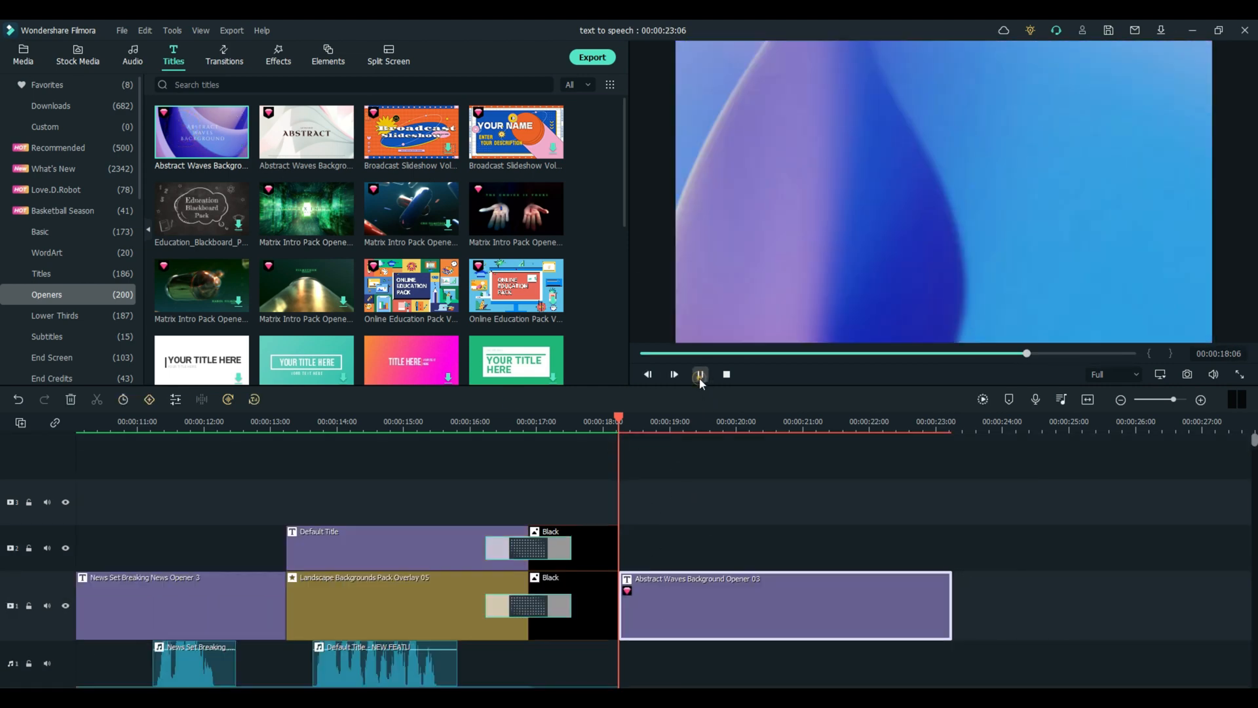
# Pause the preview and open the opener clip's title settings
pyautogui.click(700, 374)
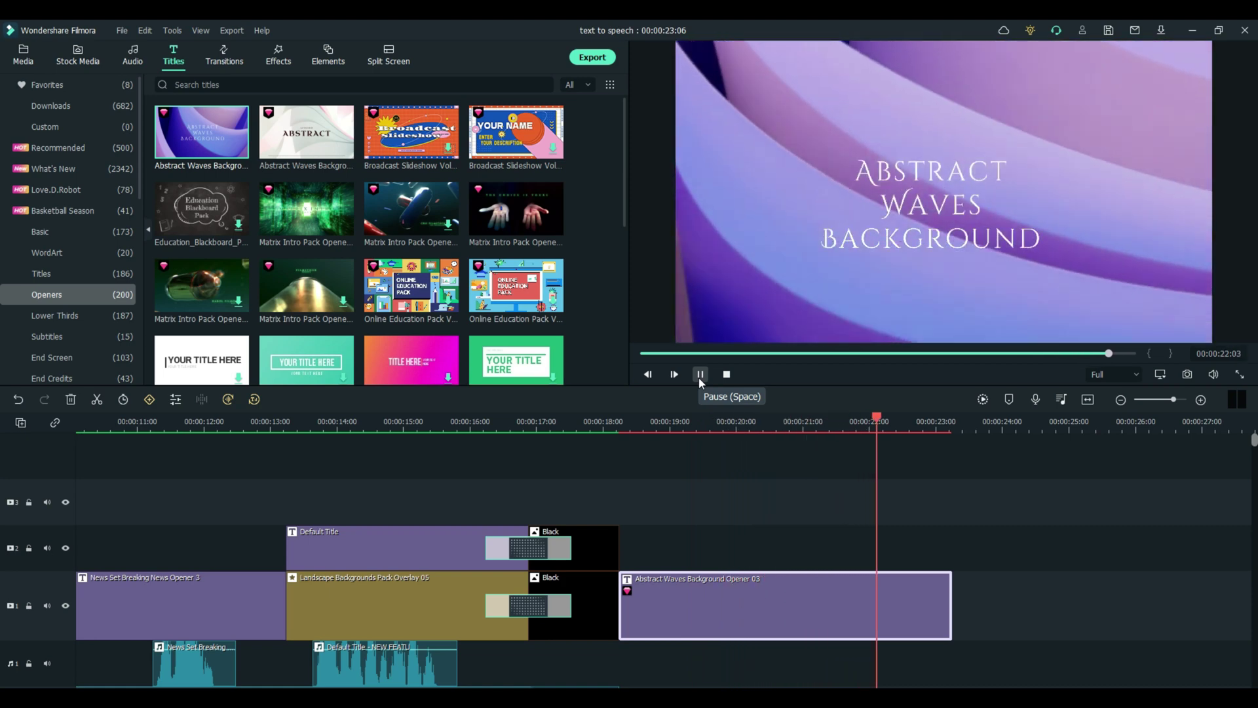
pyautogui.click(699, 374)
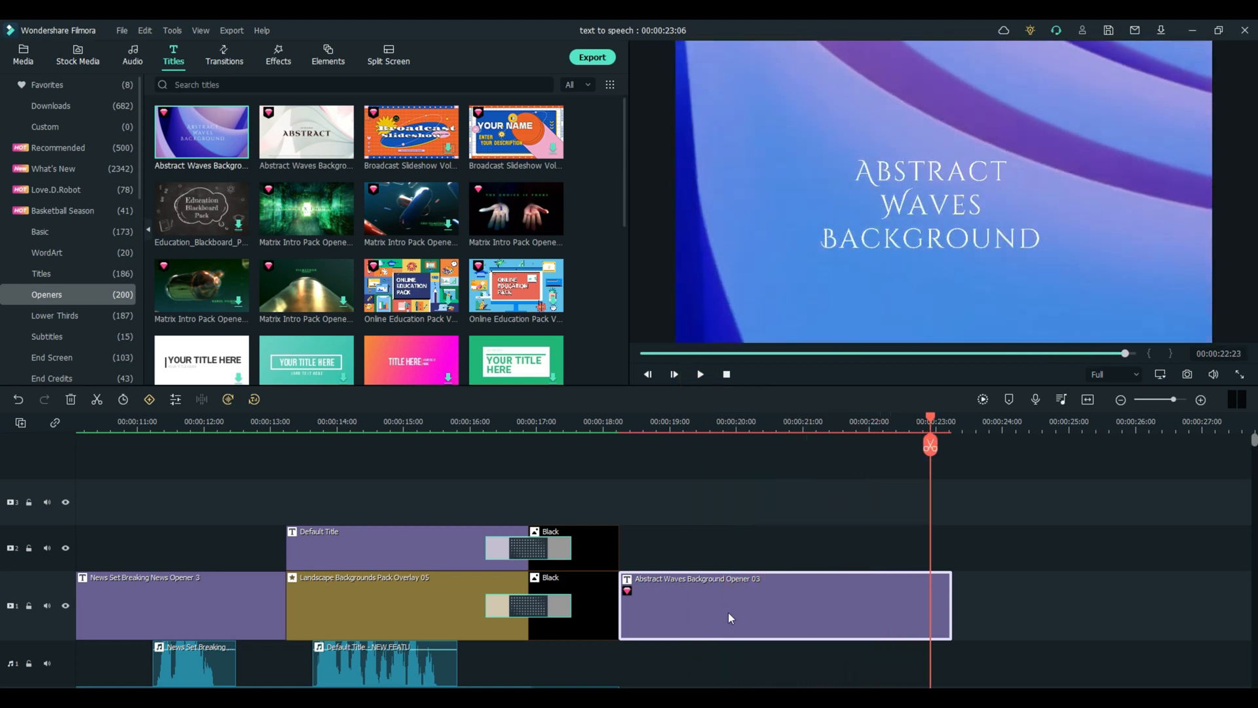
pyautogui.doubleClick(785, 605)
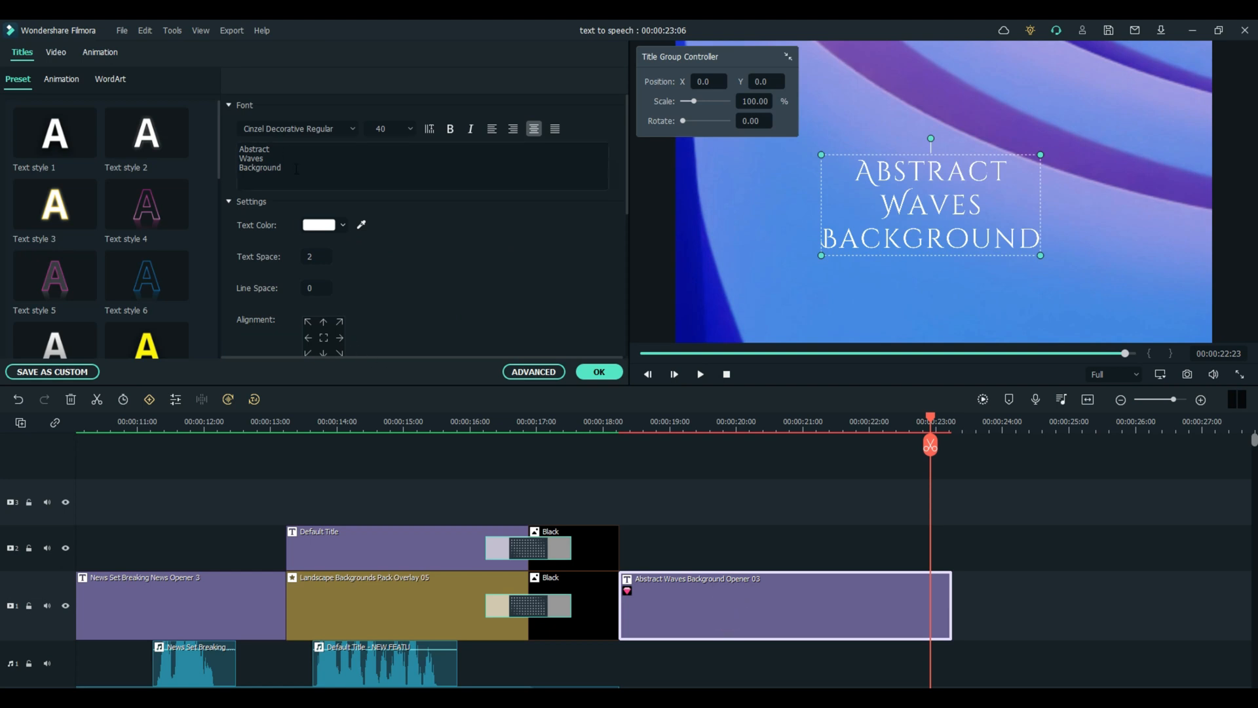
# Replace the opener title words with 'Filmora Is Great' and confirm
pyautogui.doubleClick(254, 150)
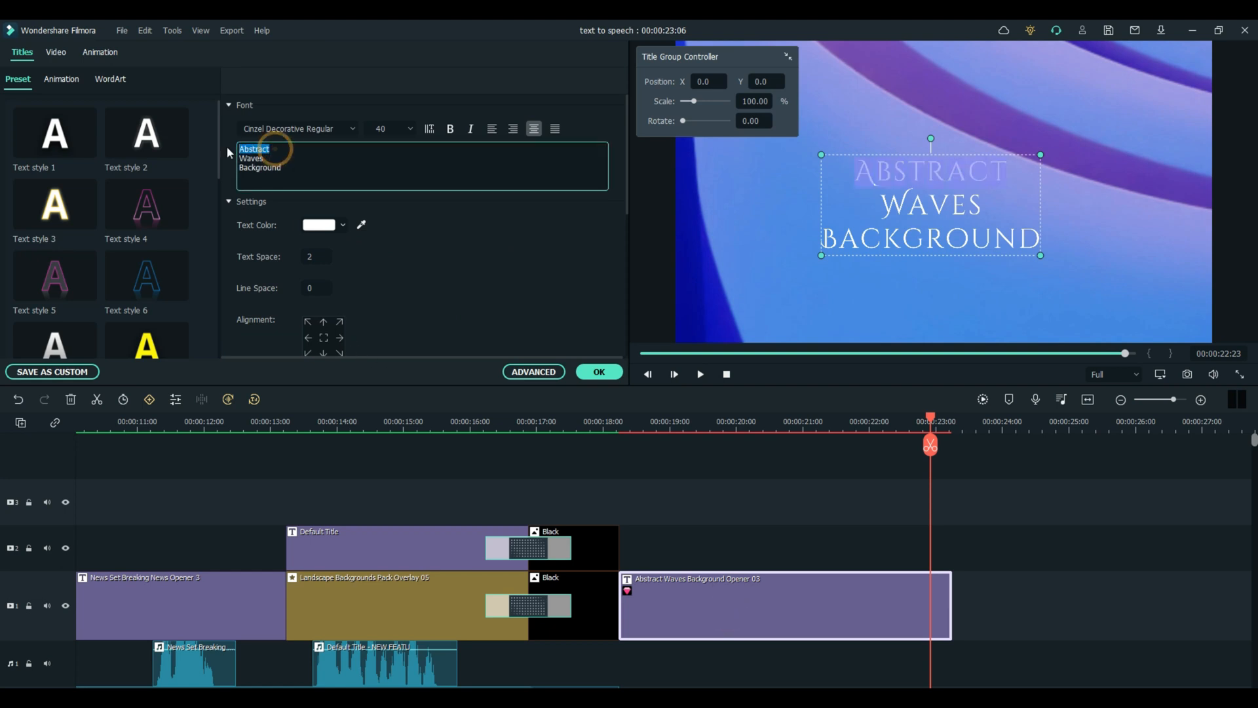
pyautogui.write('Filmora')
pyautogui.click(266, 158)
pyautogui.write('Is')
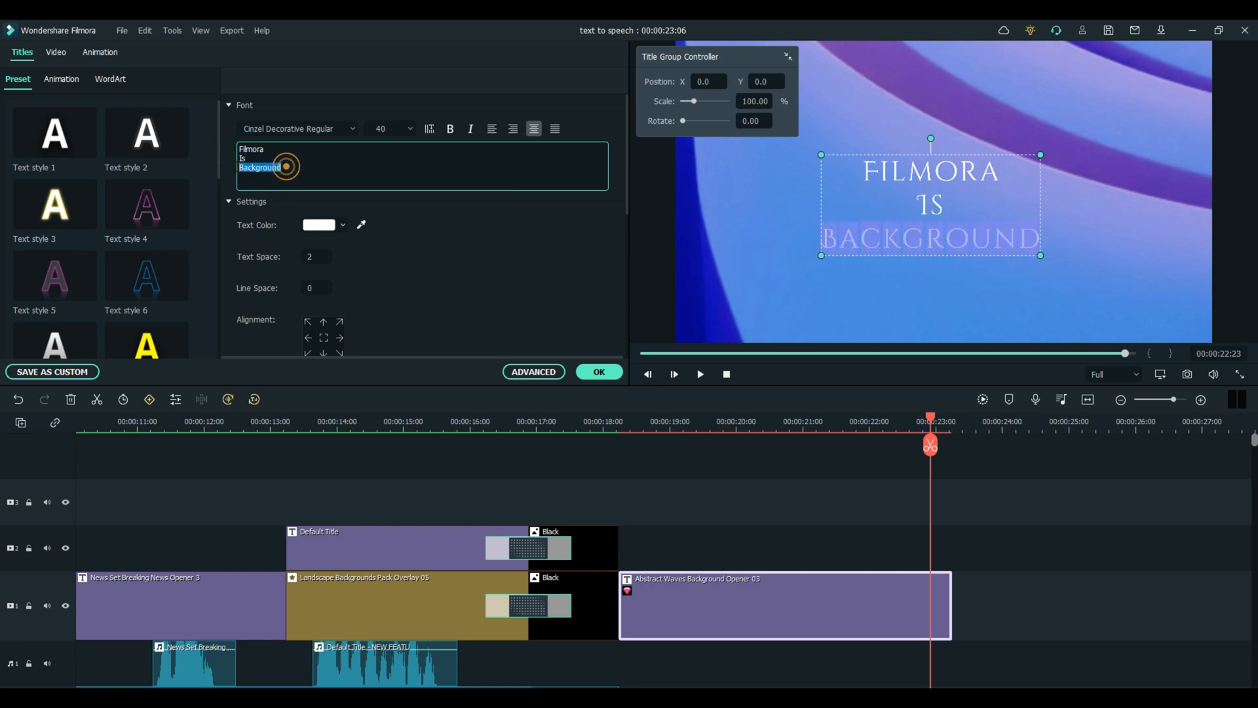
pyautogui.write('Great')
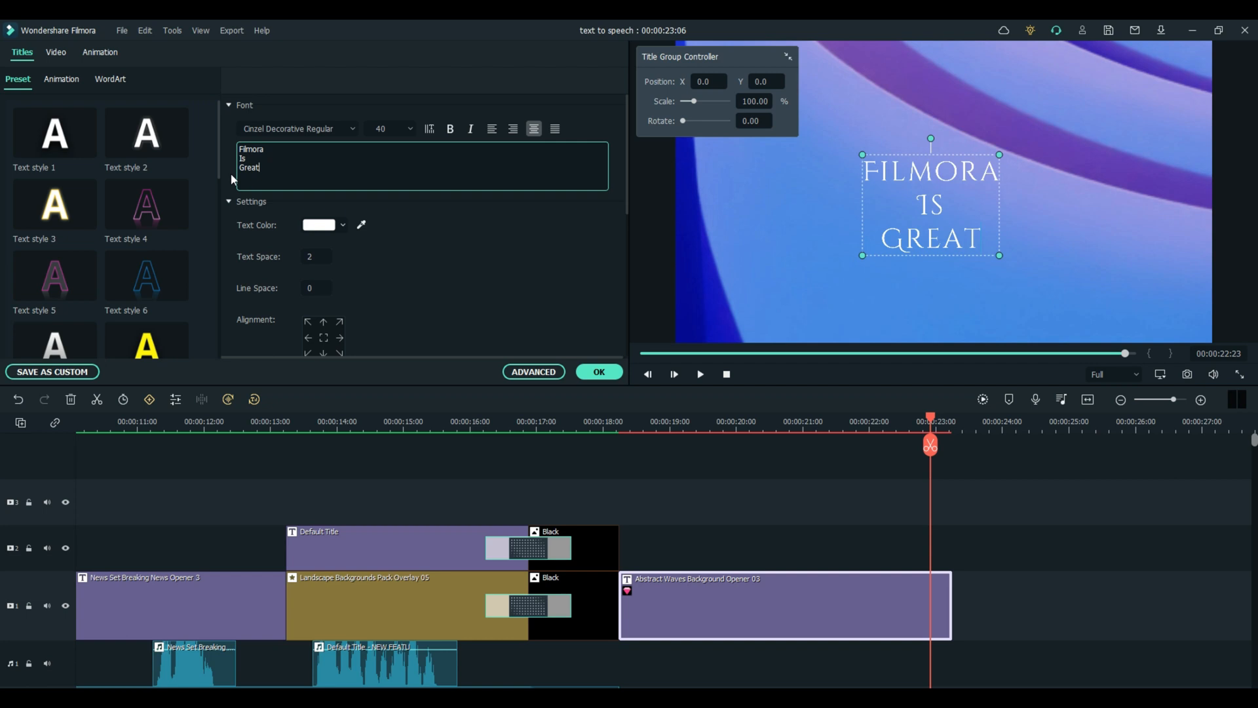
pyautogui.click(598, 371)
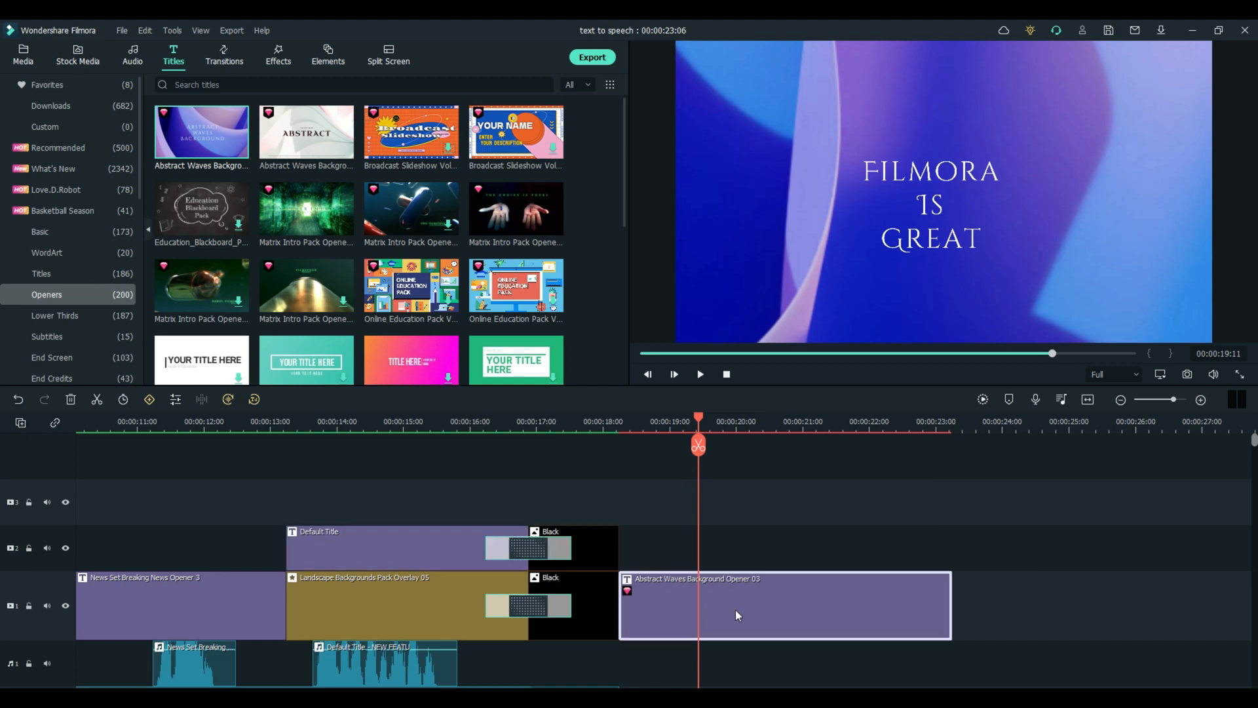
pyautogui.moveTo(782, 607)
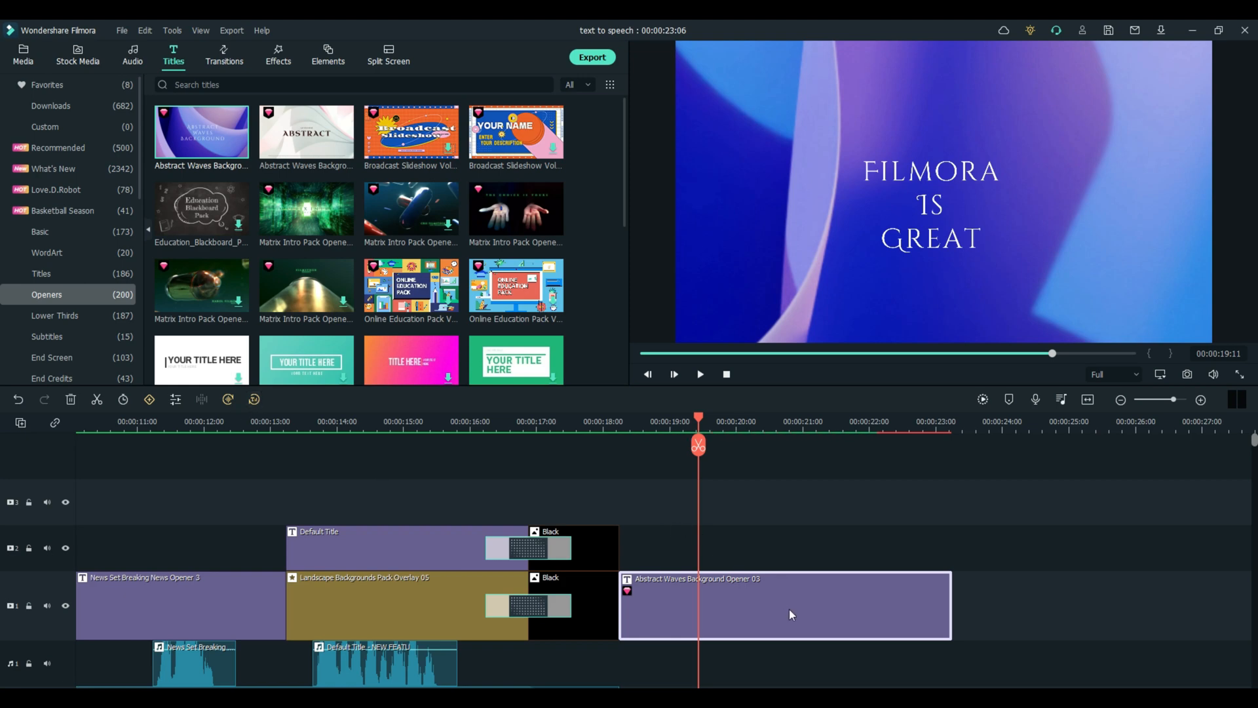
# Show the context menu for the 'Filmora Is Great' opener clip
pyautogui.rightClick(790, 614)
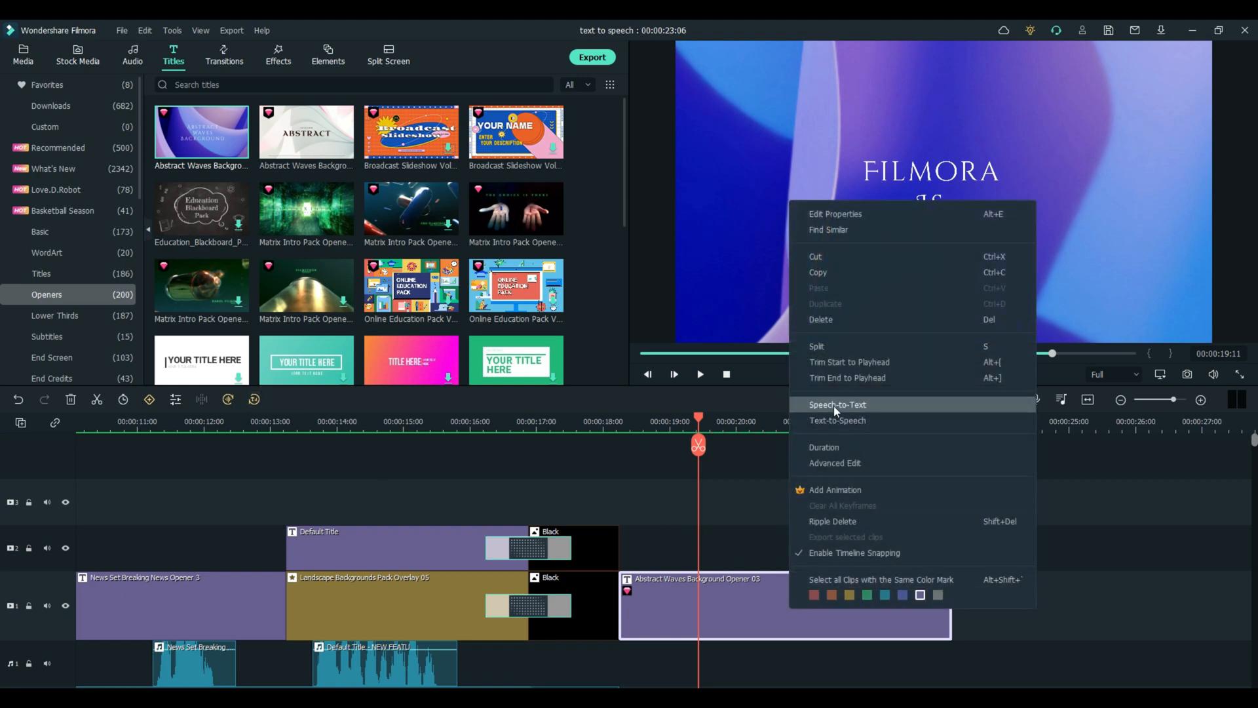
pyautogui.moveTo(851, 425)
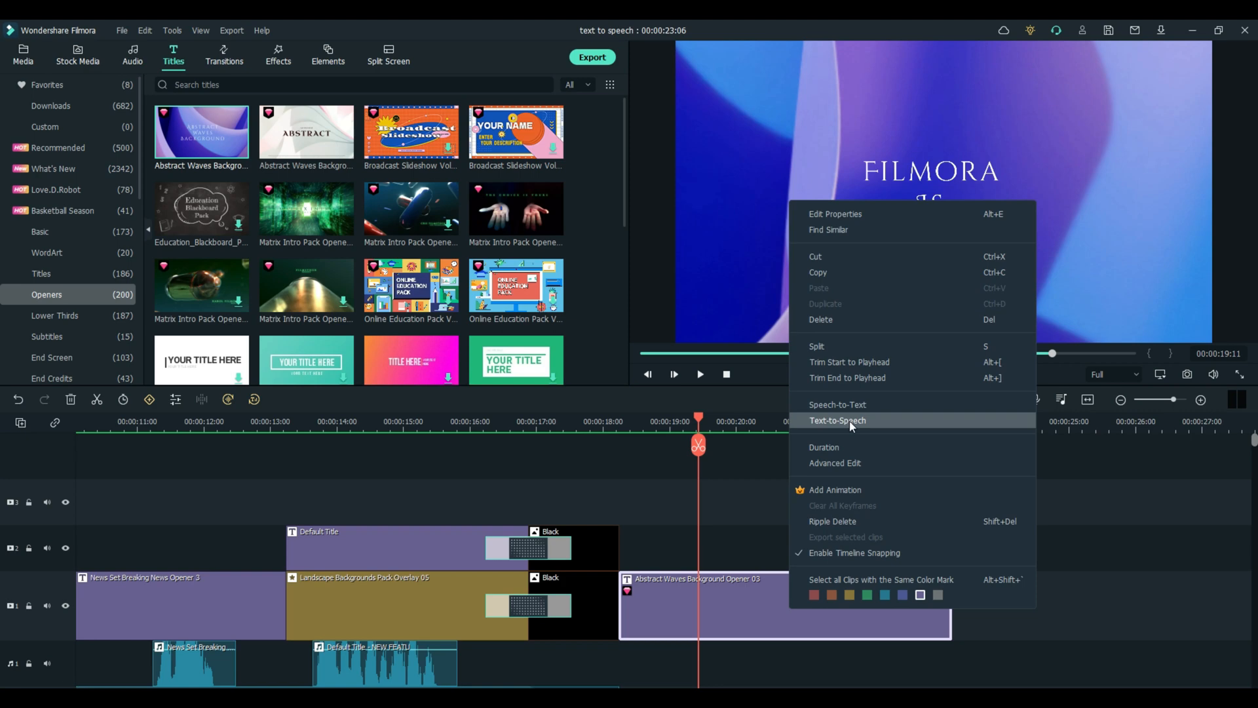
pyautogui.moveTo(281, 392)
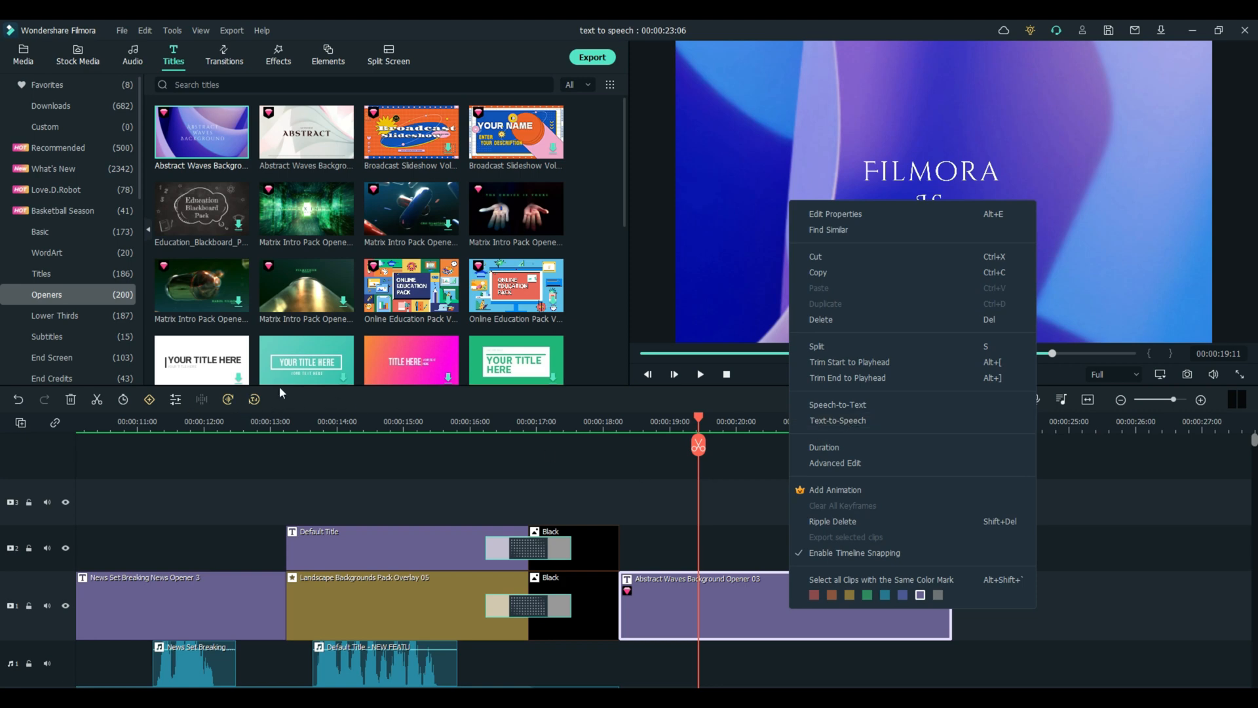
pyautogui.moveTo(858, 421)
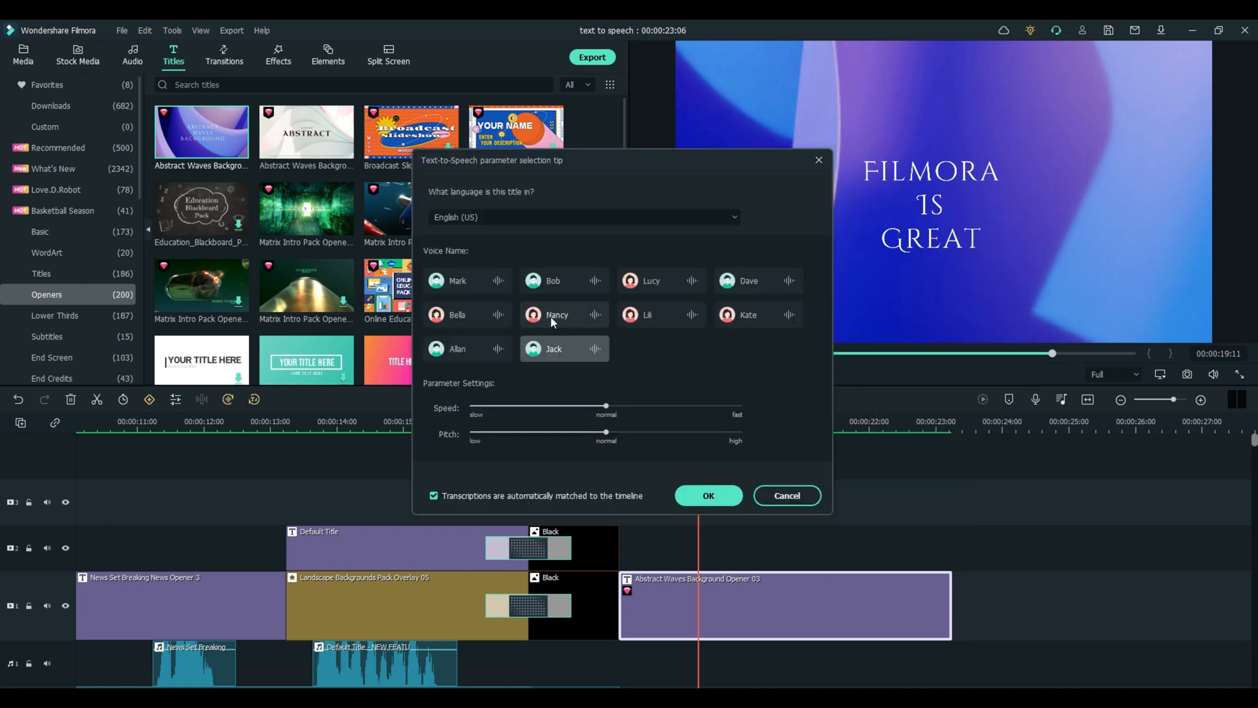
# Generate a Nancy voiceover of the opener title with slower speed and higher pitch
pyautogui.click(556, 315)
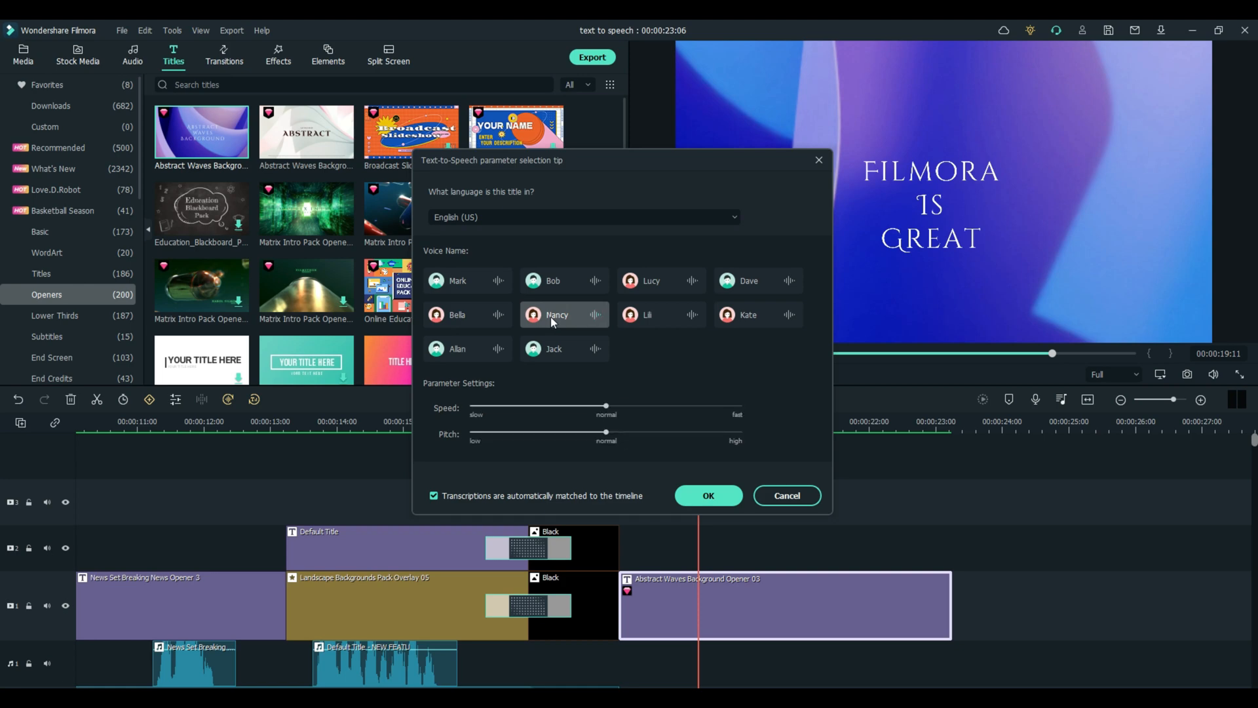
pyautogui.moveTo(600, 425)
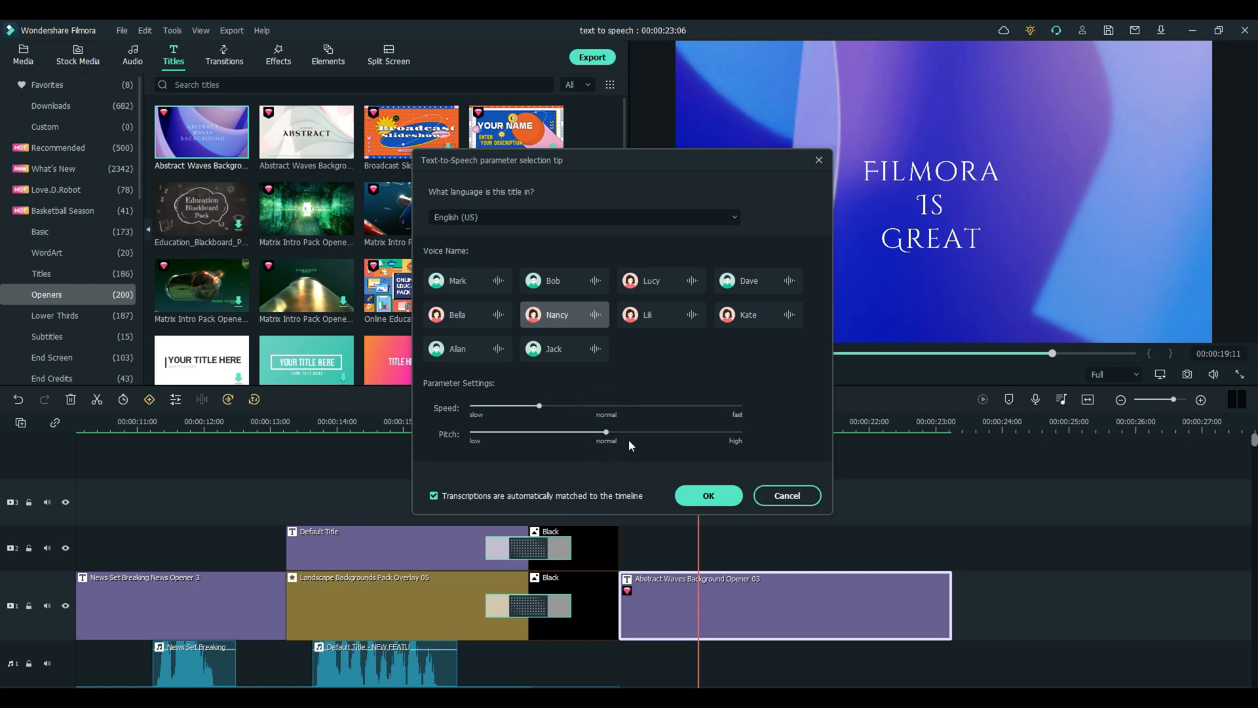
pyautogui.click(624, 432)
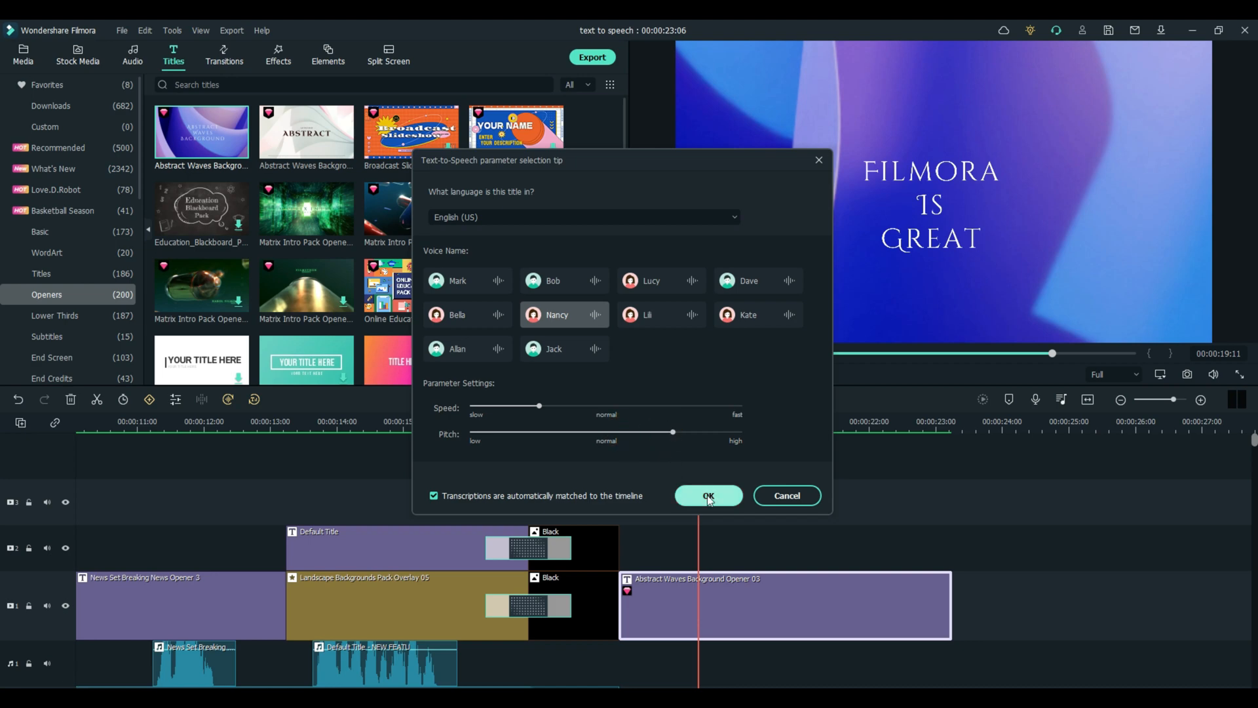
pyautogui.click(708, 495)
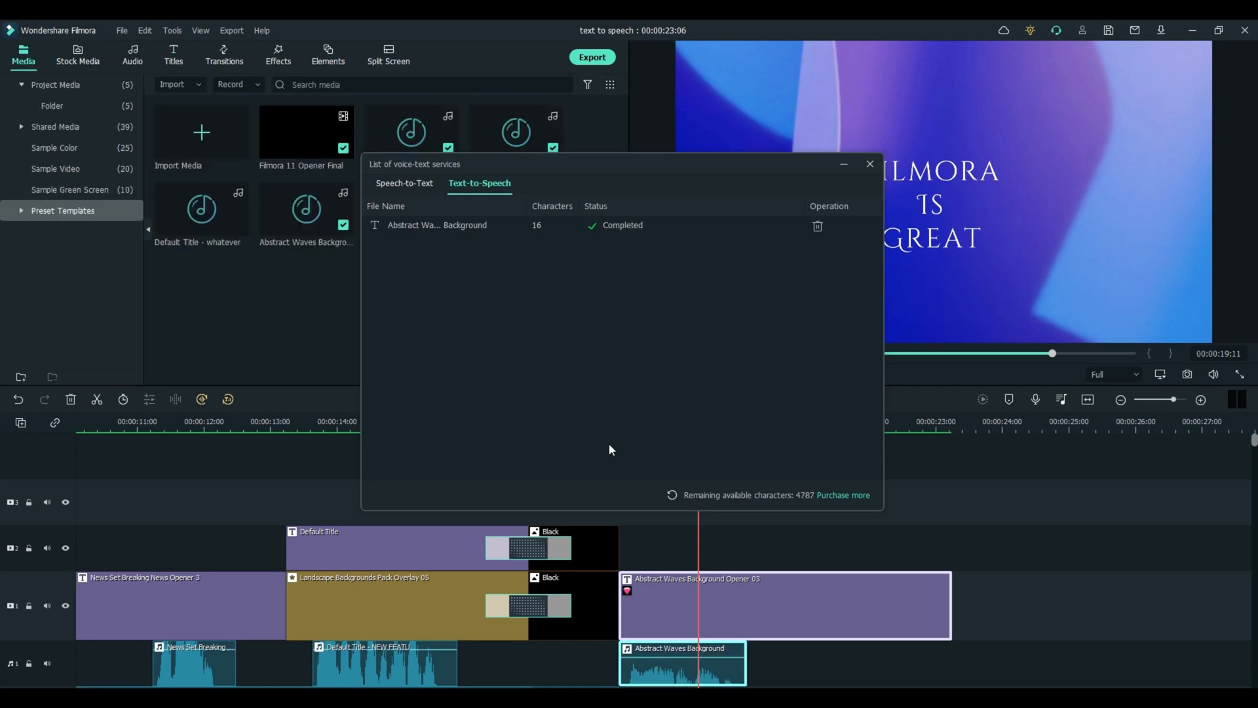
# Close the voice-text services list and play back the opener with its voice clip, pausing between runs
pyautogui.click(869, 163)
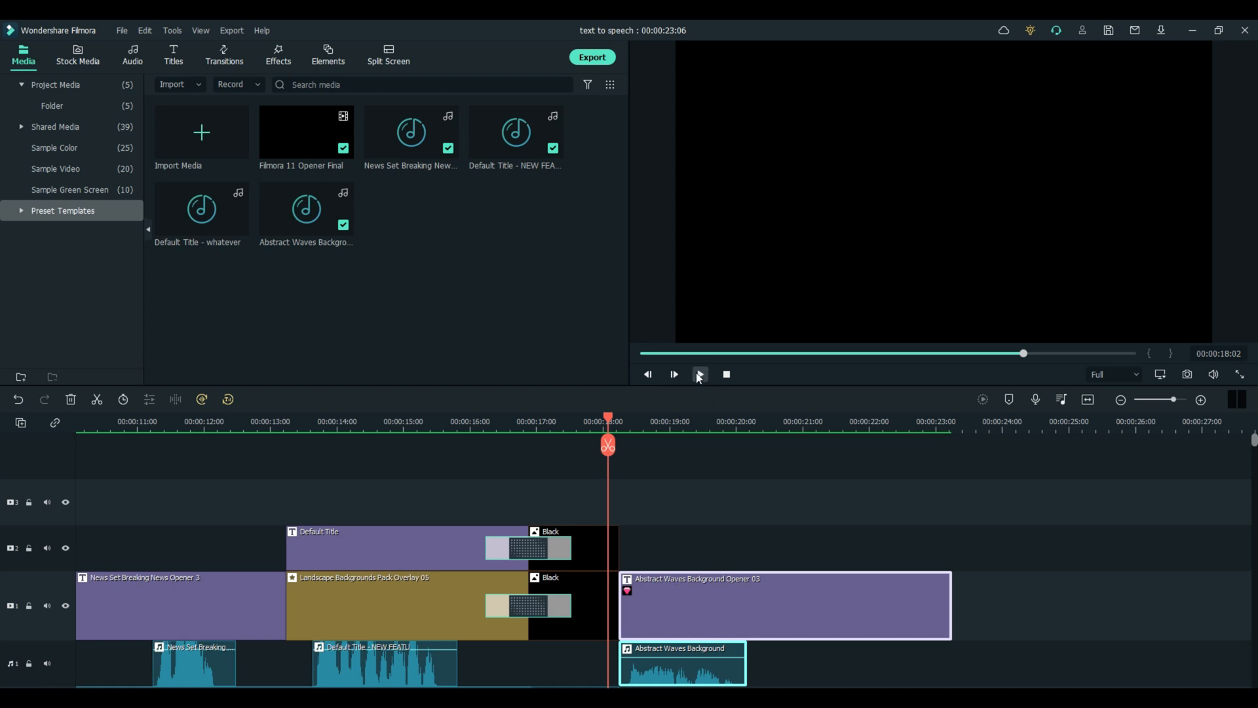
pyautogui.moveTo(698, 374)
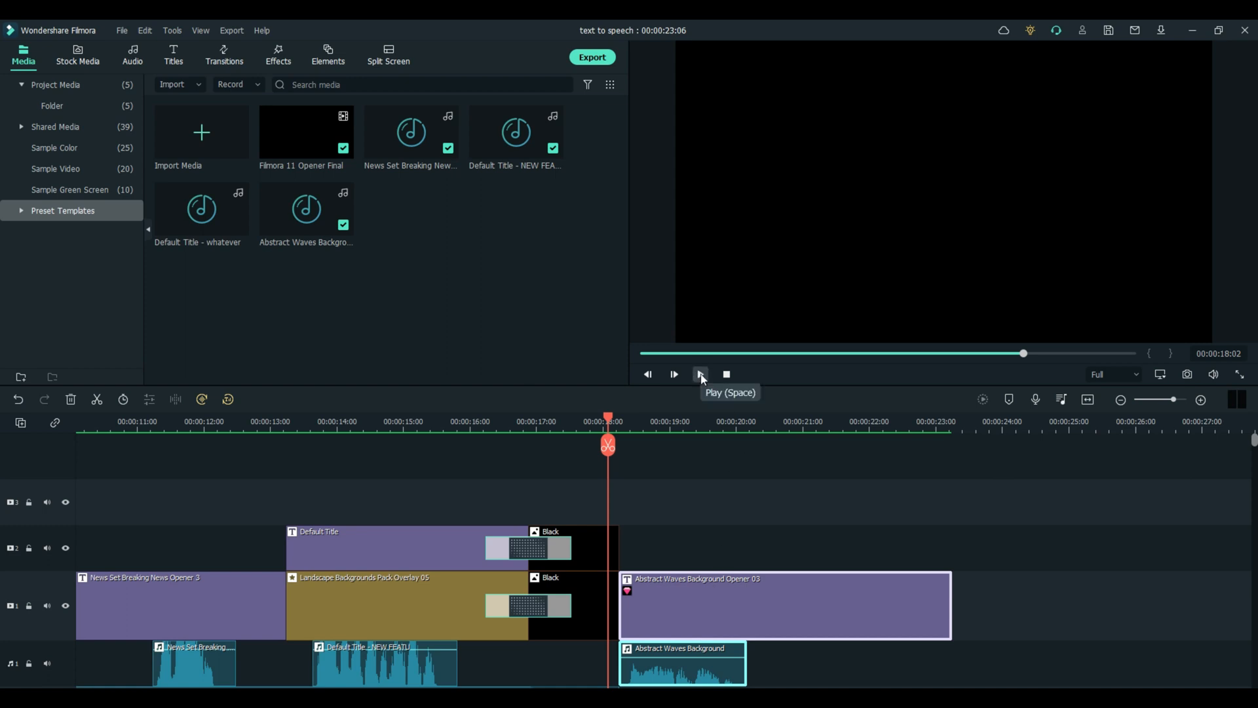
pyautogui.click(700, 374)
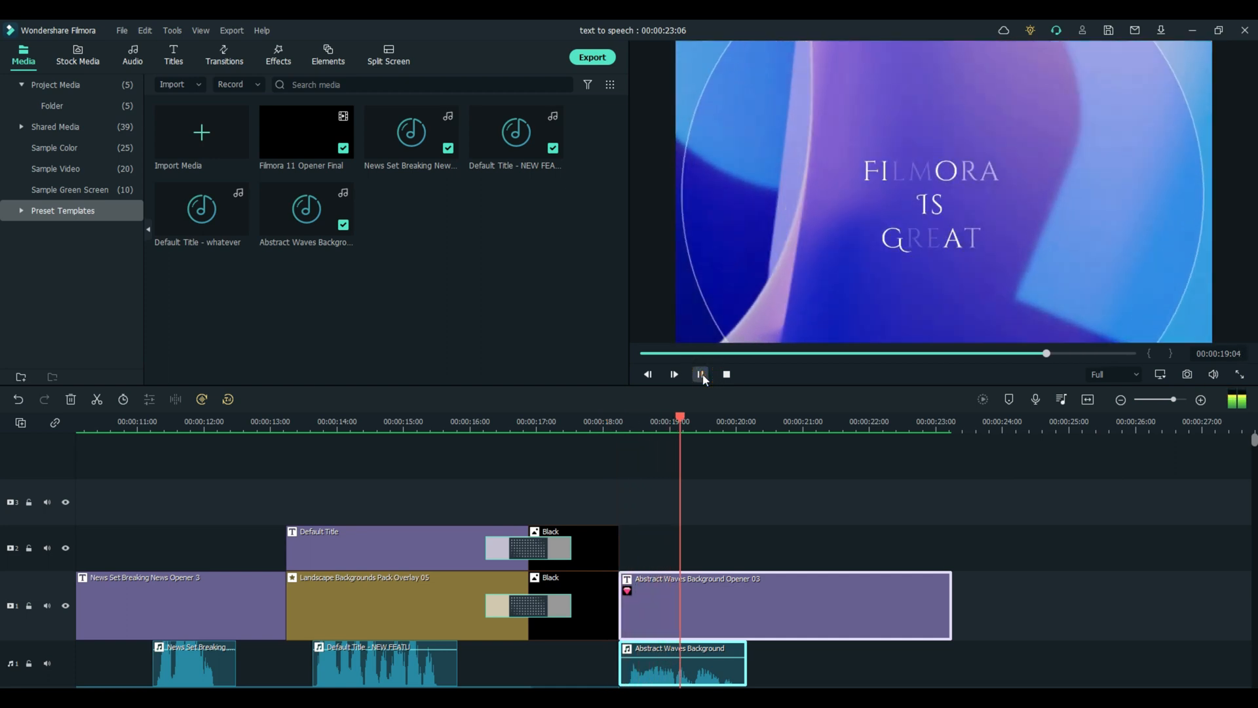
pyautogui.click(700, 374)
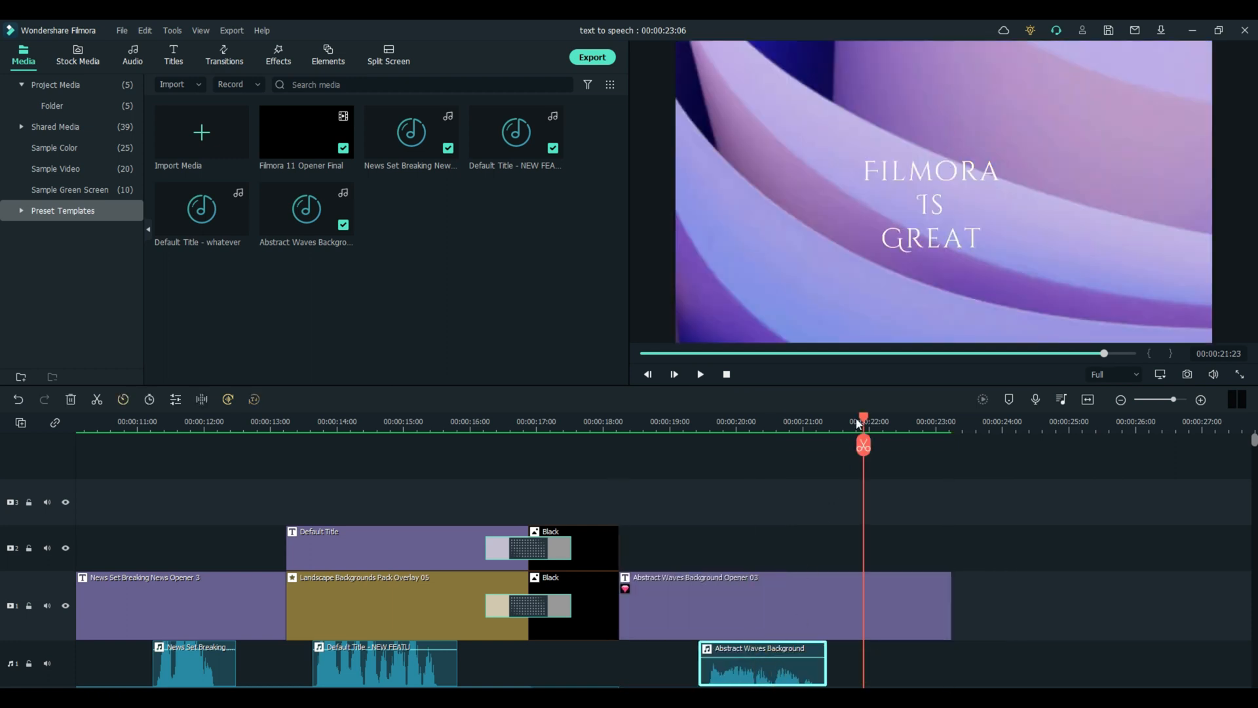
pyautogui.click(673, 374)
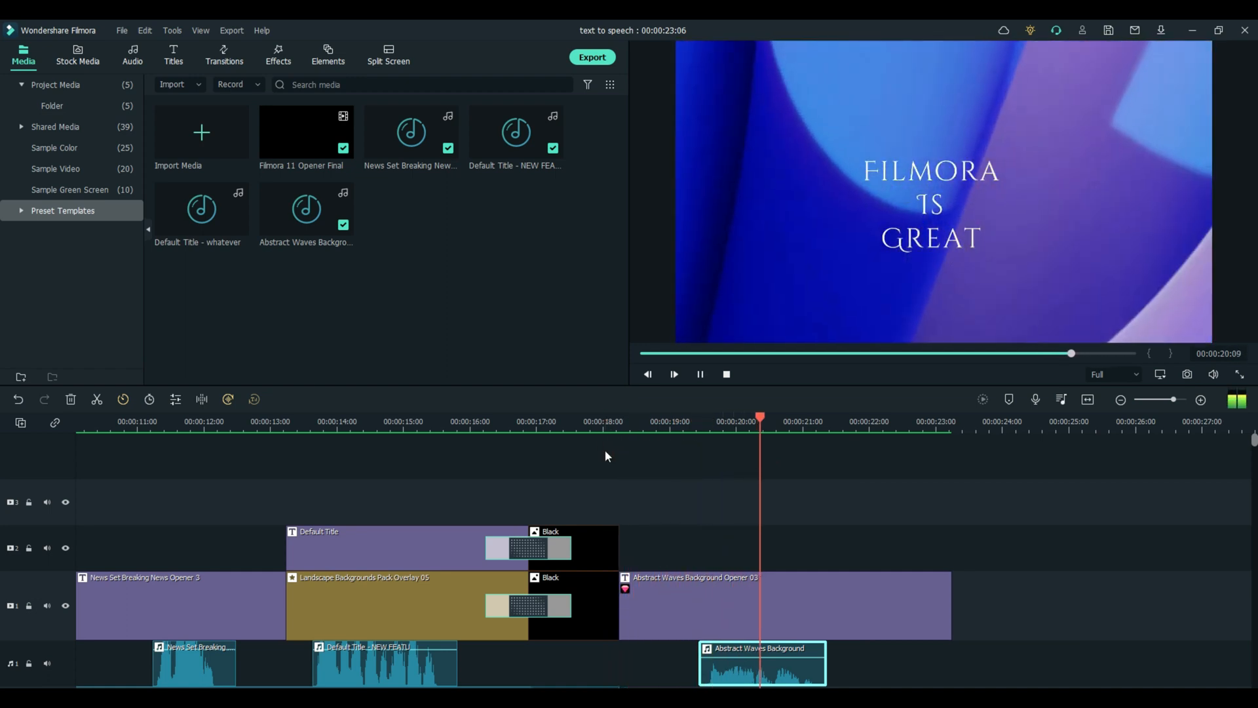
pyautogui.click(699, 374)
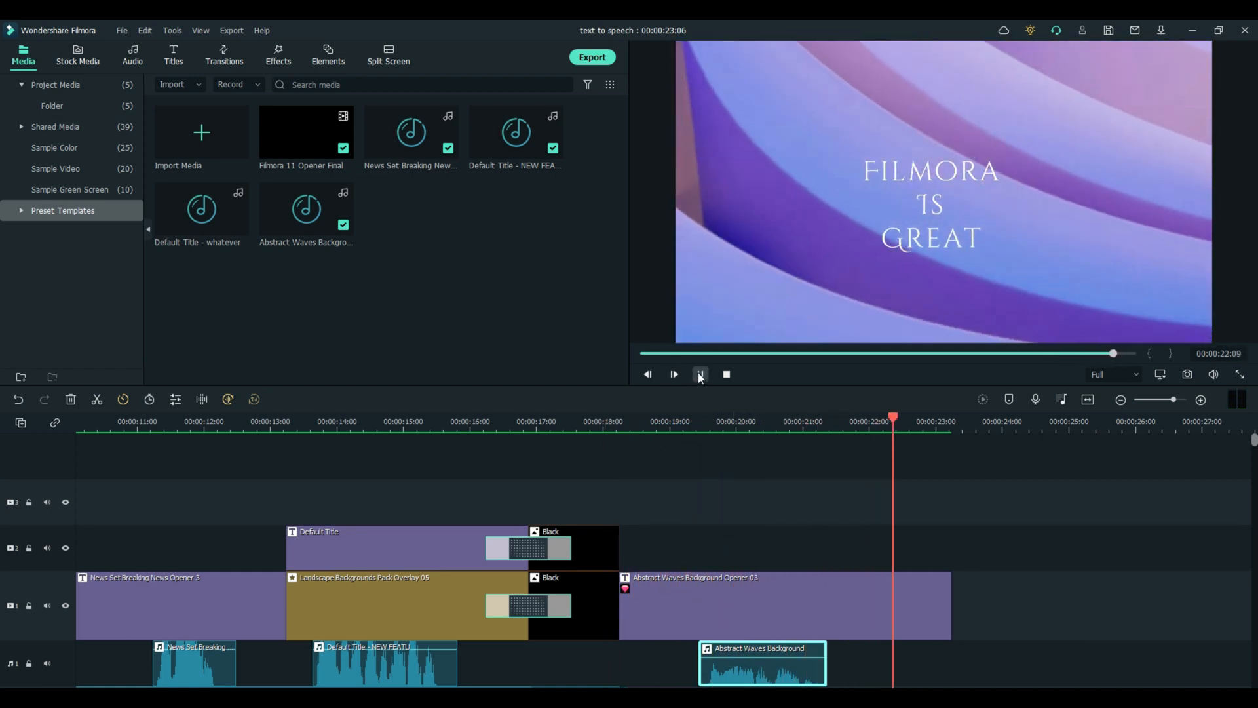
pyautogui.click(675, 374)
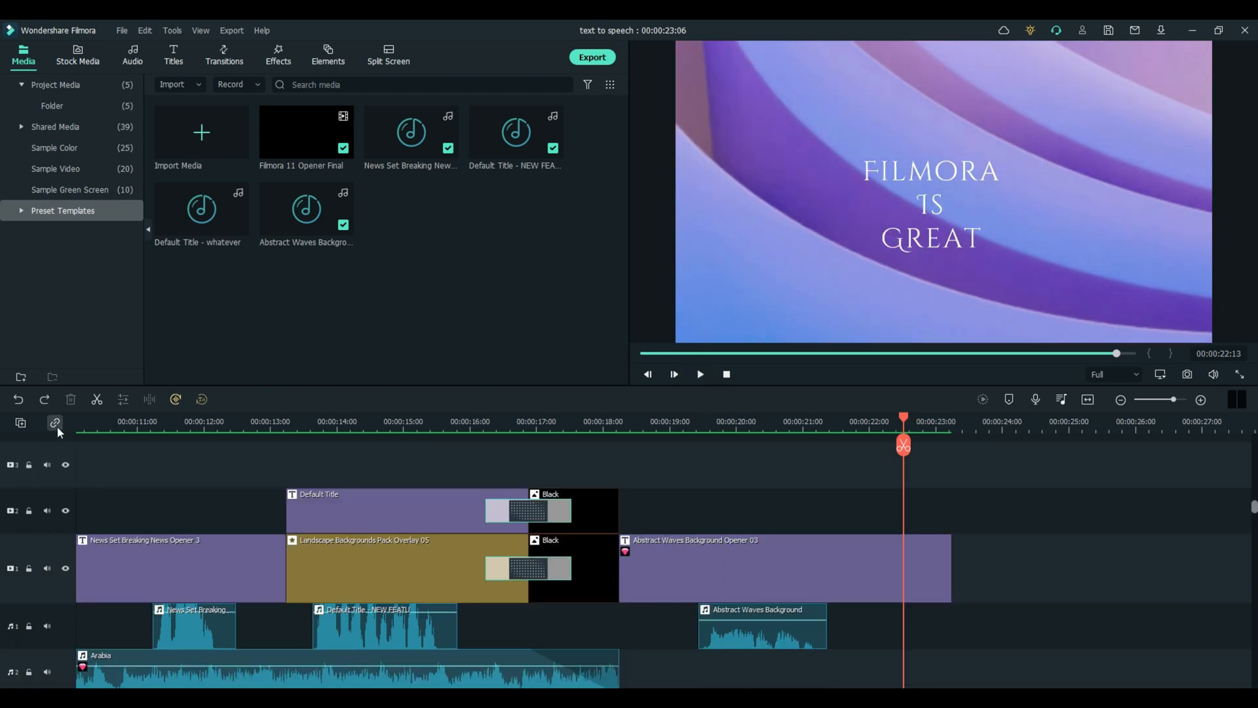
# Delete the 'Filmora Is Great' opener and its Nancy voice clip, leaving about 18 seconds
pyautogui.click(54, 423)
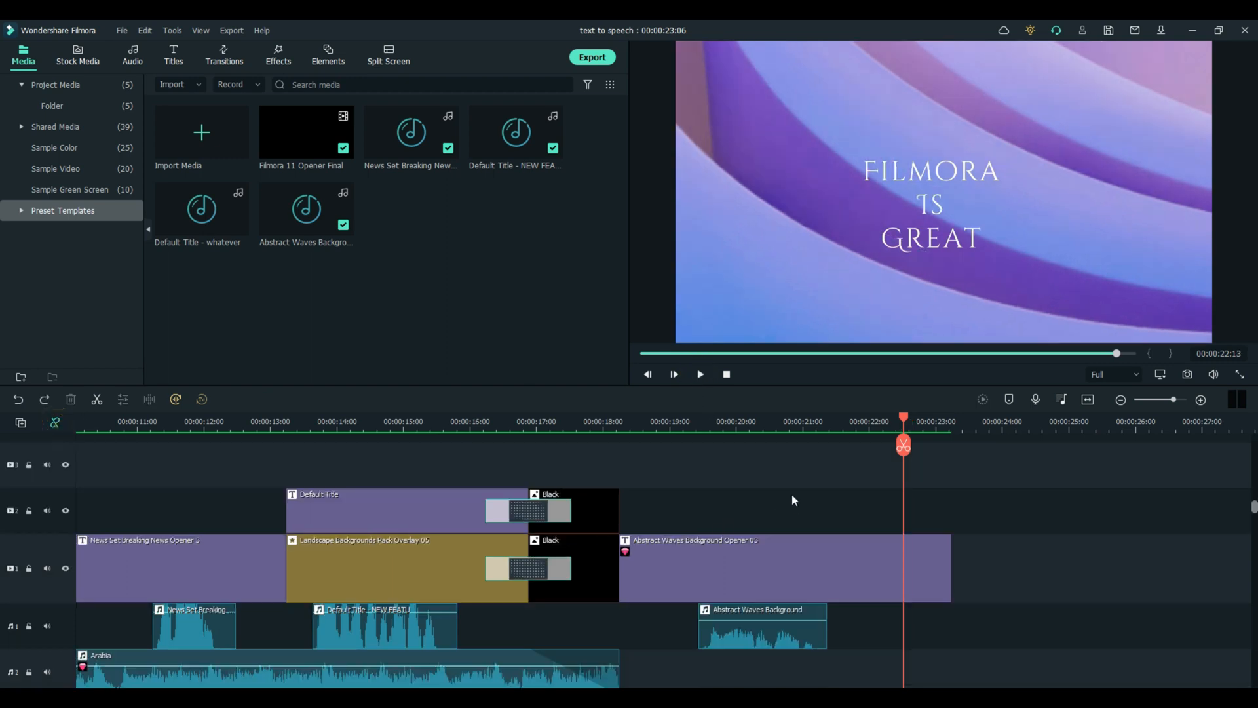
pyautogui.click(762, 626)
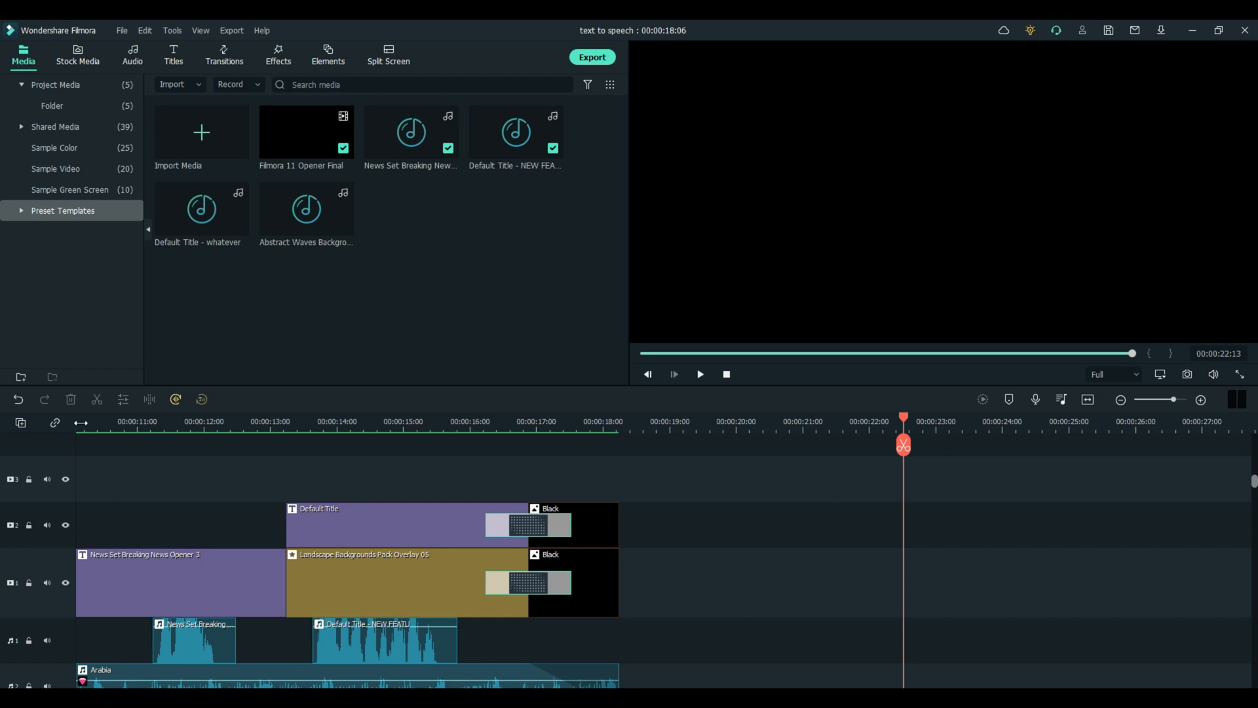
pyautogui.moveTo(35, 414)
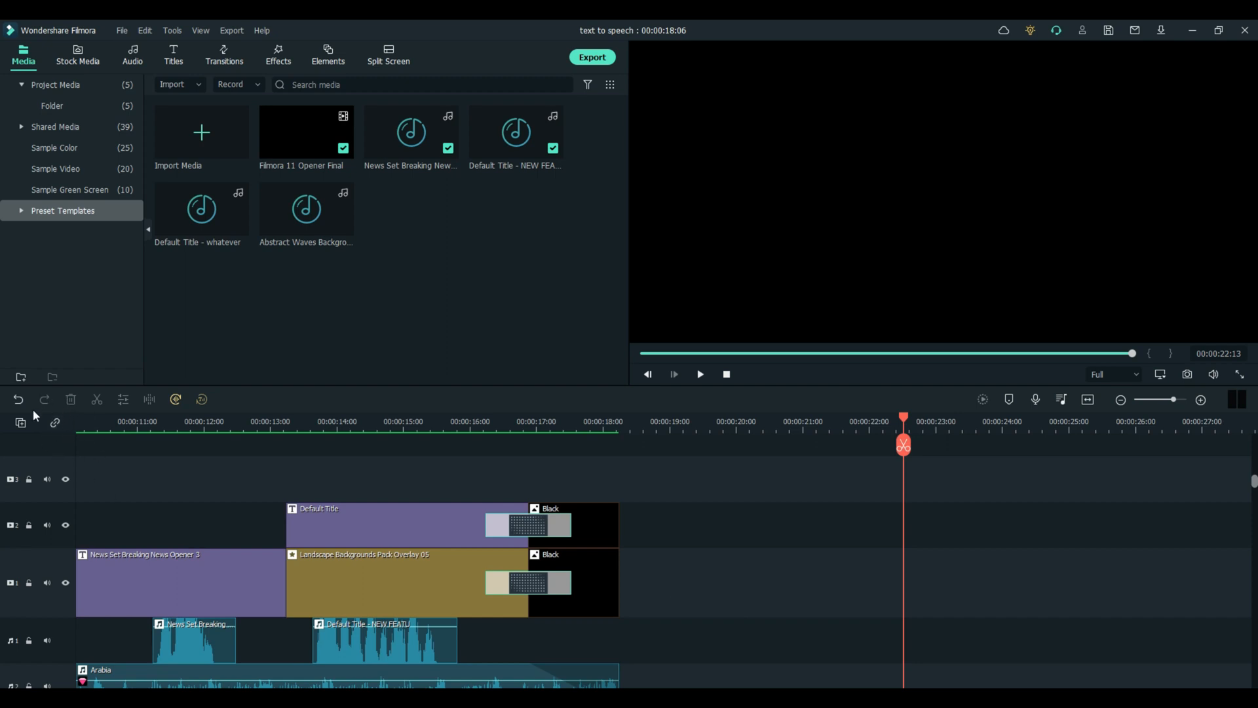
pyautogui.moveTo(206, 400)
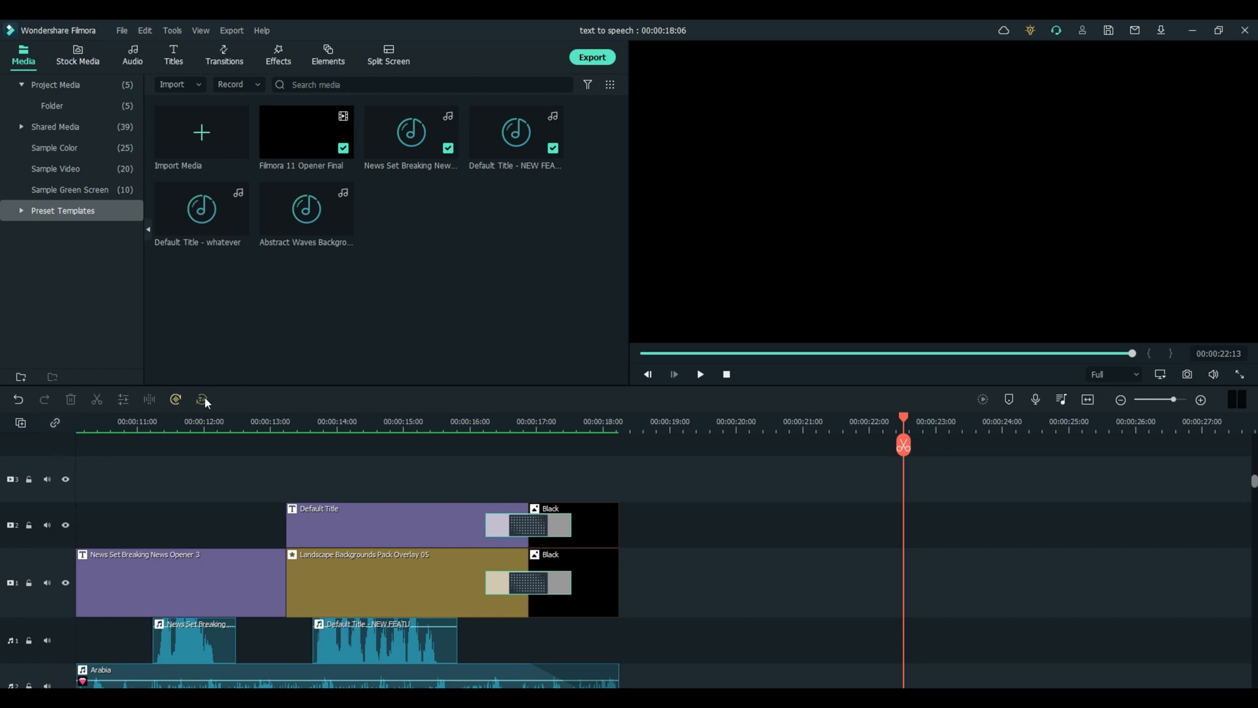
pyautogui.moveTo(201, 399)
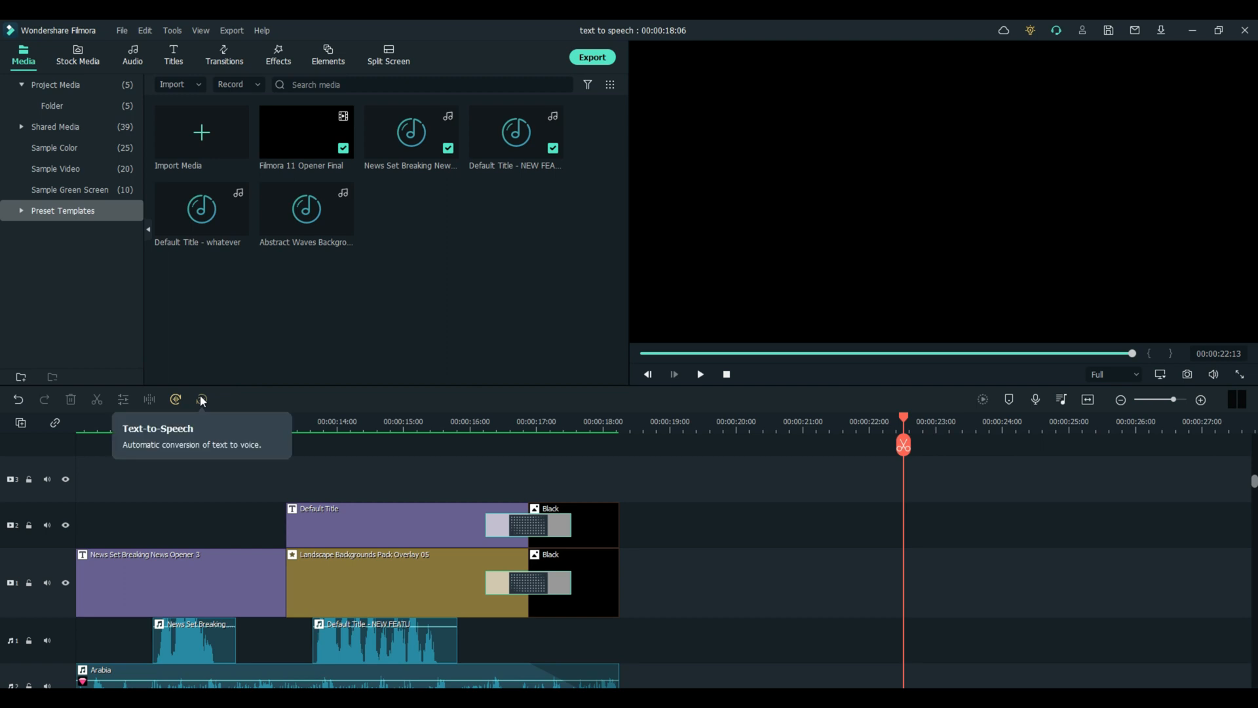
pyautogui.moveTo(201, 399)
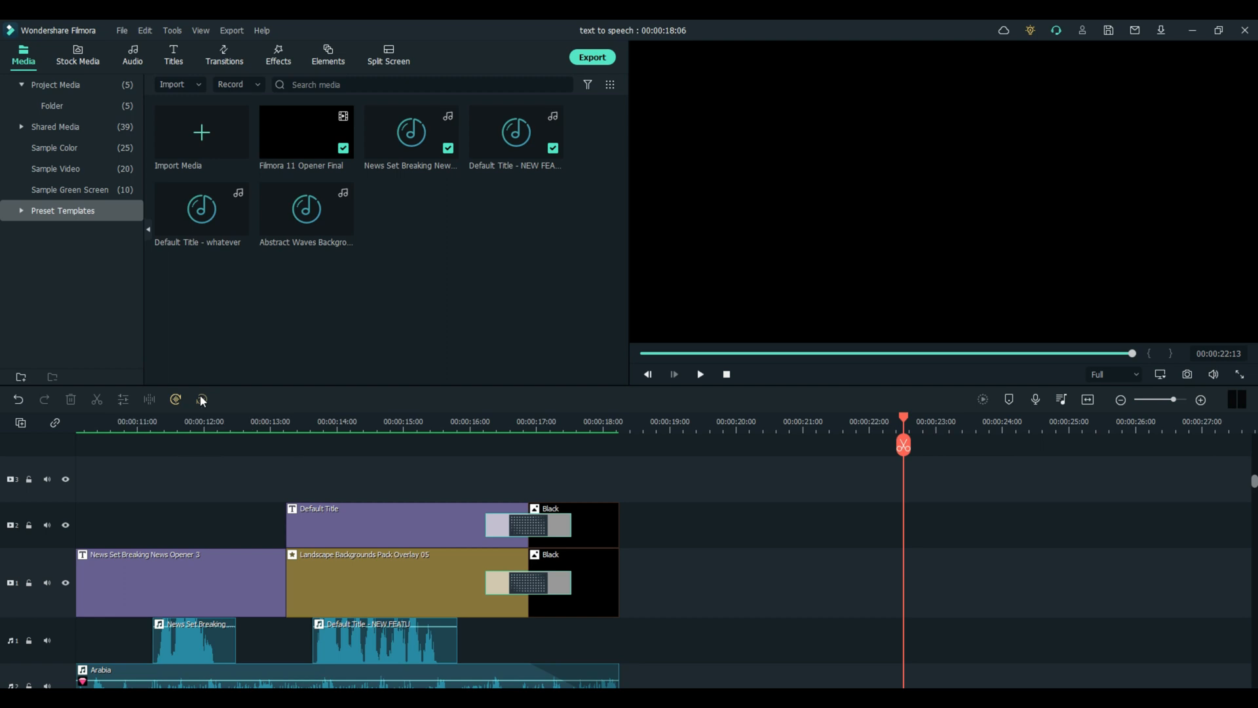